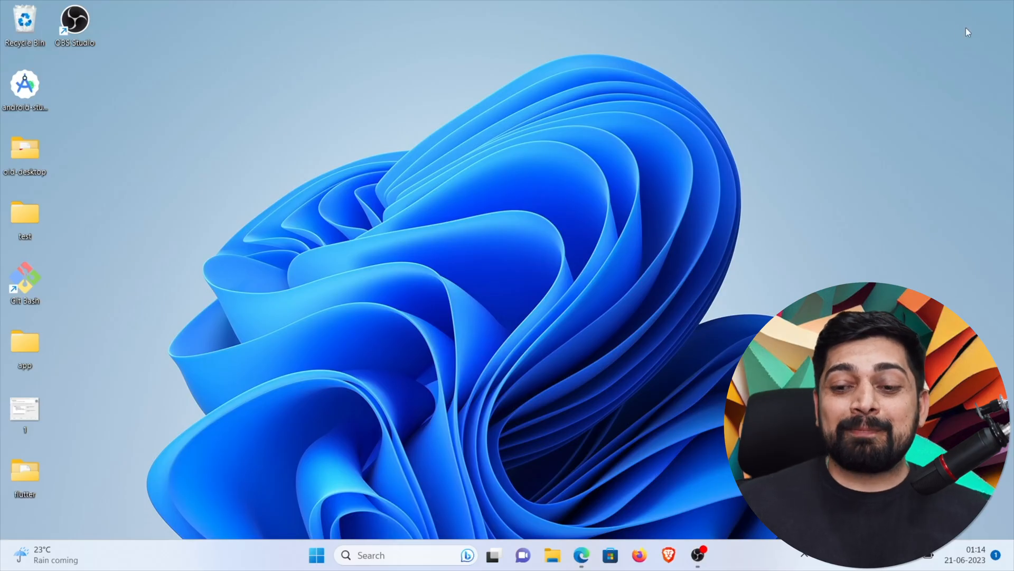
mouse_move(567, 518)
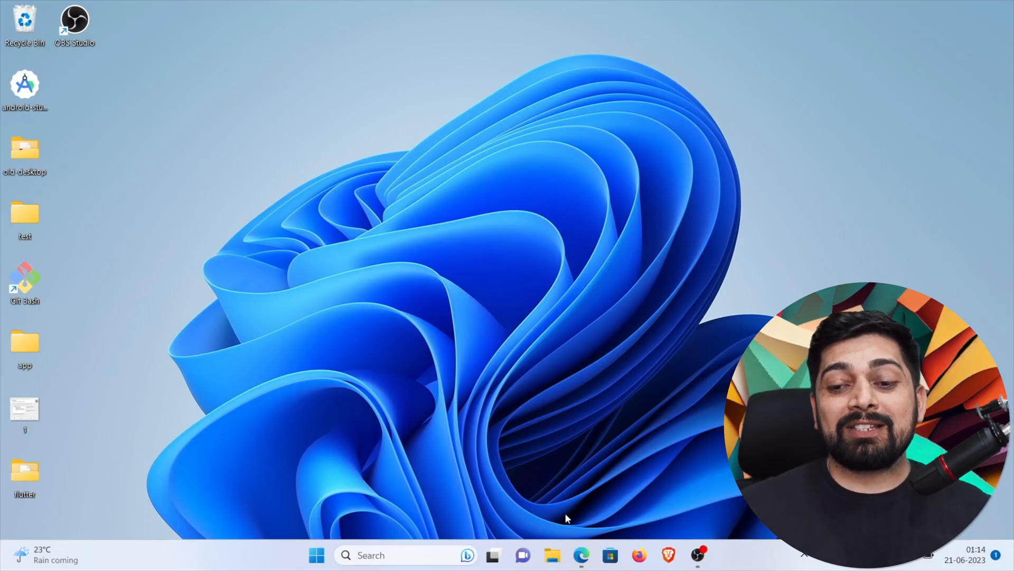
mouse_move(581, 555)
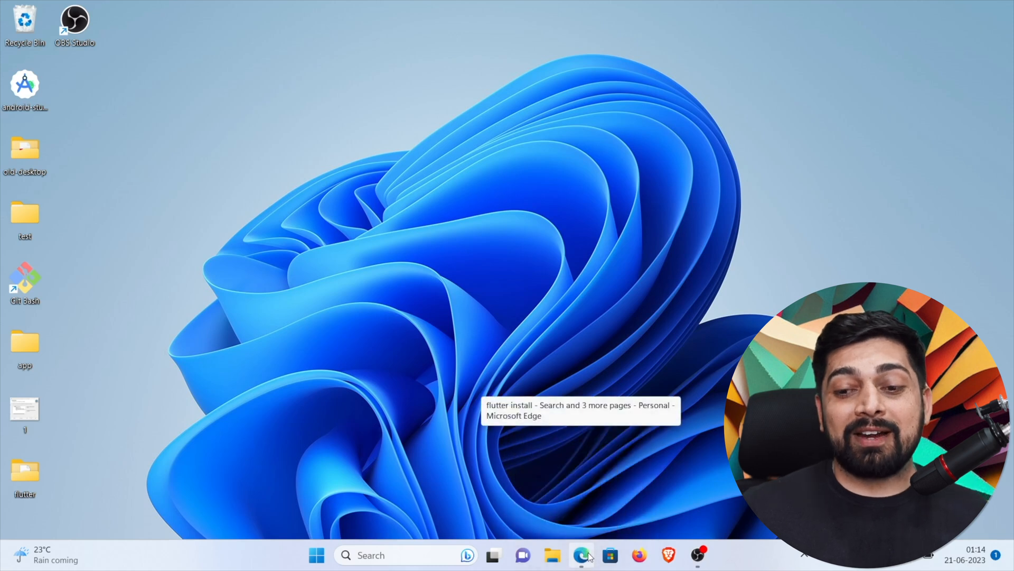
Bring Edge to the front and switch to the Node.js download page tab
left_click(579, 554)
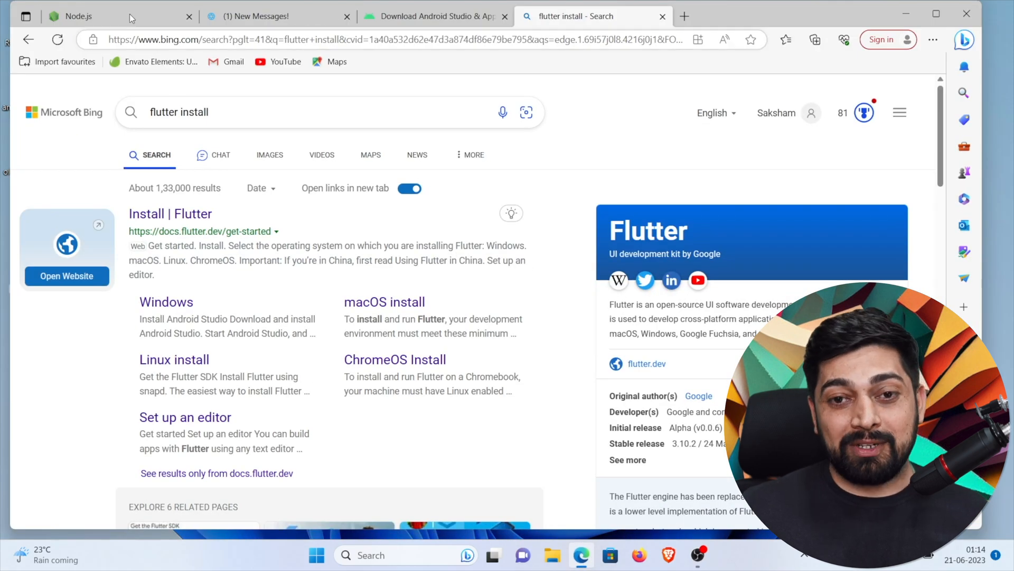
left_click(74, 17)
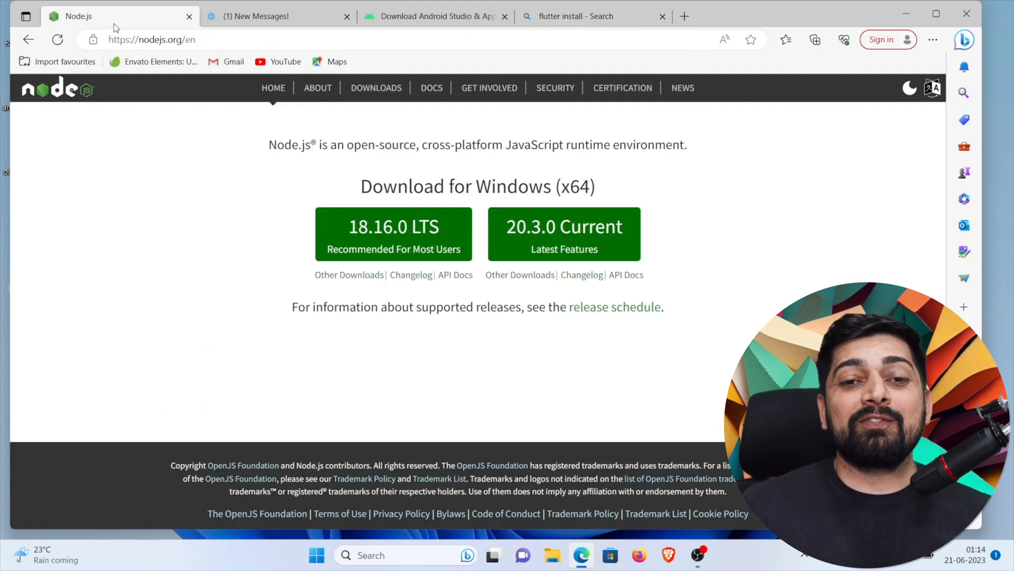
mouse_move(273, 182)
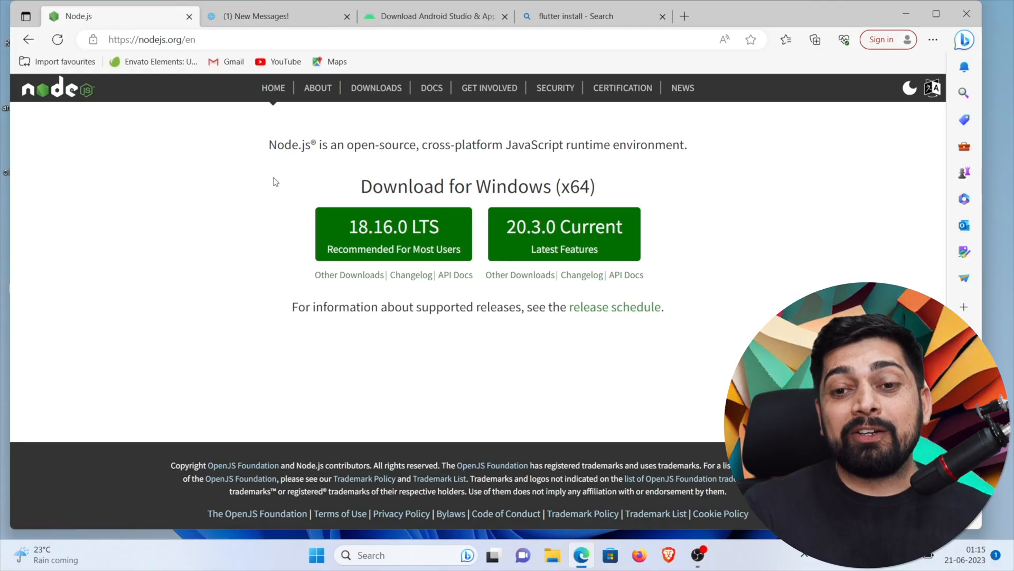
mouse_move(503, 227)
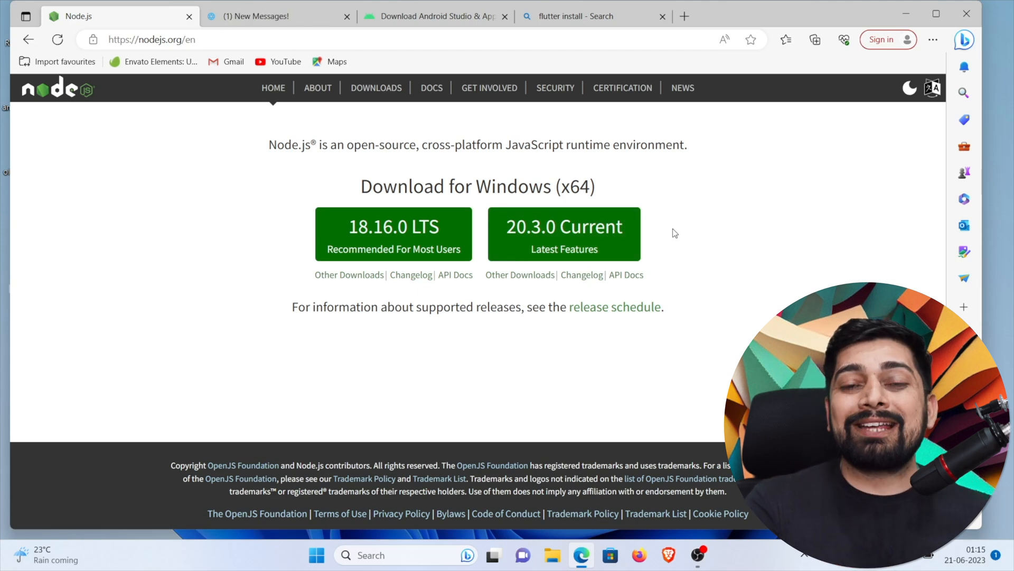
mouse_move(377, 230)
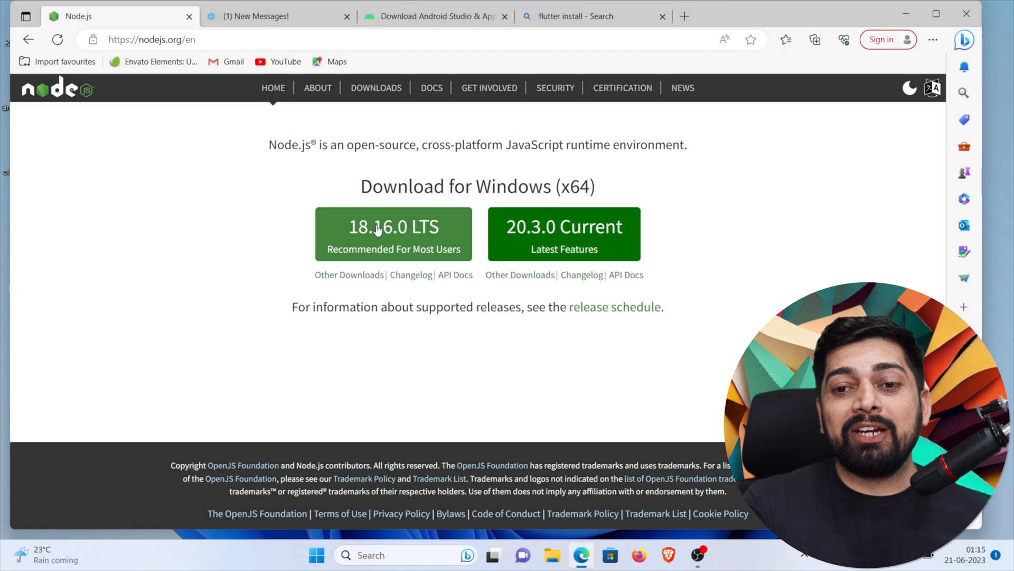
mouse_move(397, 232)
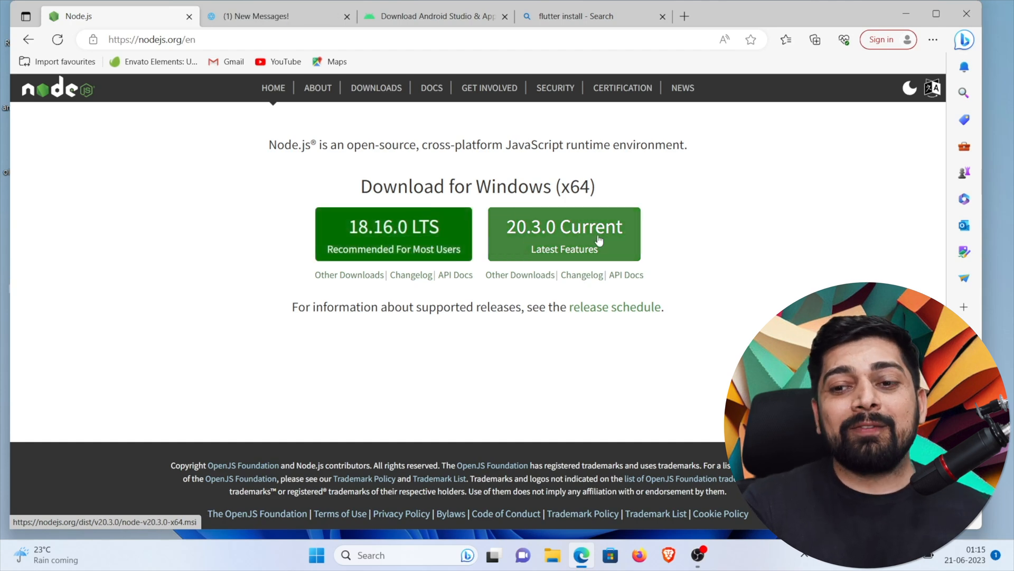
mouse_move(694, 226)
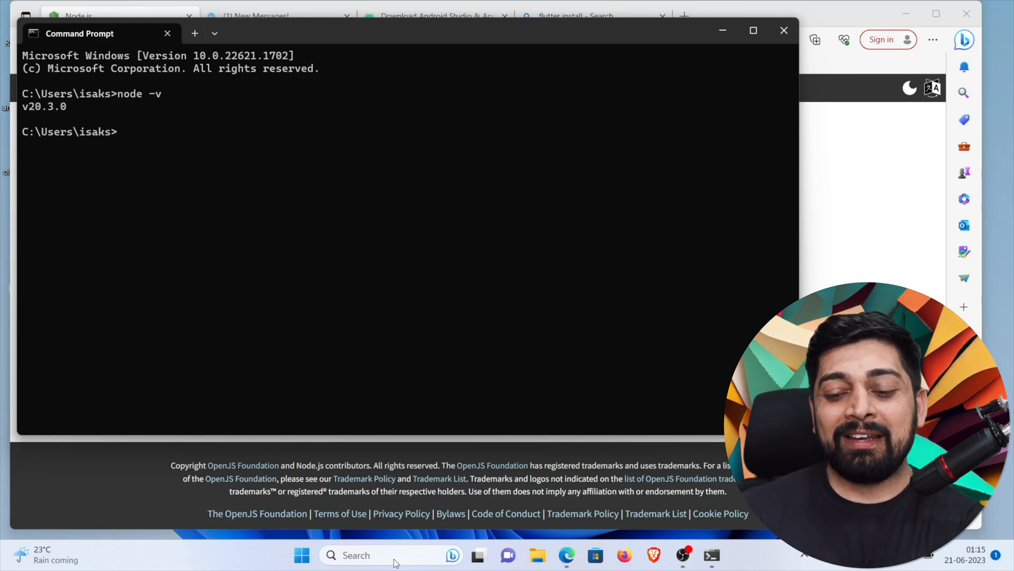
Check the installed Node.js version in Command Prompt, expecting v20.3.0
type("np")
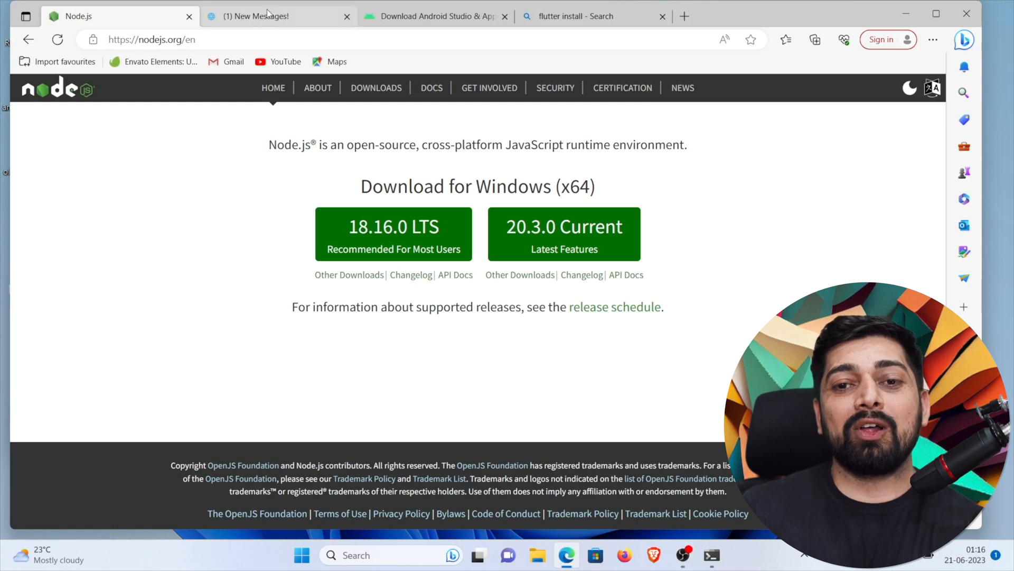
Switch to the OpenJDK tab and go back two pages to the Java 11 for Windows search results
left_click(274, 16)
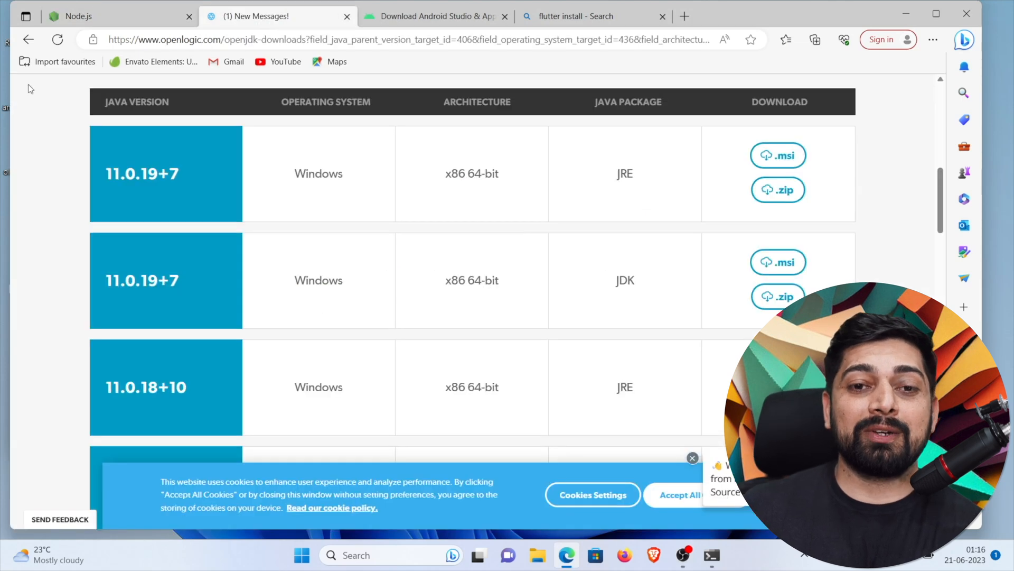
left_click(27, 41)
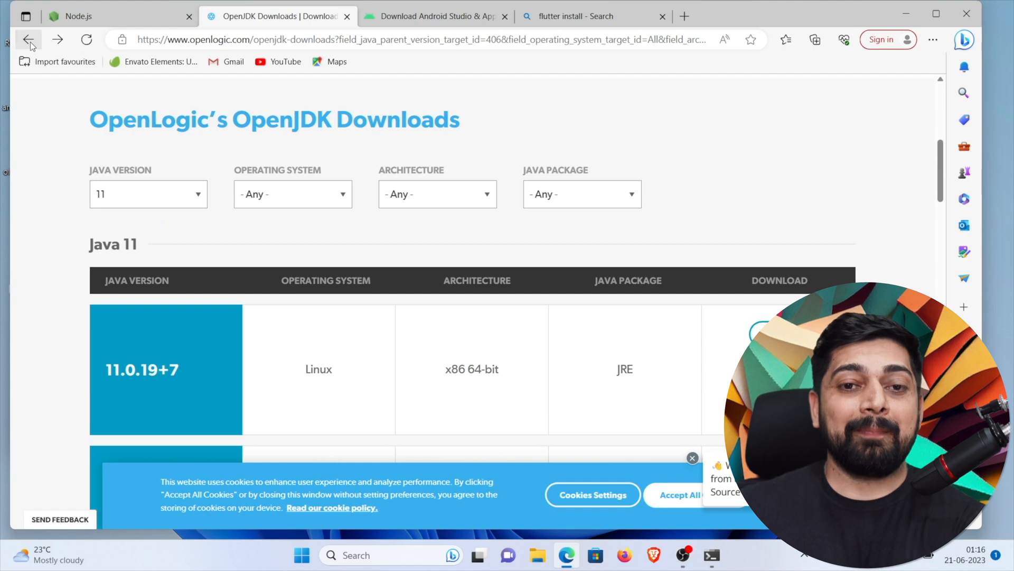
left_click(25, 40)
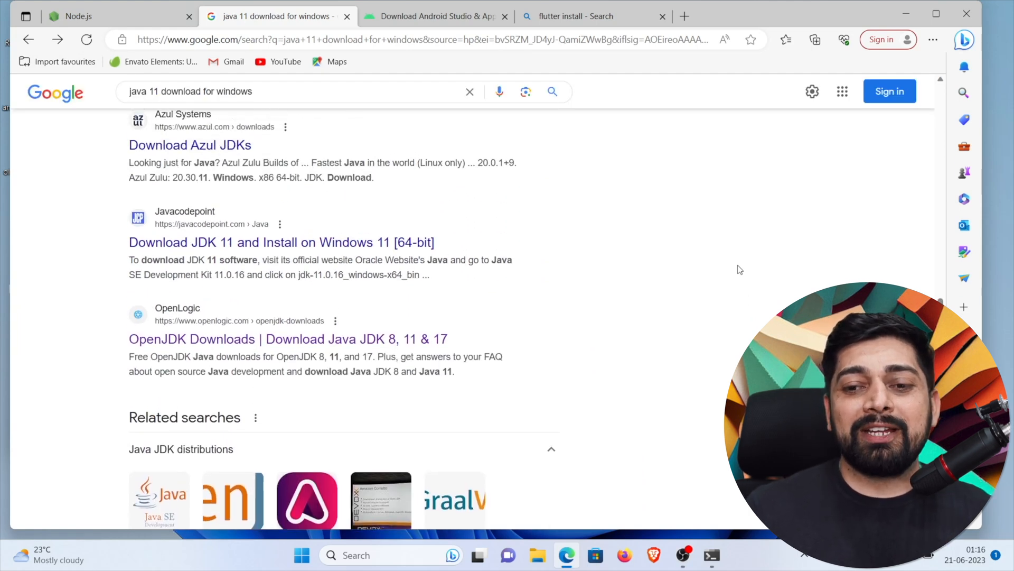
Scroll the Google results to find the OpenLogic OpenJDK Downloads link
scroll("up", 3)
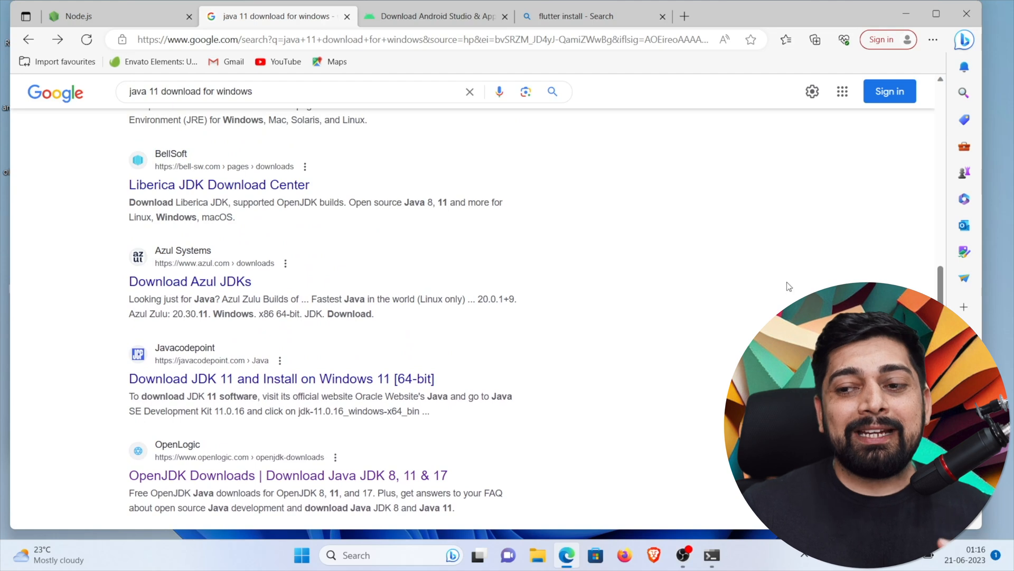
scroll("up", 3)
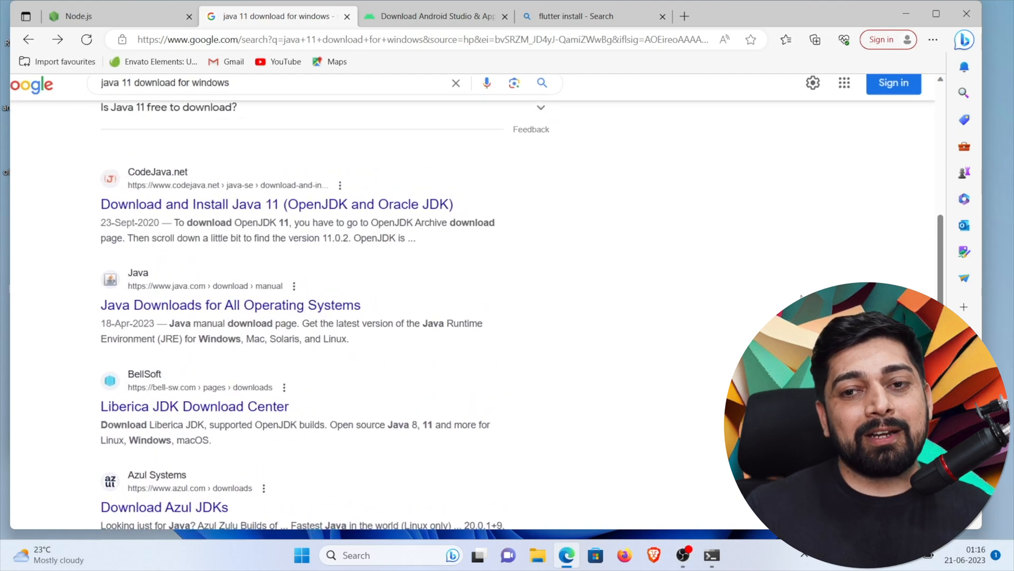
scroll("up", 3)
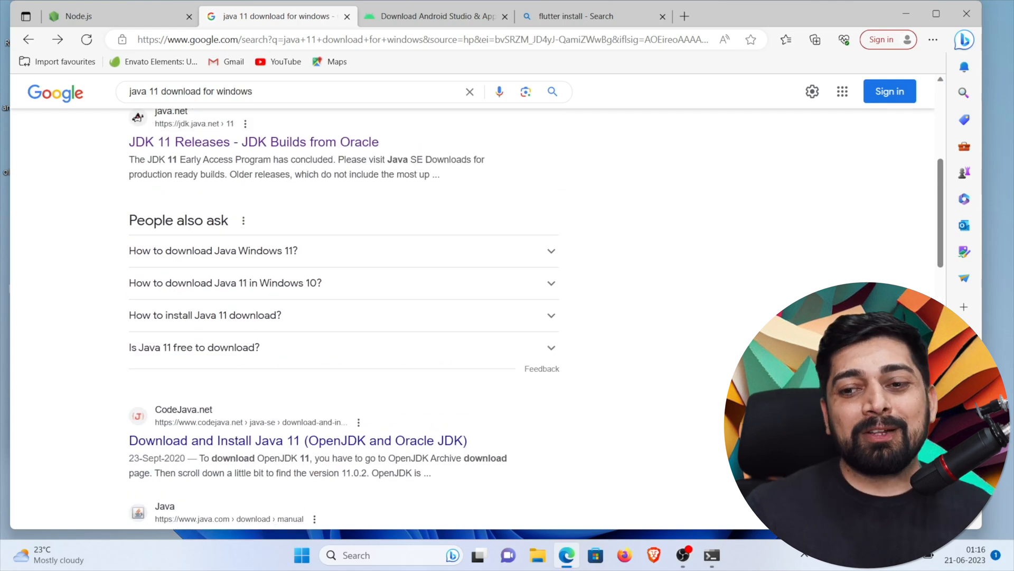
scroll("up", 3)
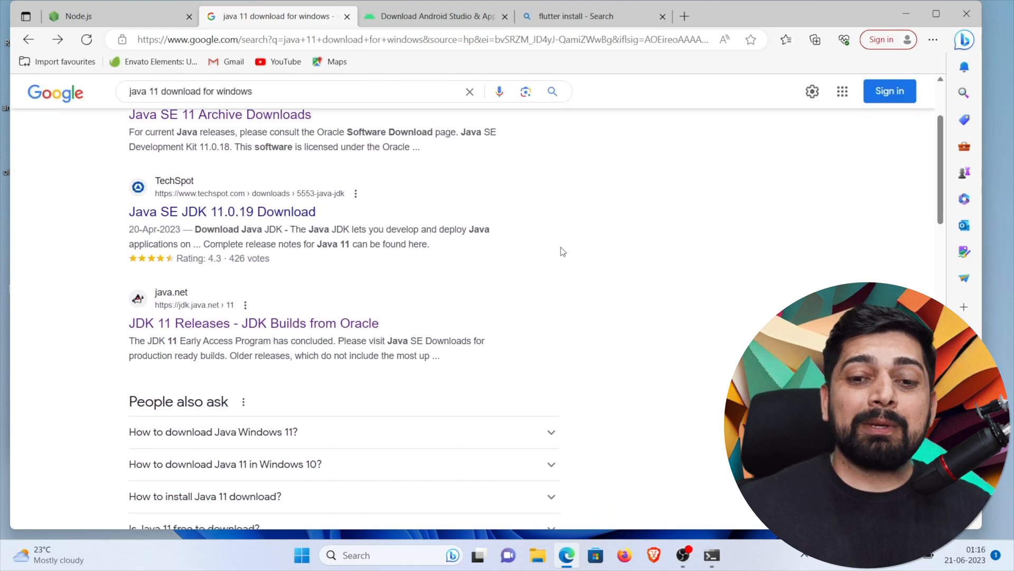
scroll("down", 3)
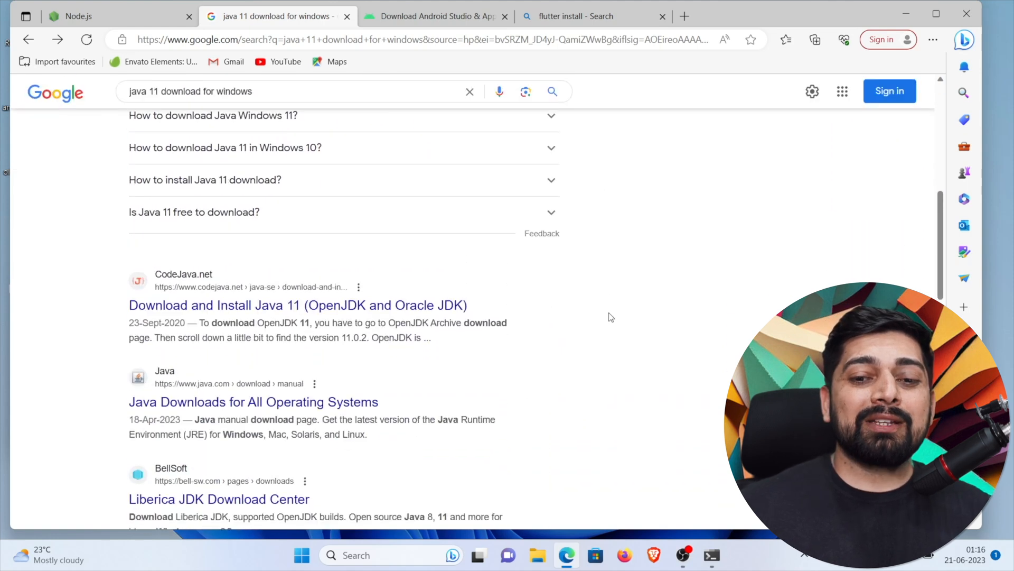
scroll("down", 3)
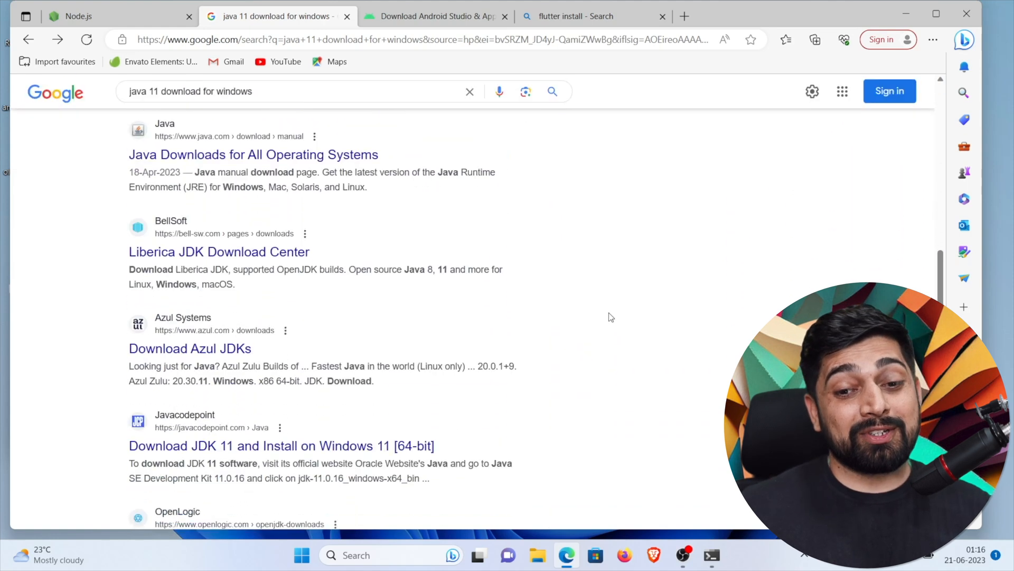
scroll("down", 3)
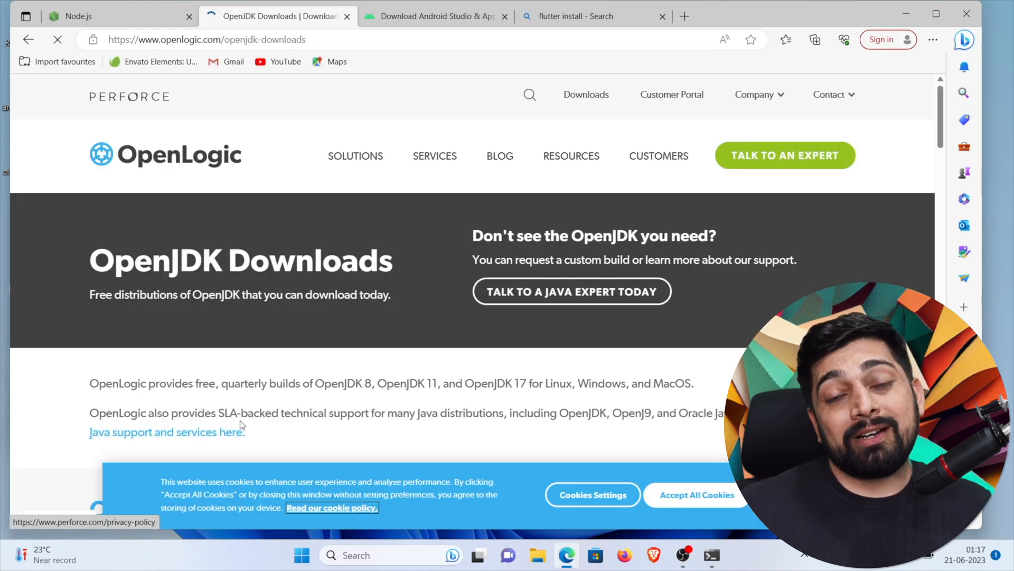
Filter the OpenLogic OpenJDK downloads to Java 11 builds for Windows and review the list
scroll("down", 3)
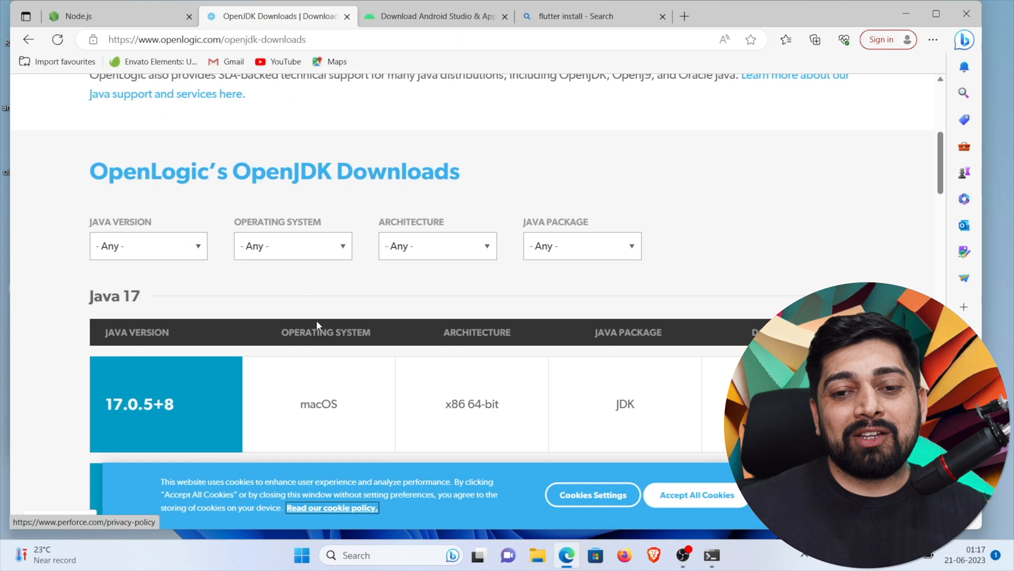
left_click(148, 241)
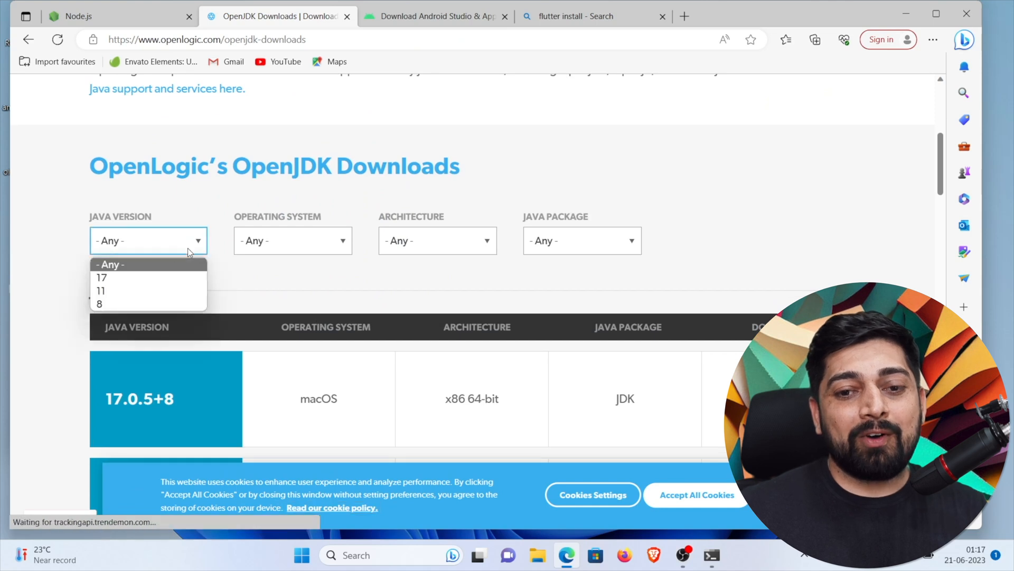
mouse_move(131, 290)
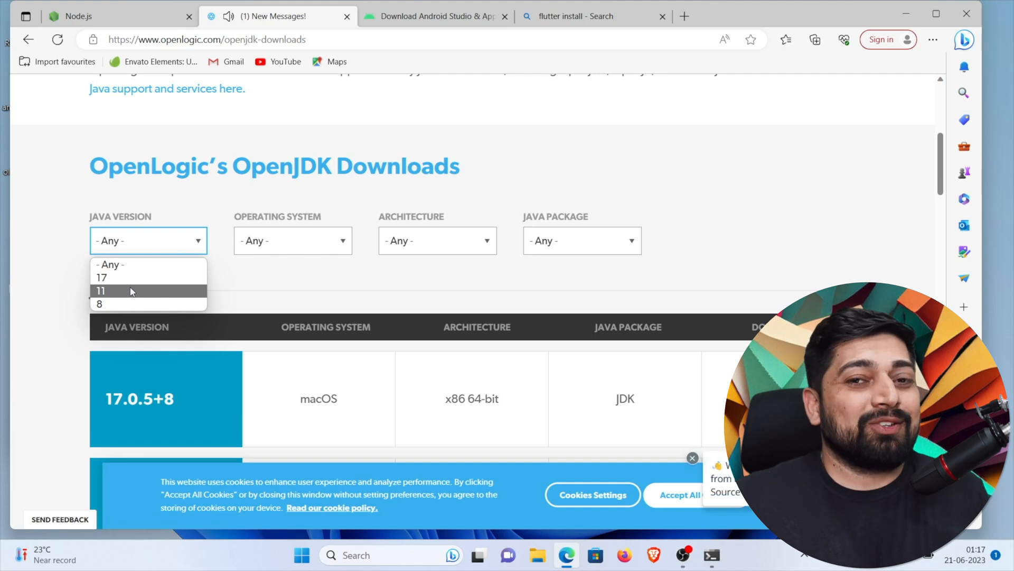
left_click(101, 290)
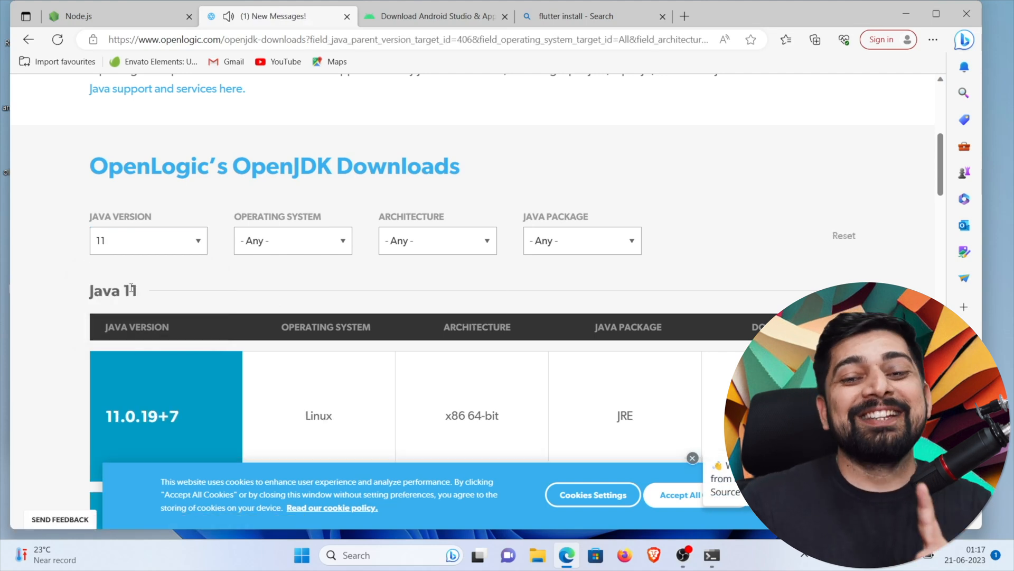
left_click(293, 241)
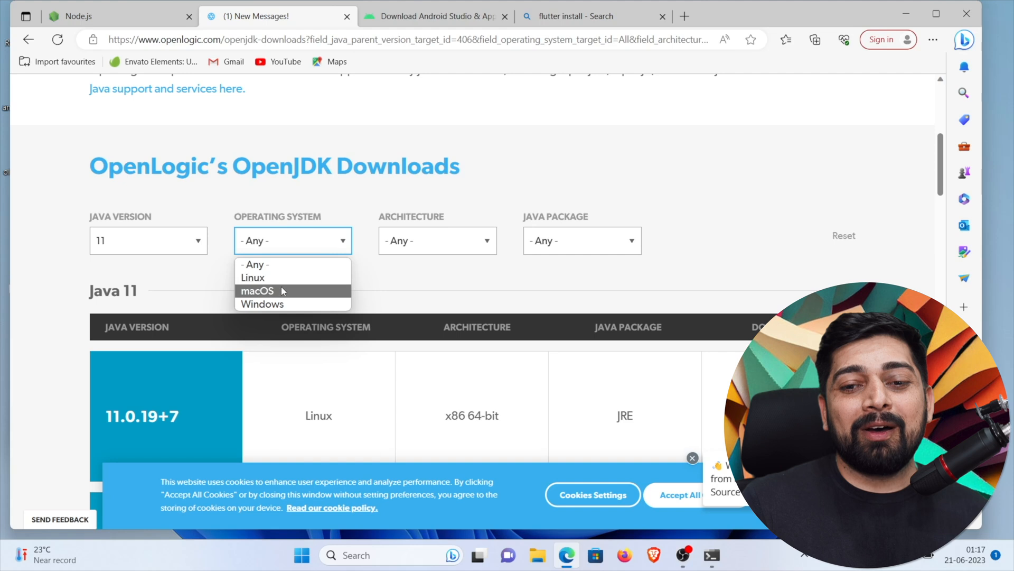
left_click(262, 304)
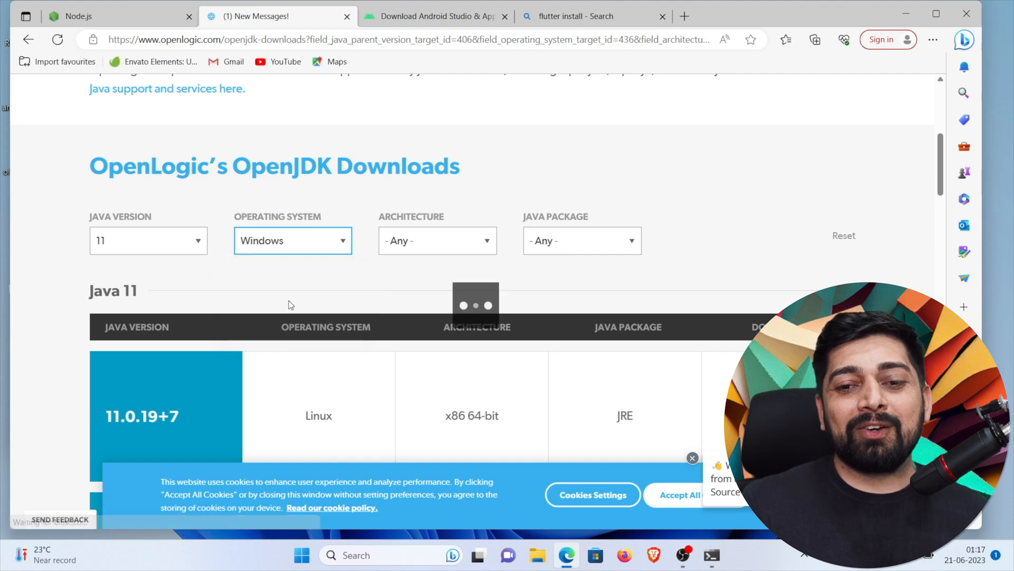
scroll("down", 3)
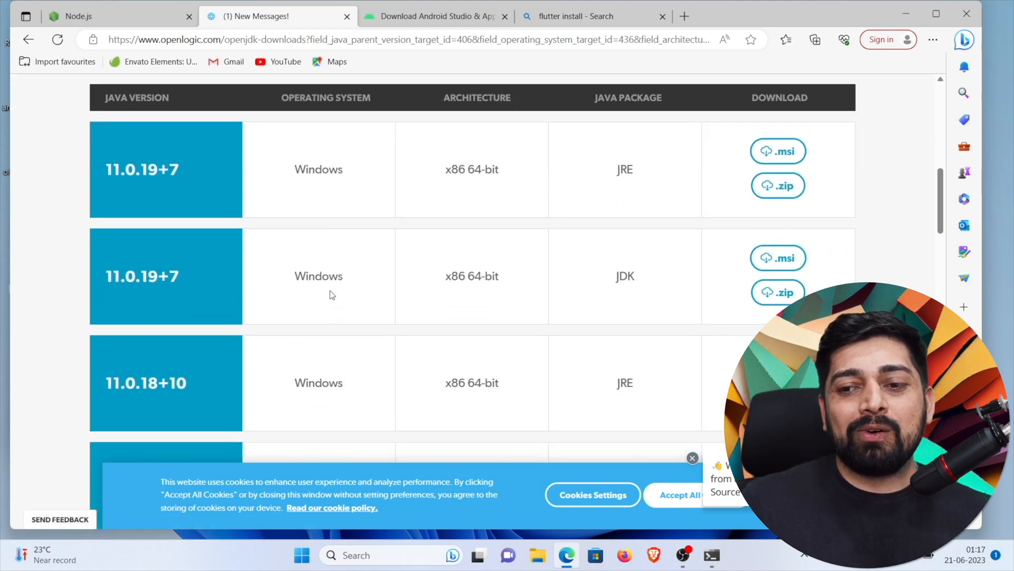
scroll("down", 3)
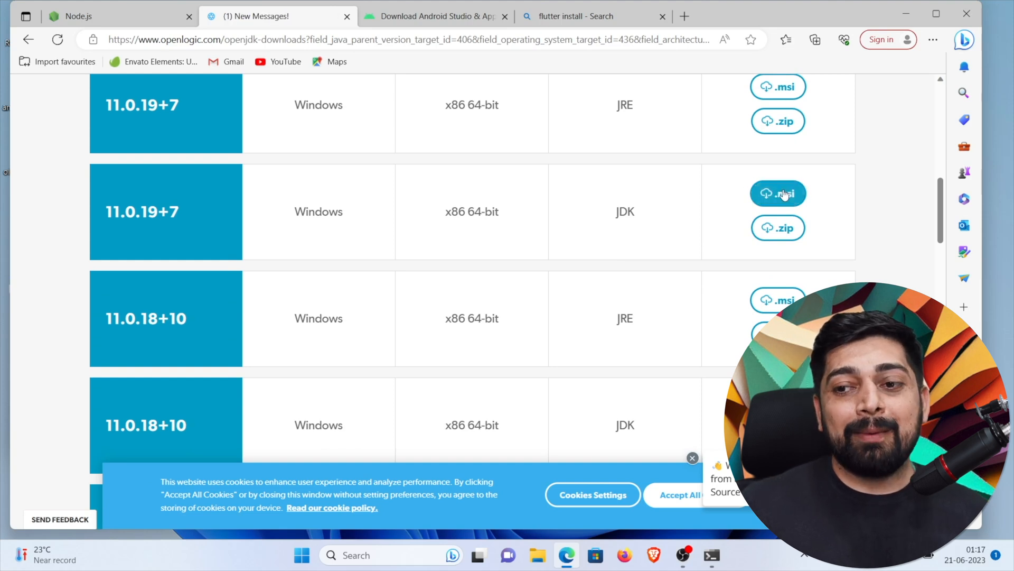
mouse_move(653, 195)
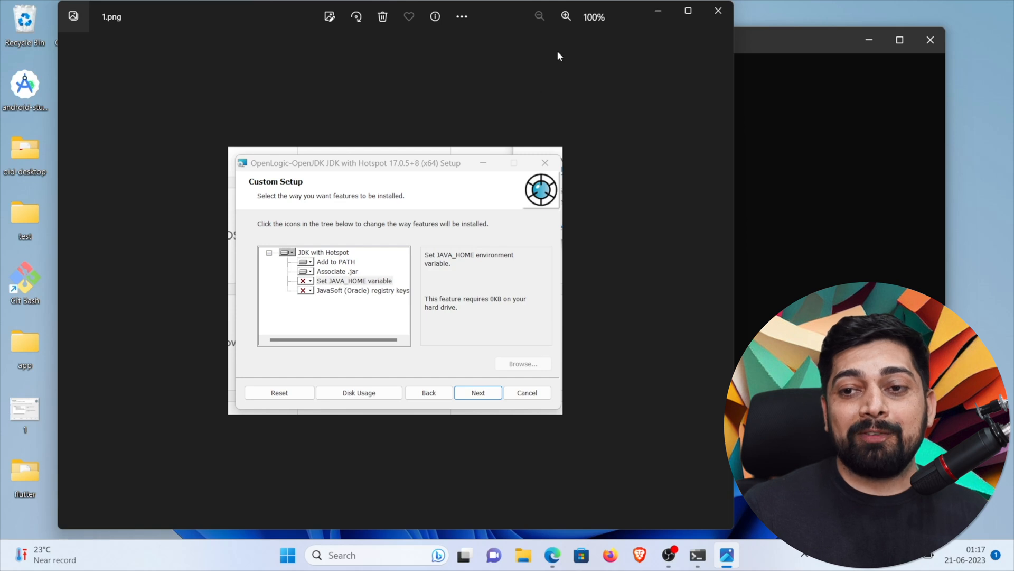
Enlarge the JDK installer Custom Setup screenshot in Photos, then bring up File Explorer
left_click(564, 17)
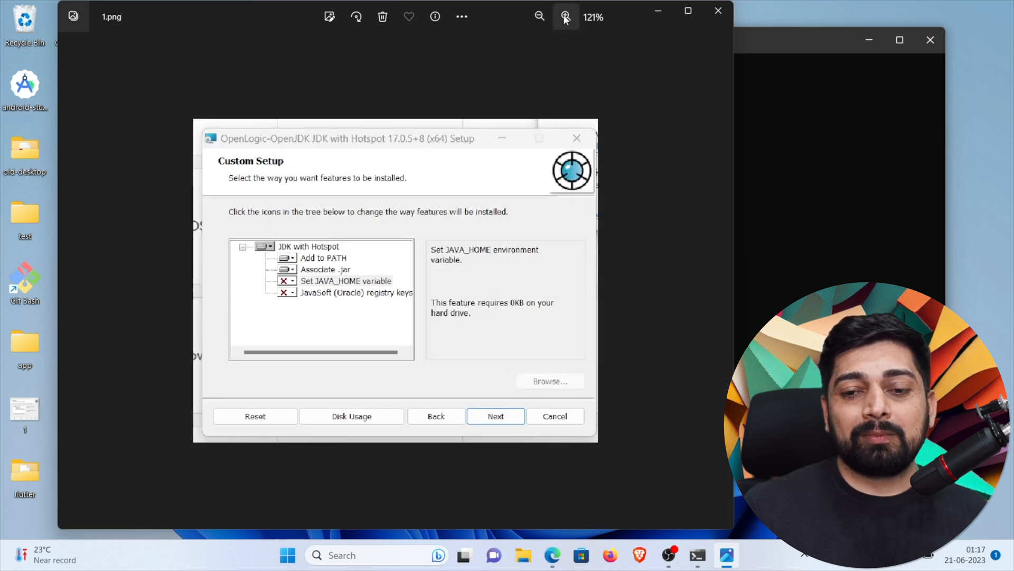
left_click(566, 17)
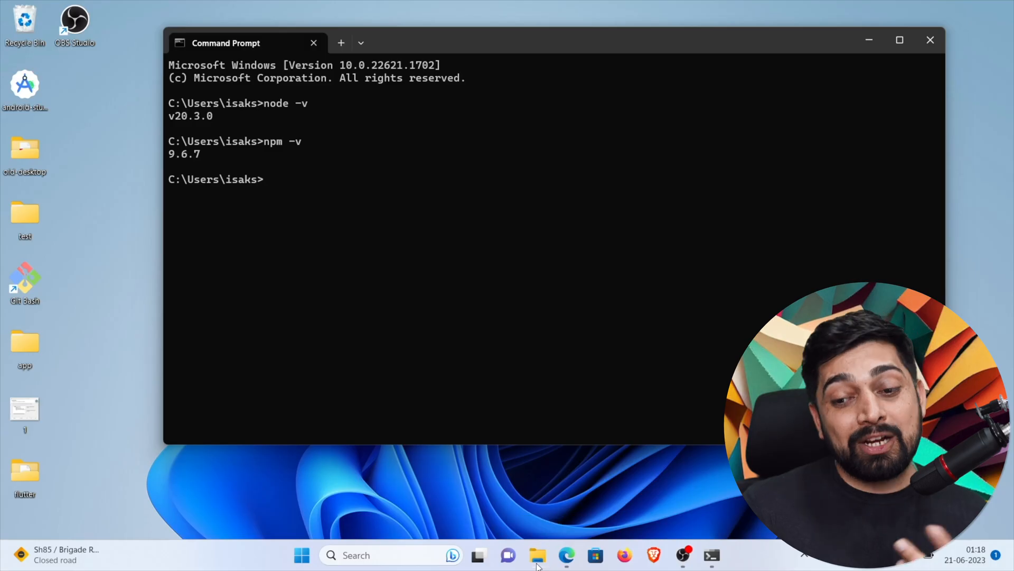
left_click(537, 555)
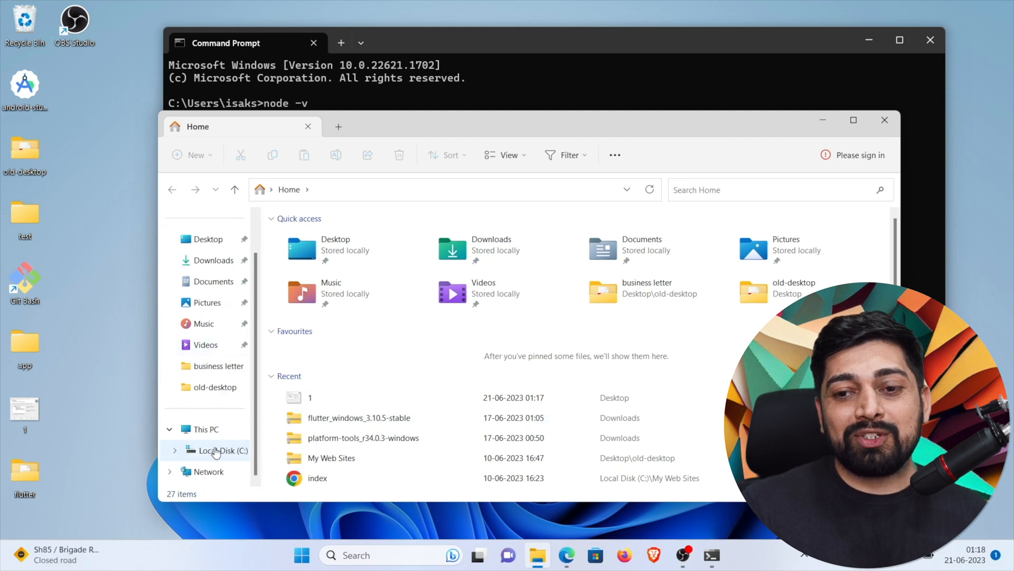
Browse to C:\Program Files\OpenLogic\jdk-17.0.5.8-hotspot and reveal its full path
left_click(218, 451)
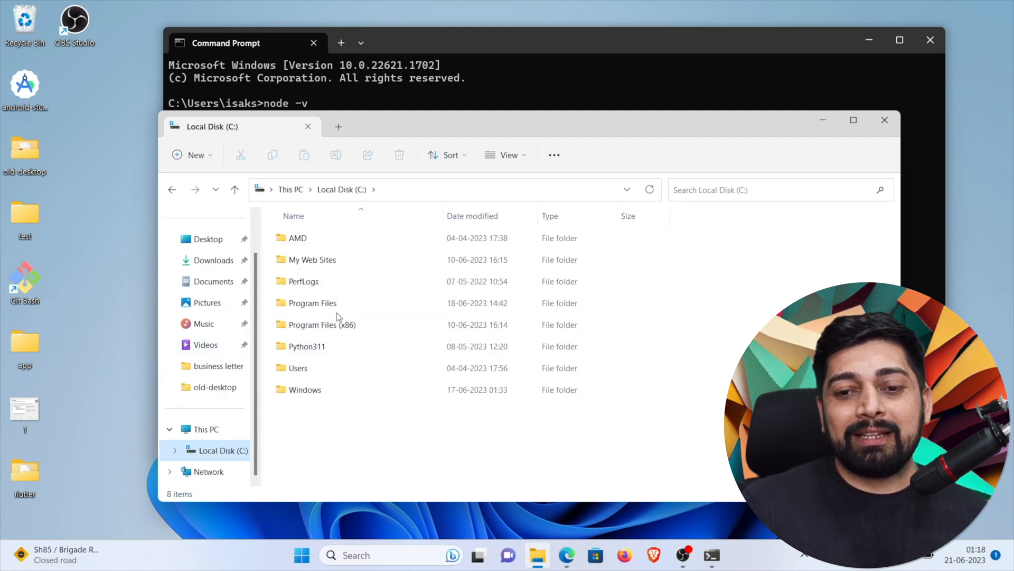
double_click(313, 302)
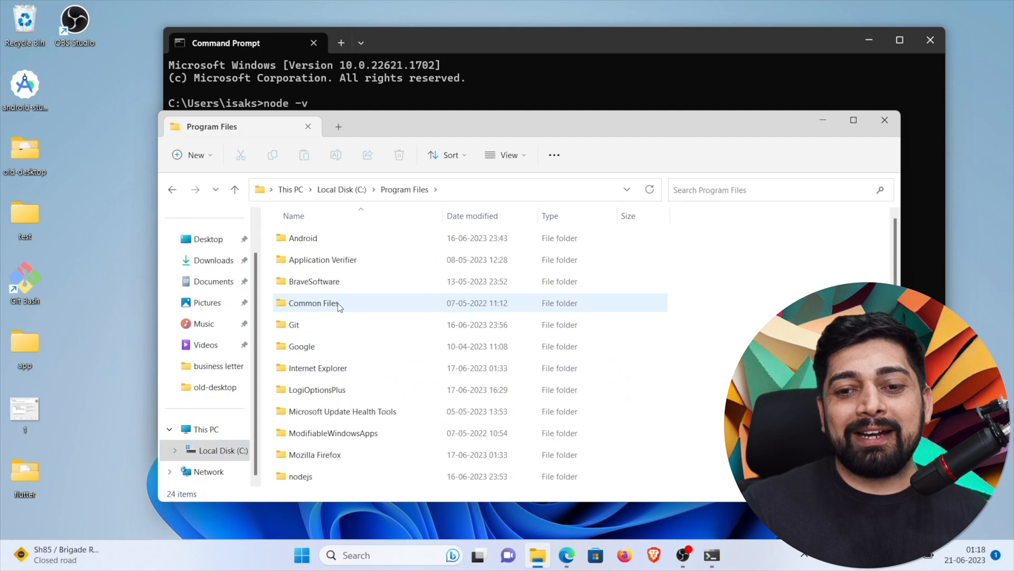
scroll("down", 3)
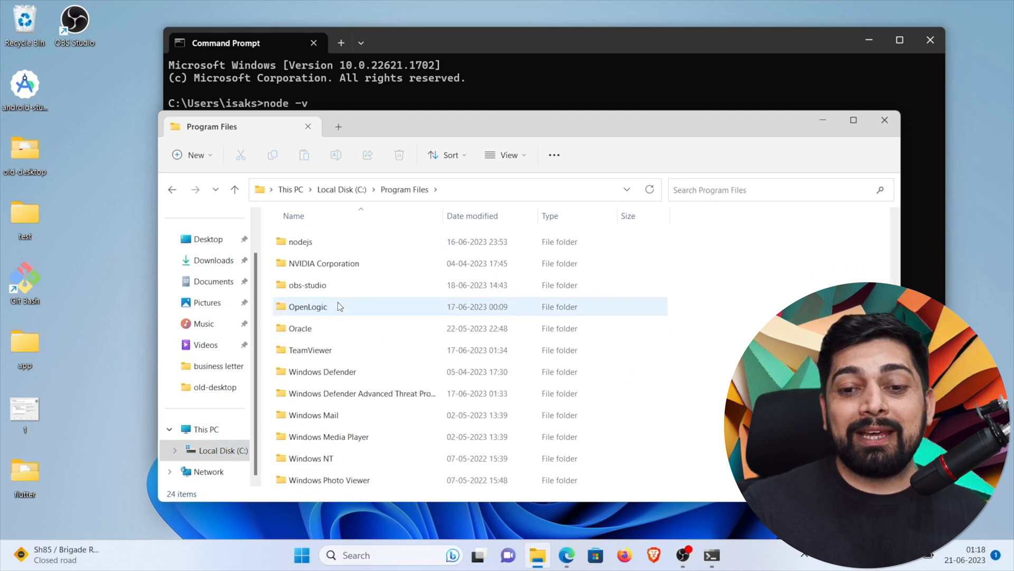
double_click(308, 306)
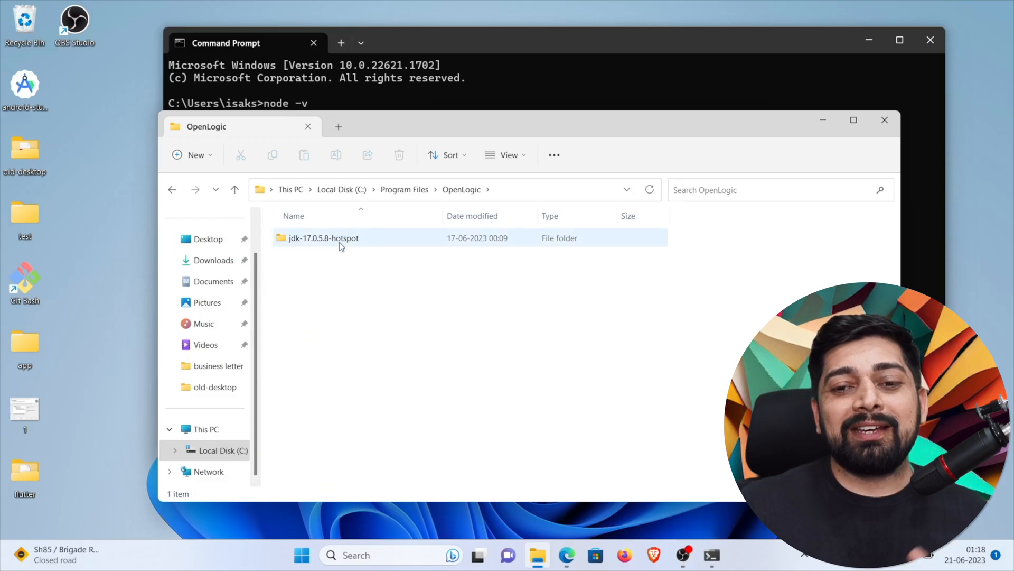
mouse_move(406, 243)
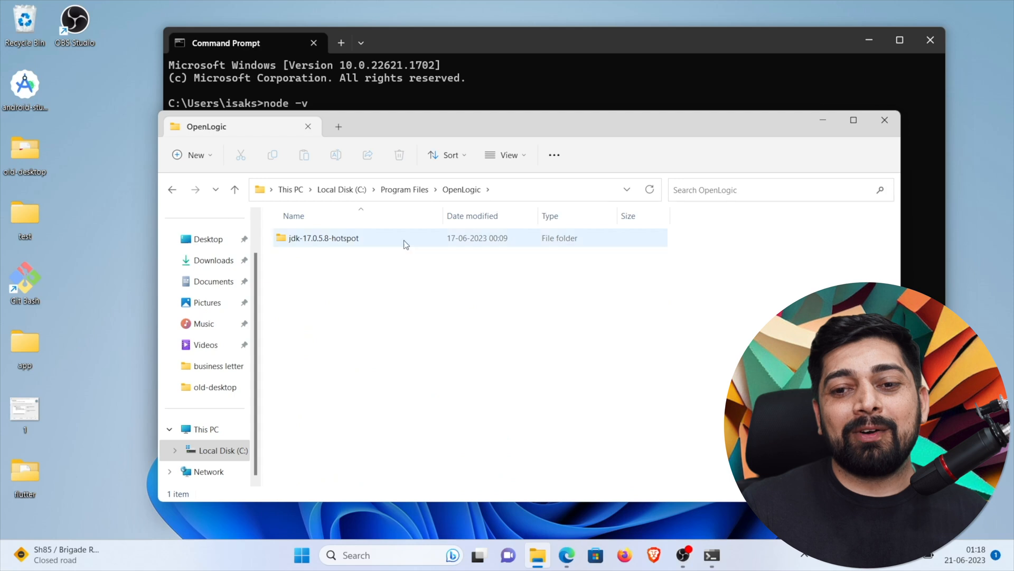
double_click(324, 237)
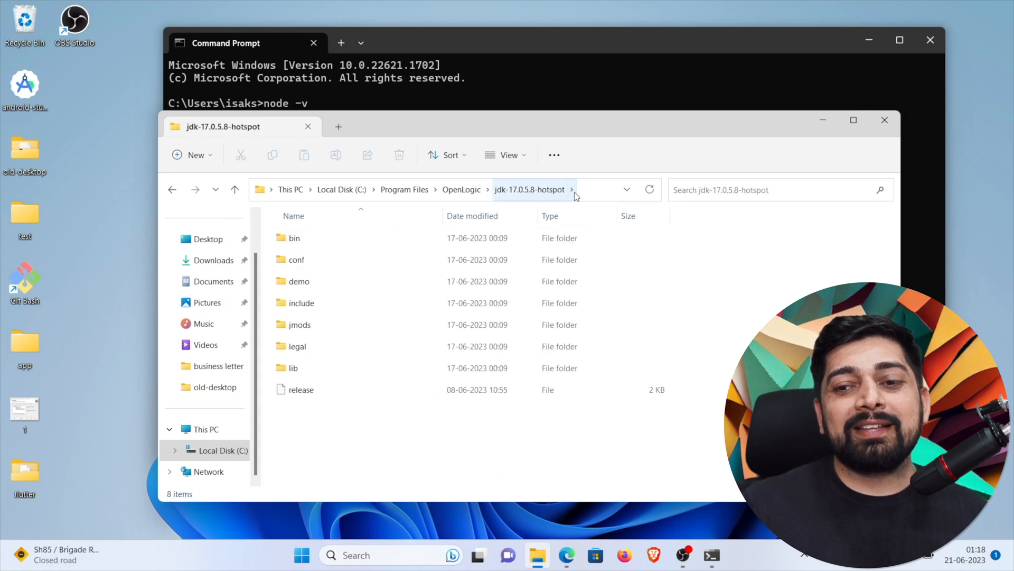
left_click(585, 190)
type("en")
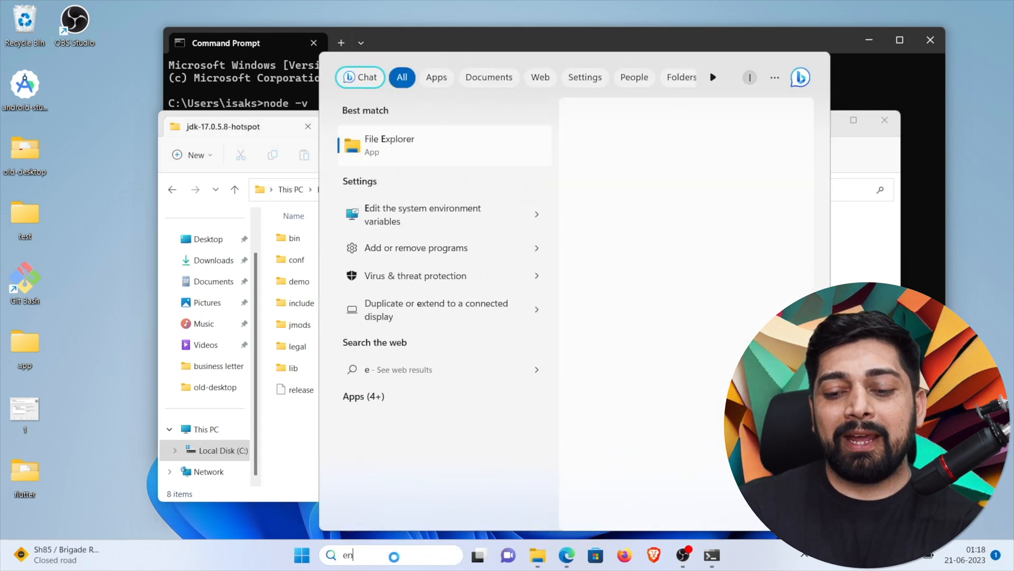
Search Windows for 'env' and open Edit the system environment variables
type("di")
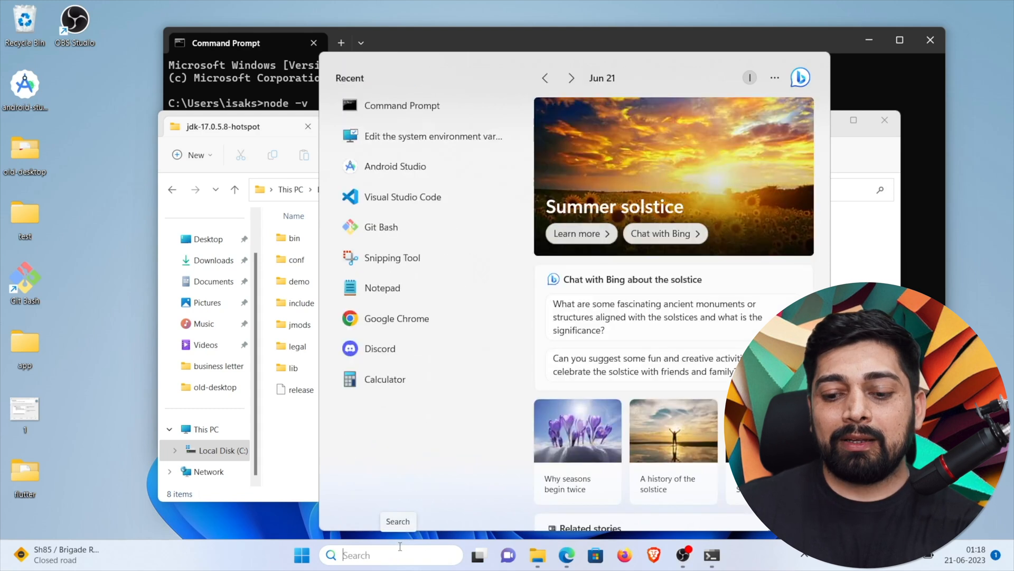
type("env")
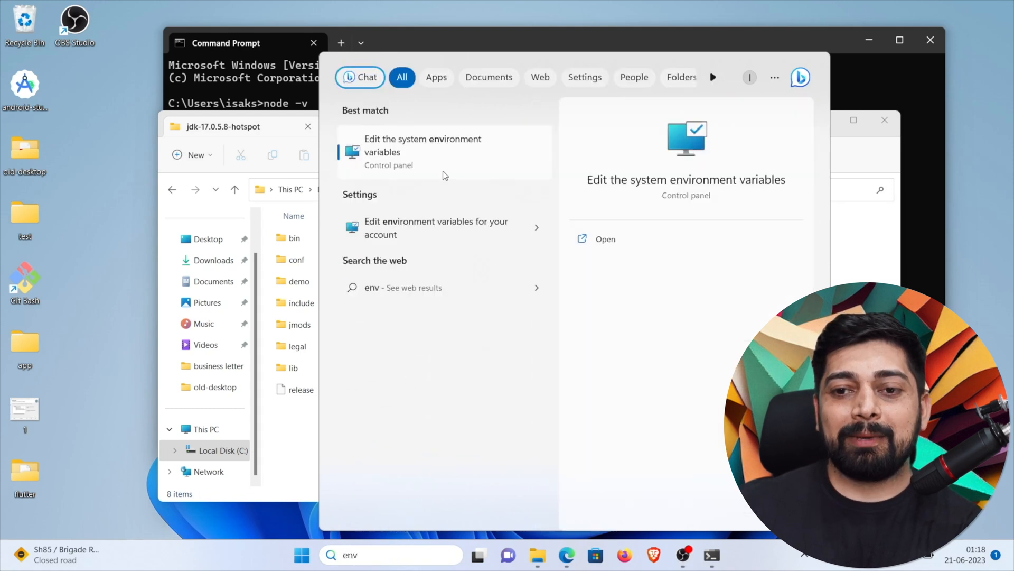
left_click(423, 152)
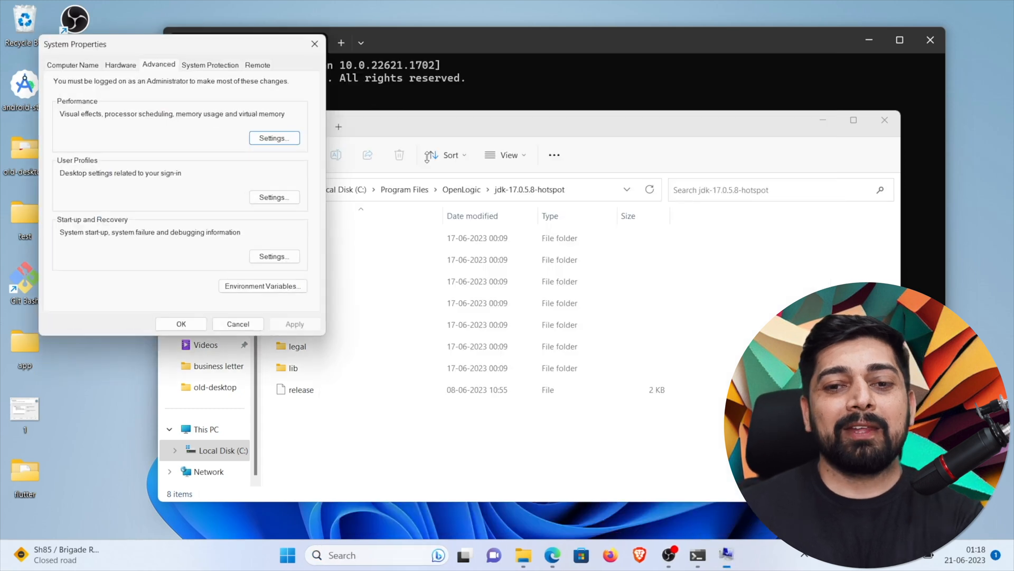
Open Environment Variables and inspect the user and system JAVA_HOME entries
left_click(262, 285)
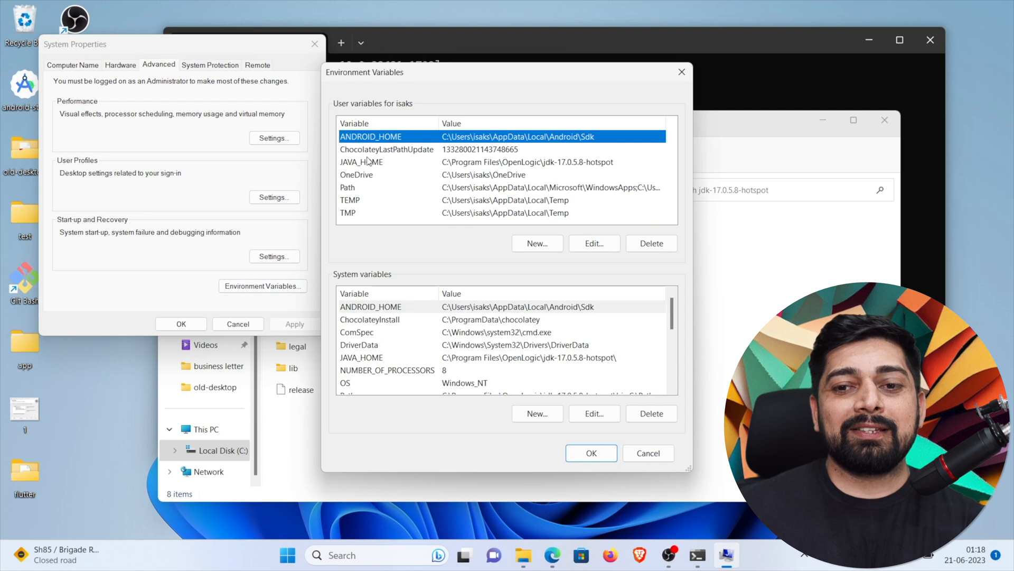
left_click(362, 162)
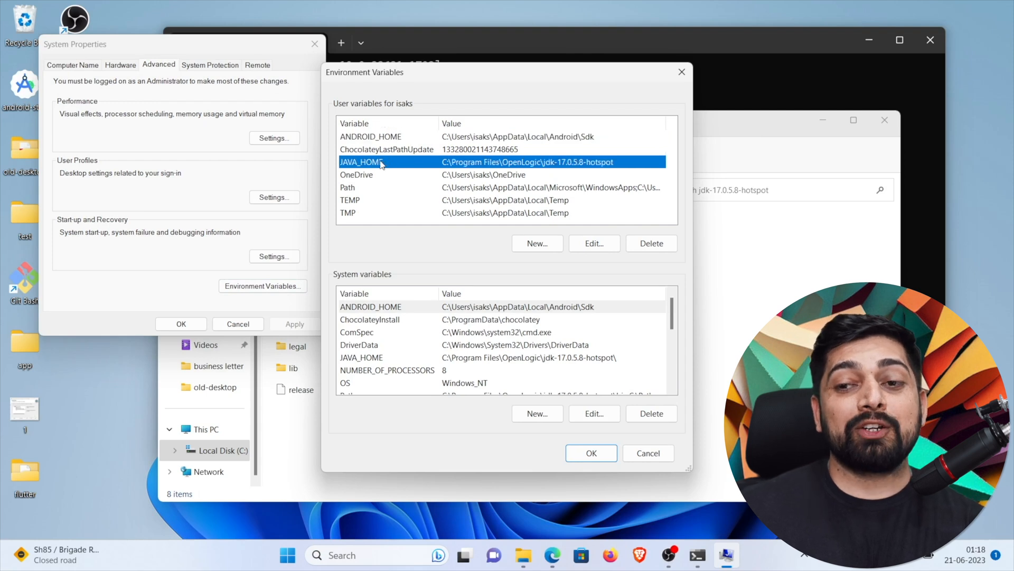
mouse_move(347, 105)
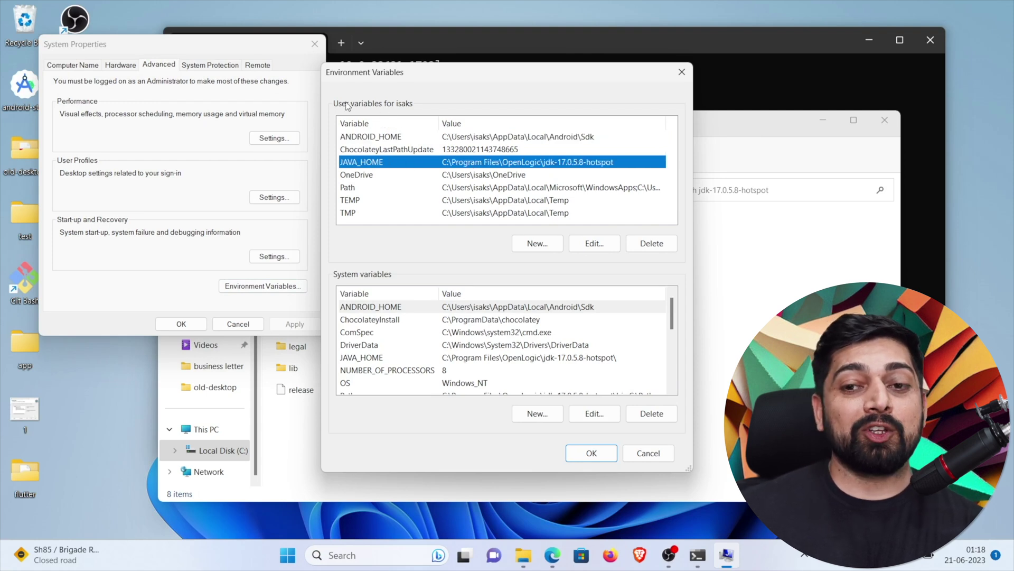
mouse_move(408, 260)
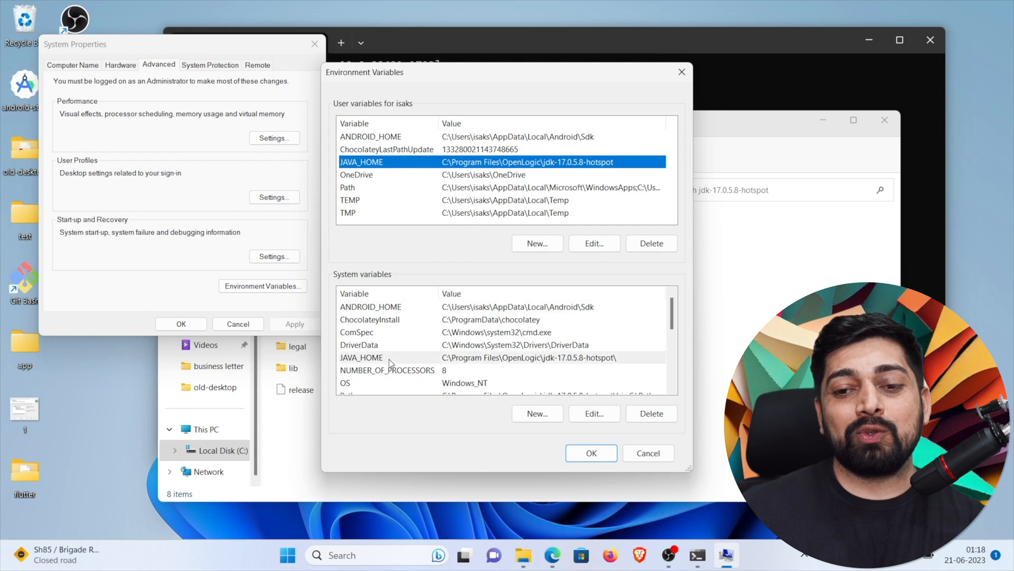
left_click(383, 357)
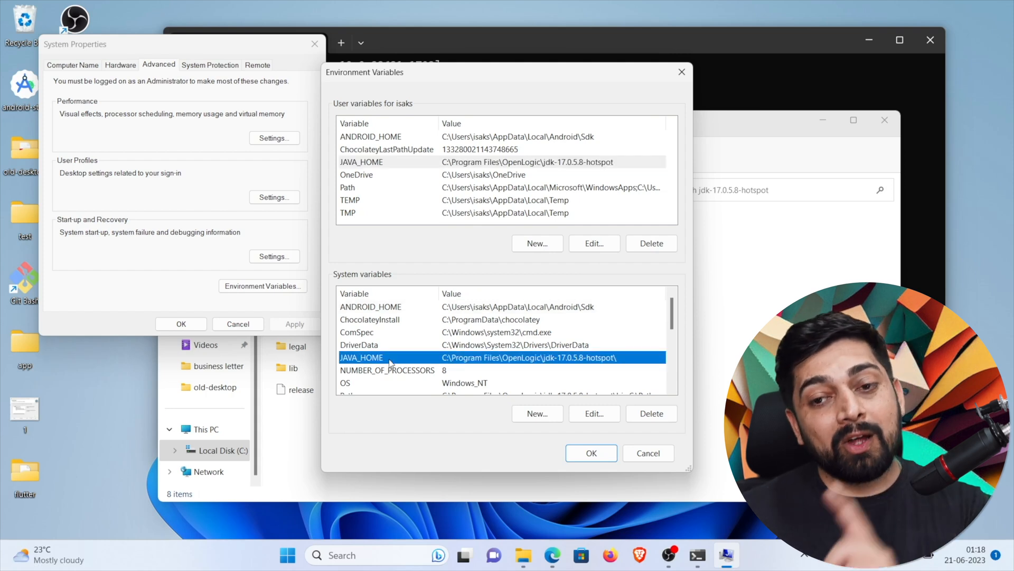
Review the user Path entries without changes, then select the system Path variable
left_click(347, 187)
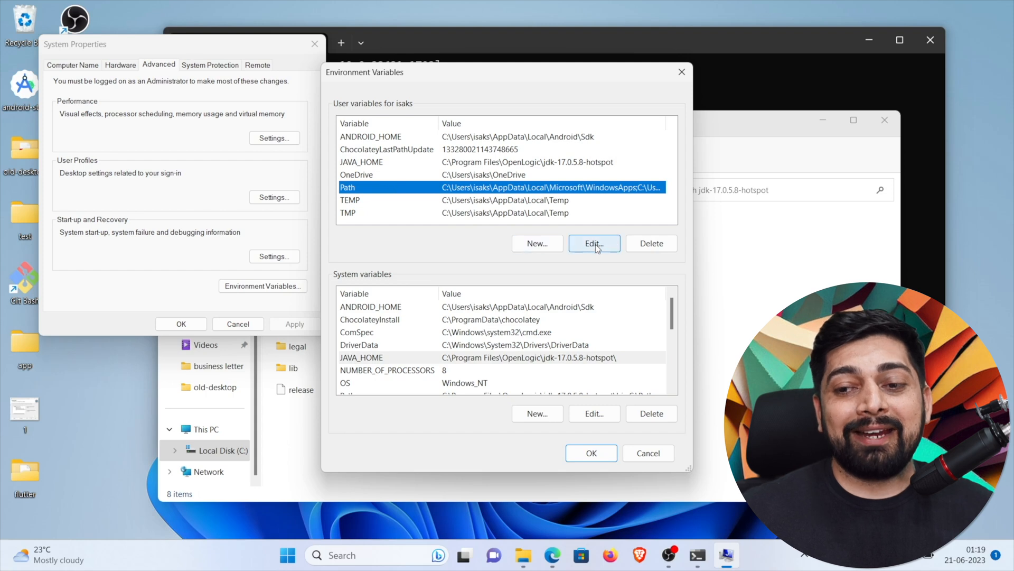
left_click(594, 243)
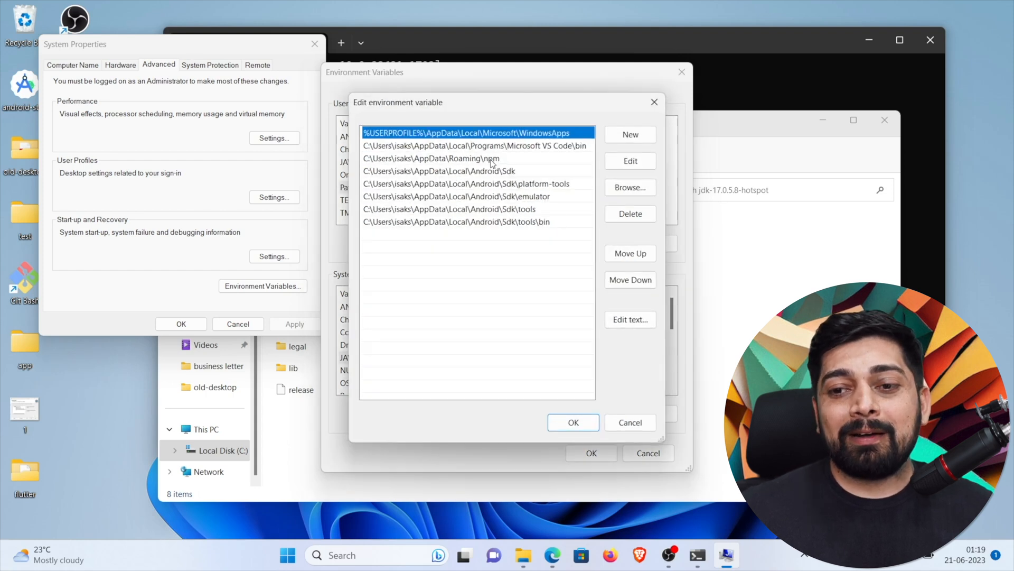
mouse_move(542, 193)
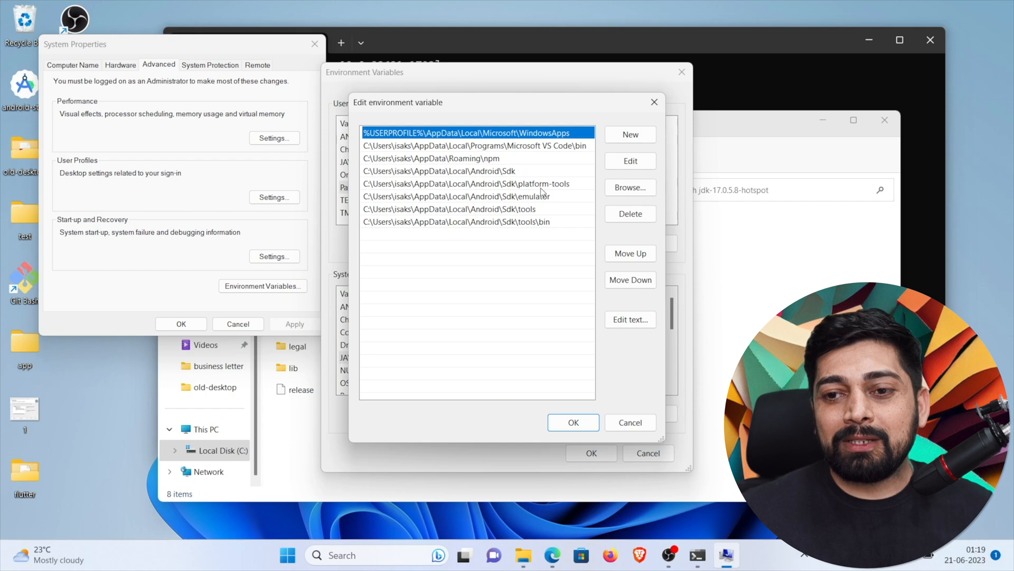
mouse_move(655, 102)
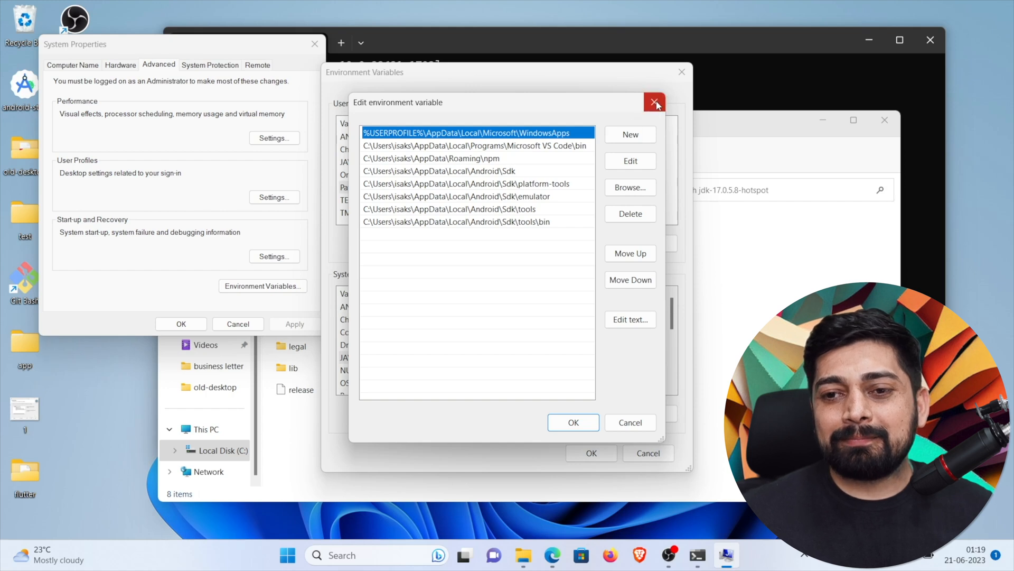
left_click(655, 101)
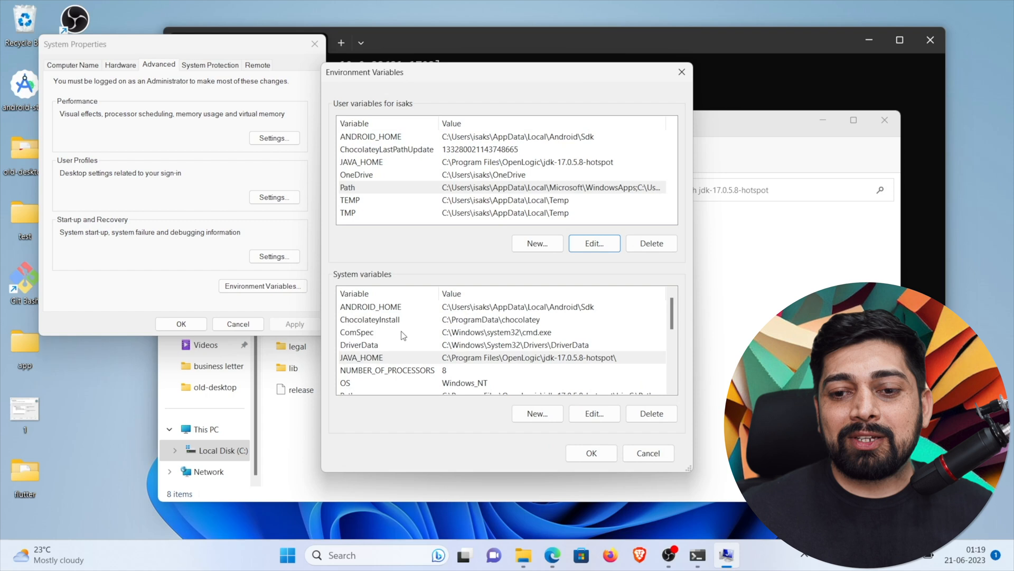
scroll("down", 3)
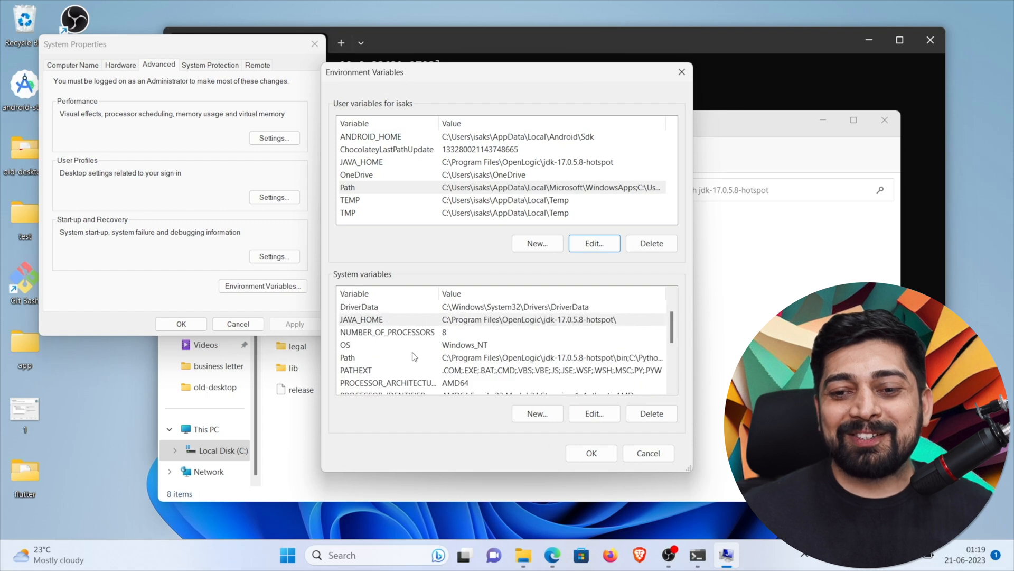
left_click(368, 357)
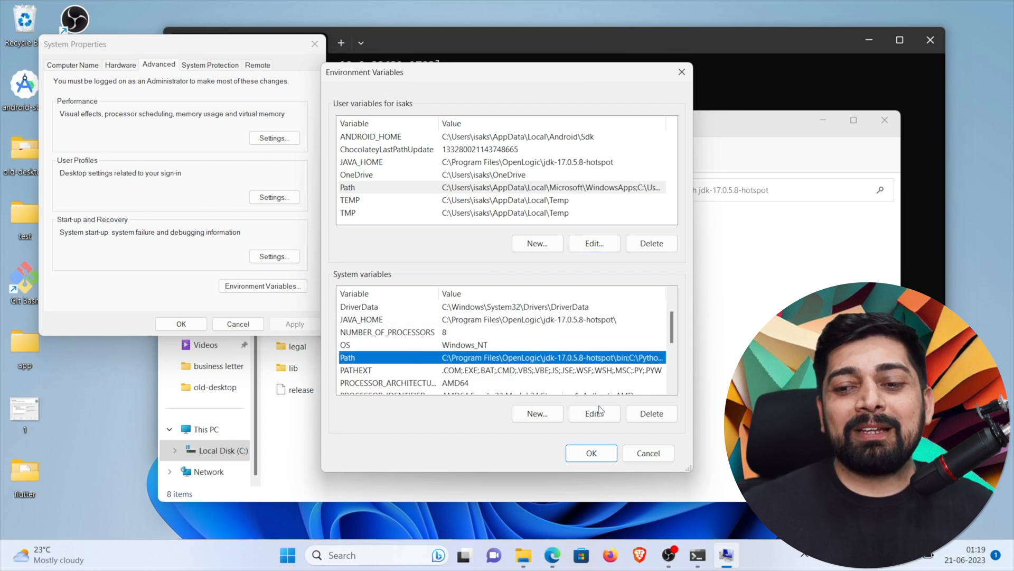
left_click(594, 413)
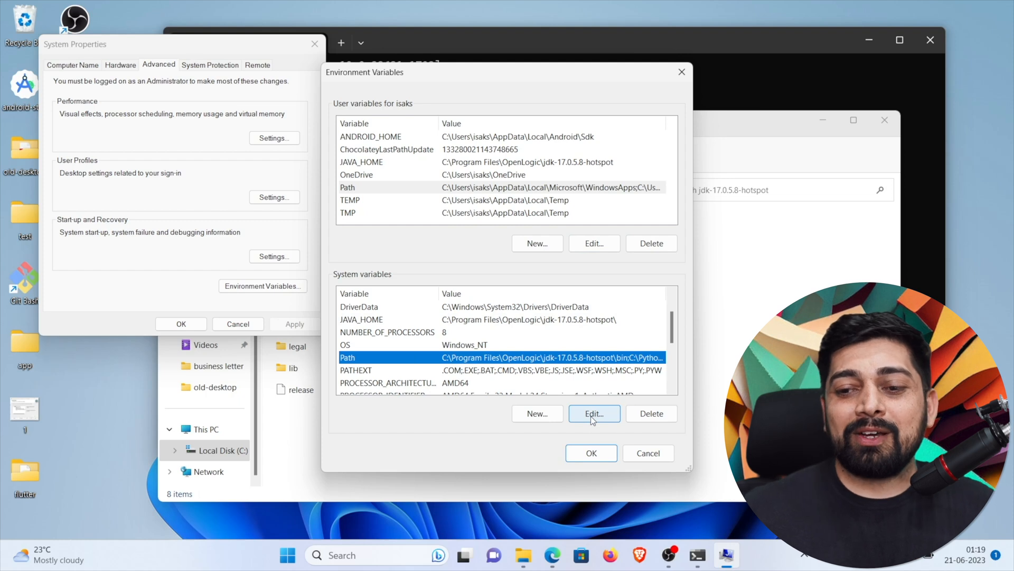
Open the system Path entries and verify the jdk-17.0.5.8-hotspot\bin folder in File Explorer
left_click(594, 413)
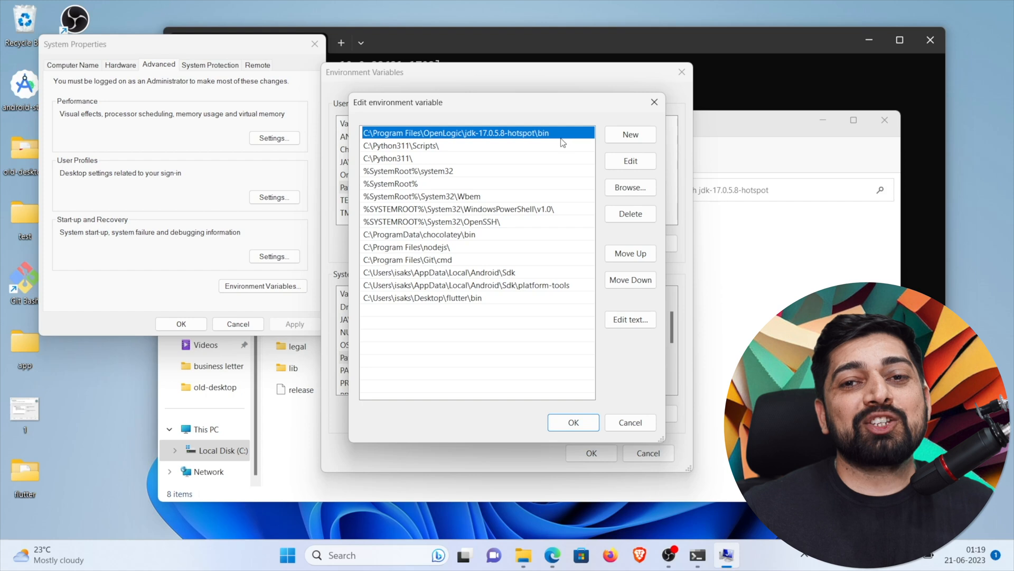
mouse_move(465, 254)
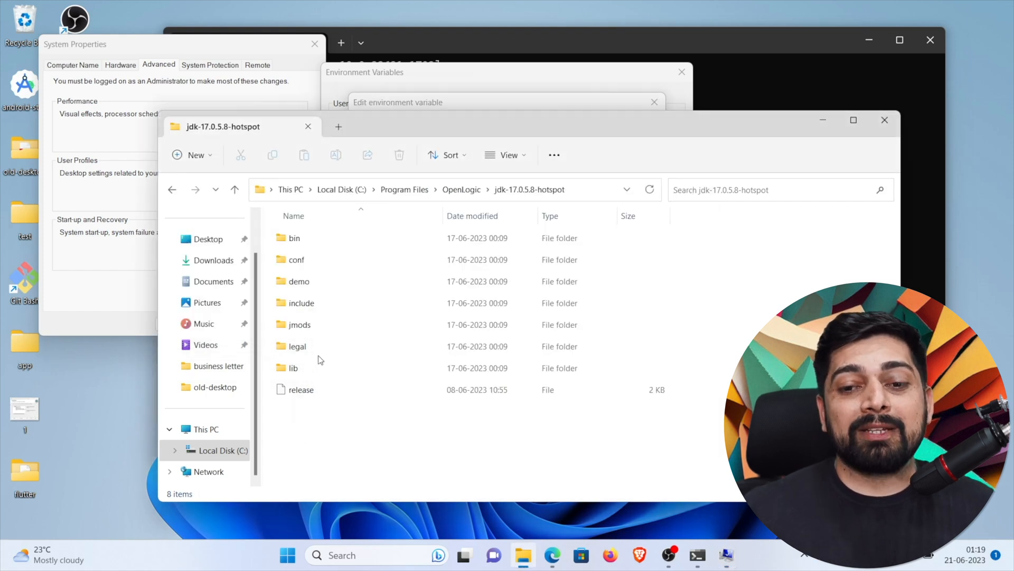
left_click(293, 238)
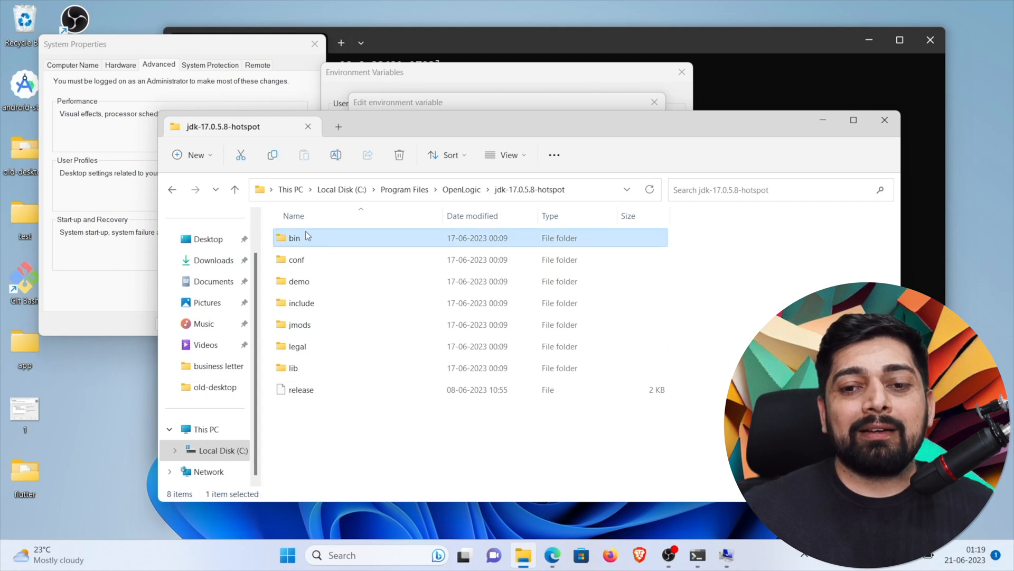
double_click(293, 238)
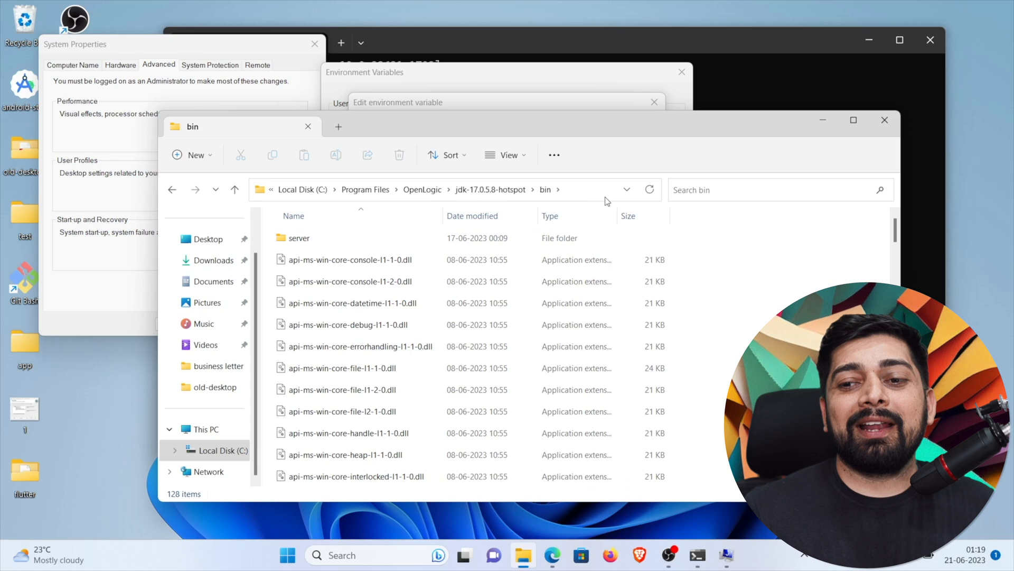
left_click(461, 190)
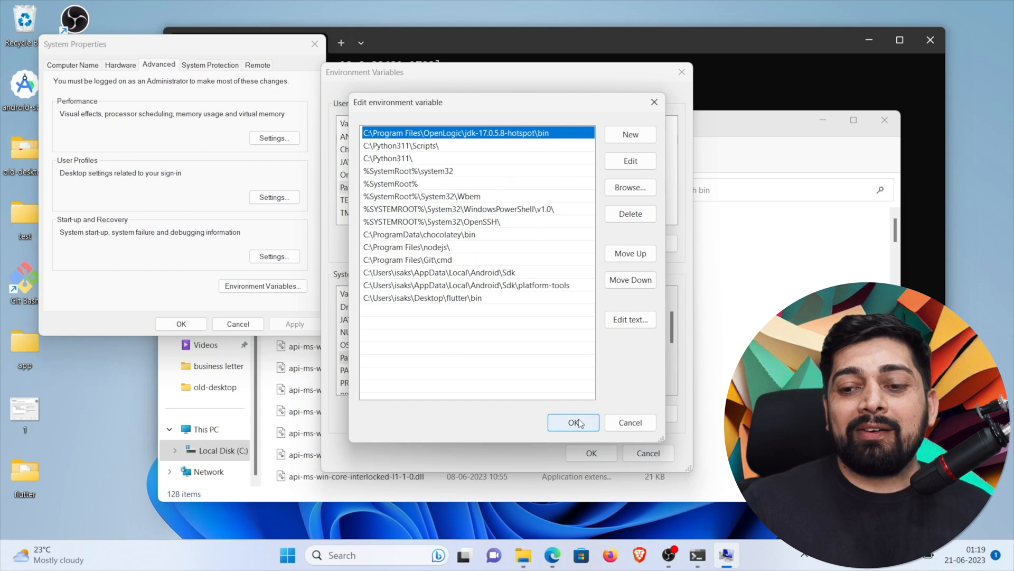
Confirm the Path, Environment Variables and System Properties dialogs with OK
left_click(573, 422)
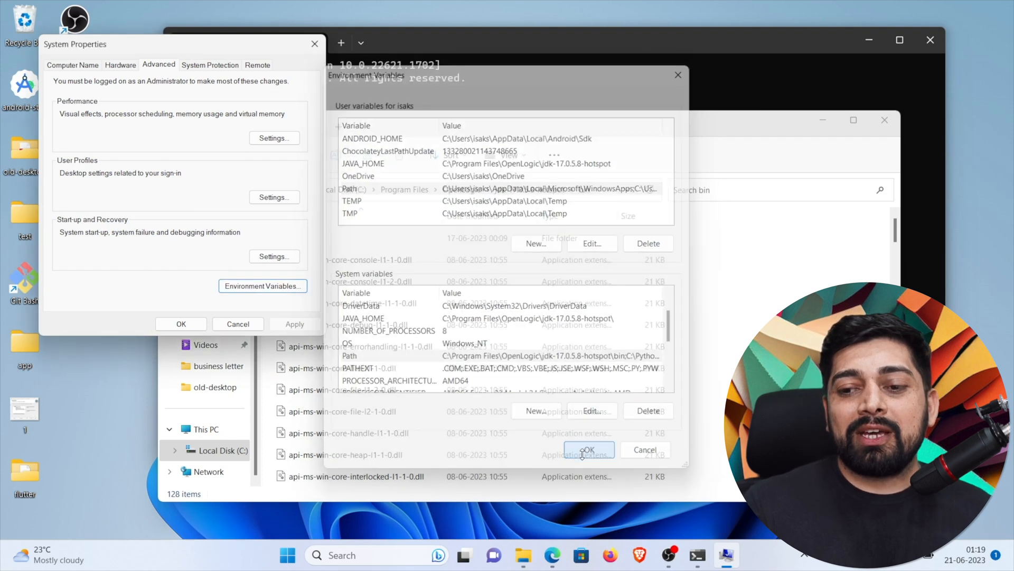
left_click(590, 449)
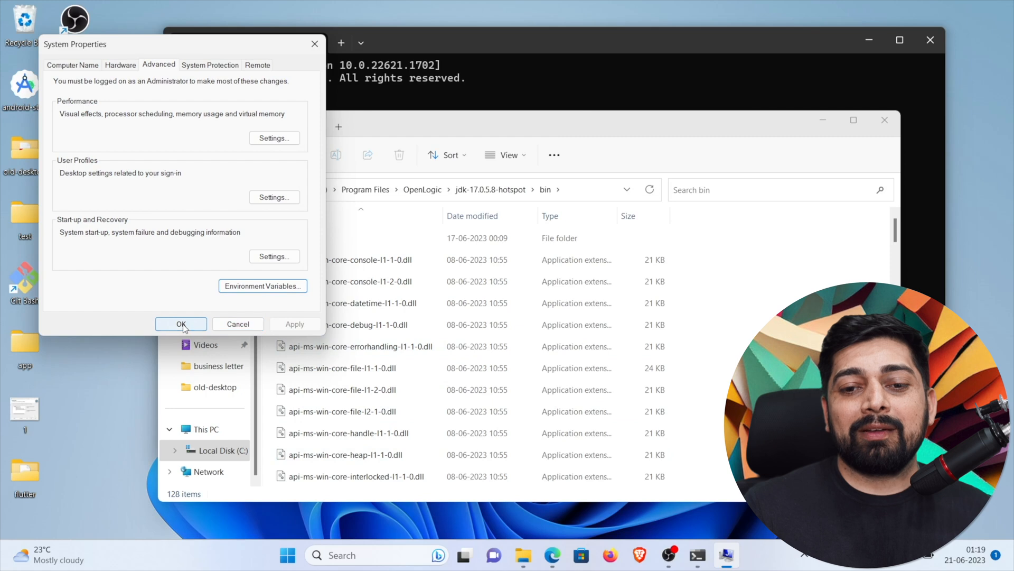
left_click(182, 325)
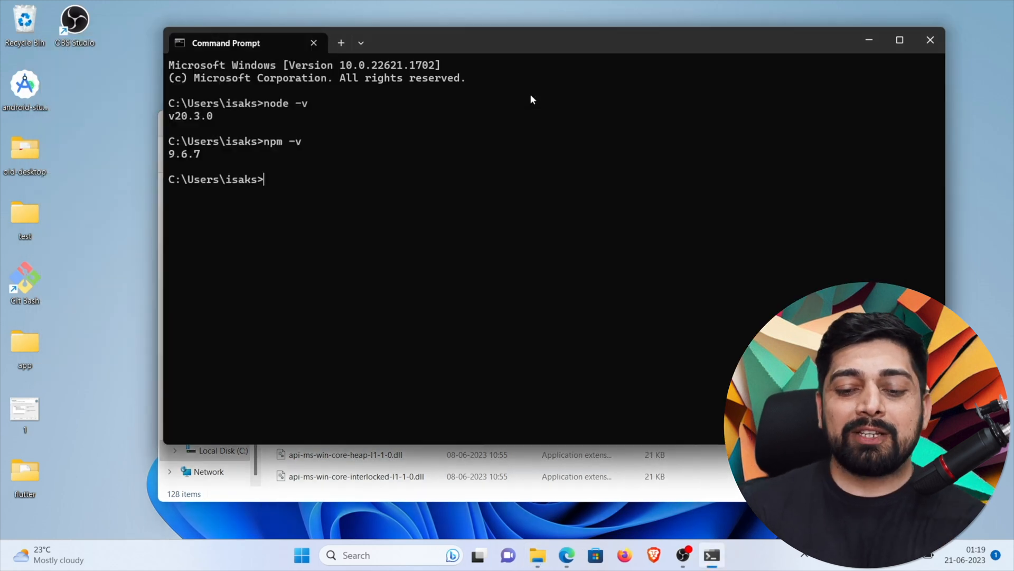
Run java -v then java -version to get OpenJDK 17.0.5 reported
type("java -v")
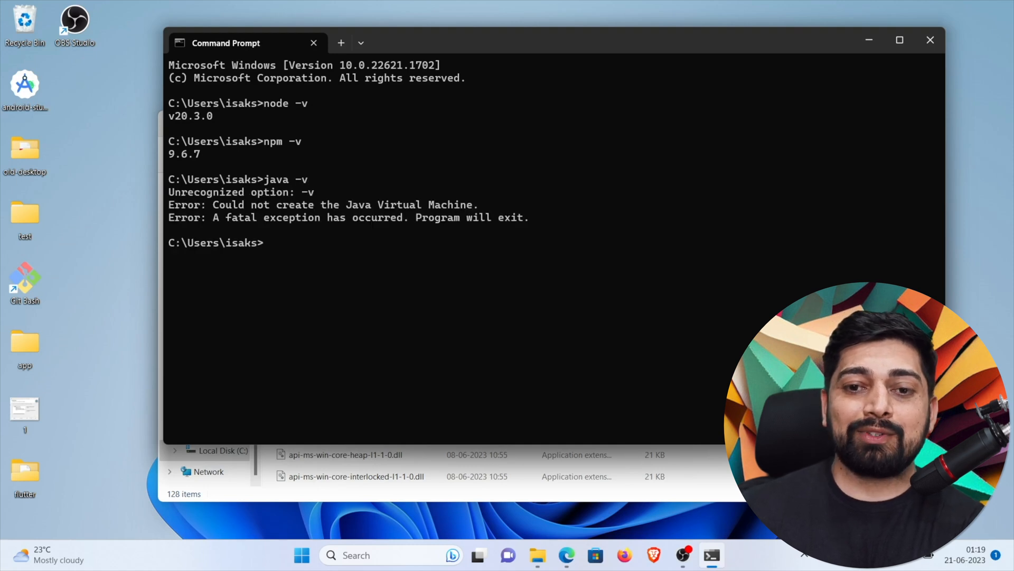
type("java -version")
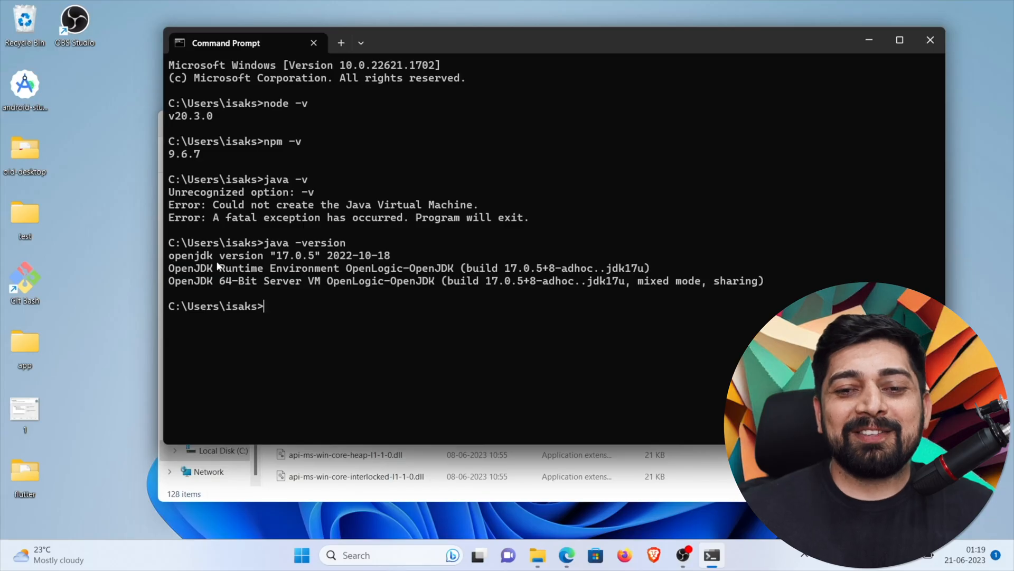
mouse_move(292, 297)
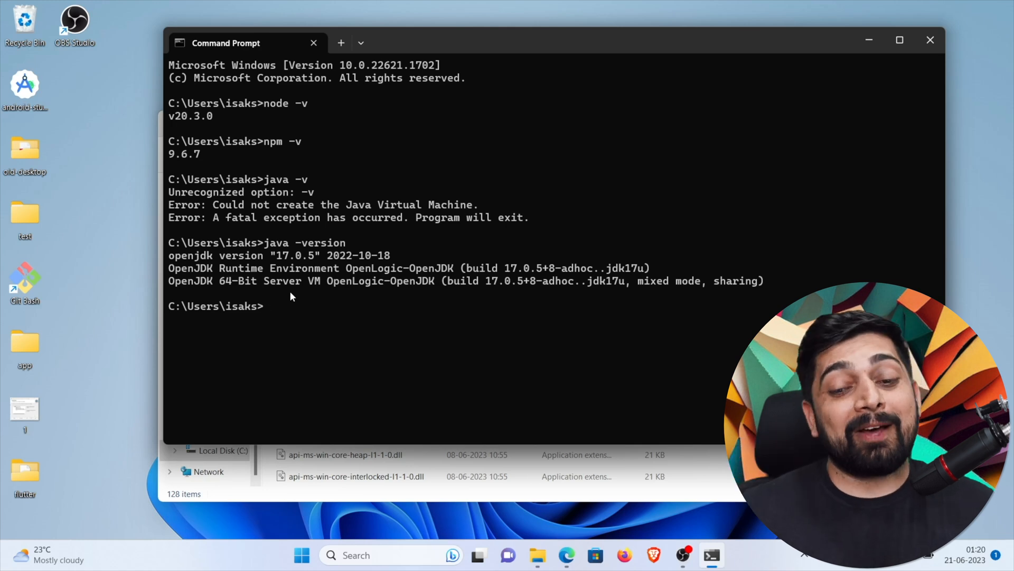
mouse_move(495, 379)
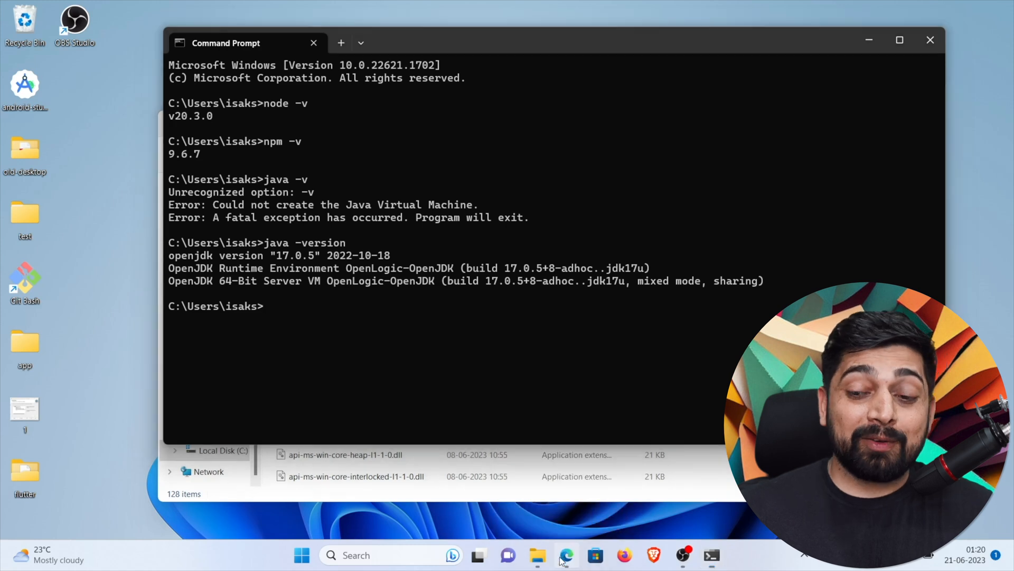
Return to the android studio download results in Edge and open the Android Developers download page
left_click(562, 556)
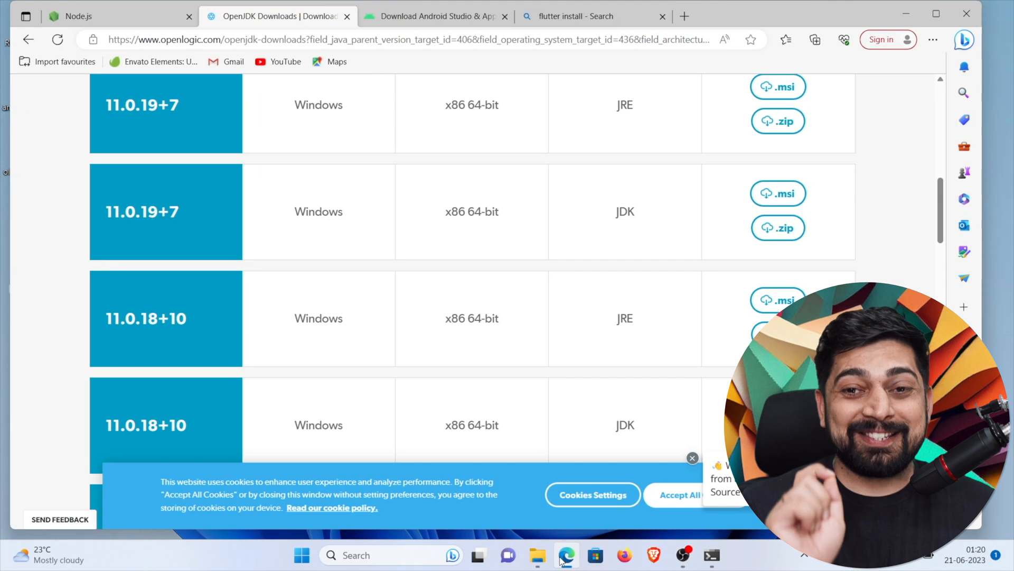
mouse_move(429, 188)
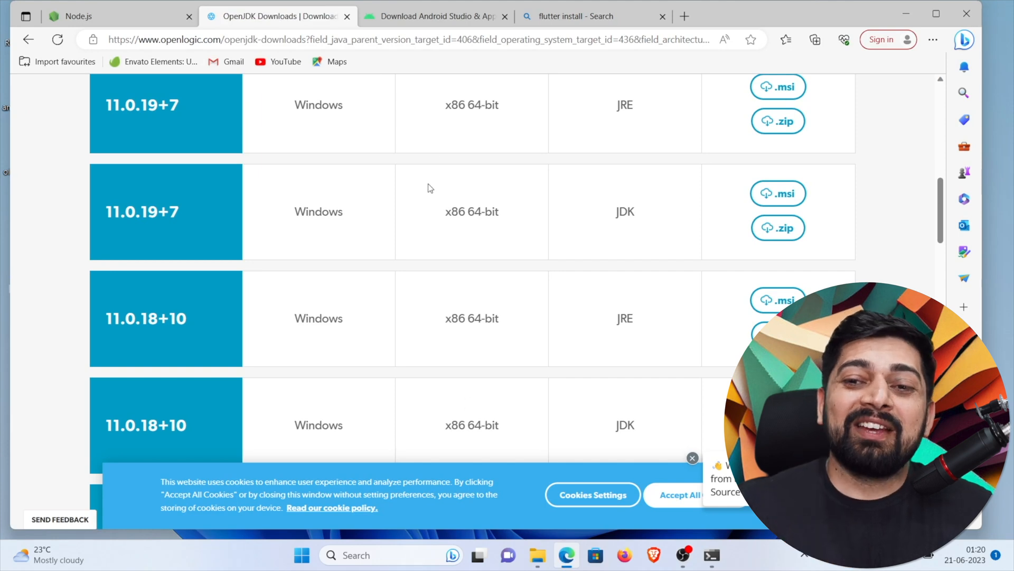
left_click(438, 16)
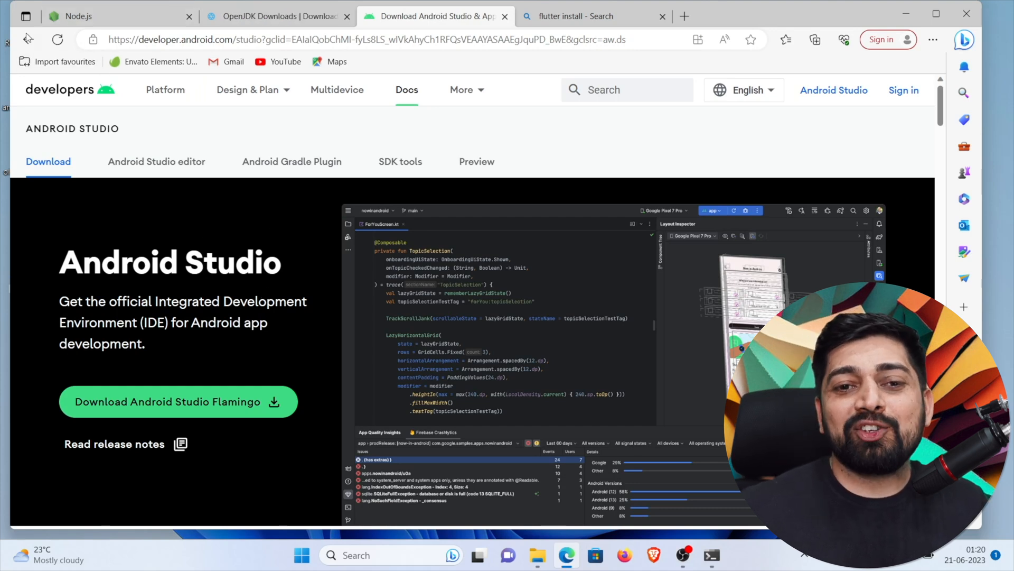
left_click(29, 40)
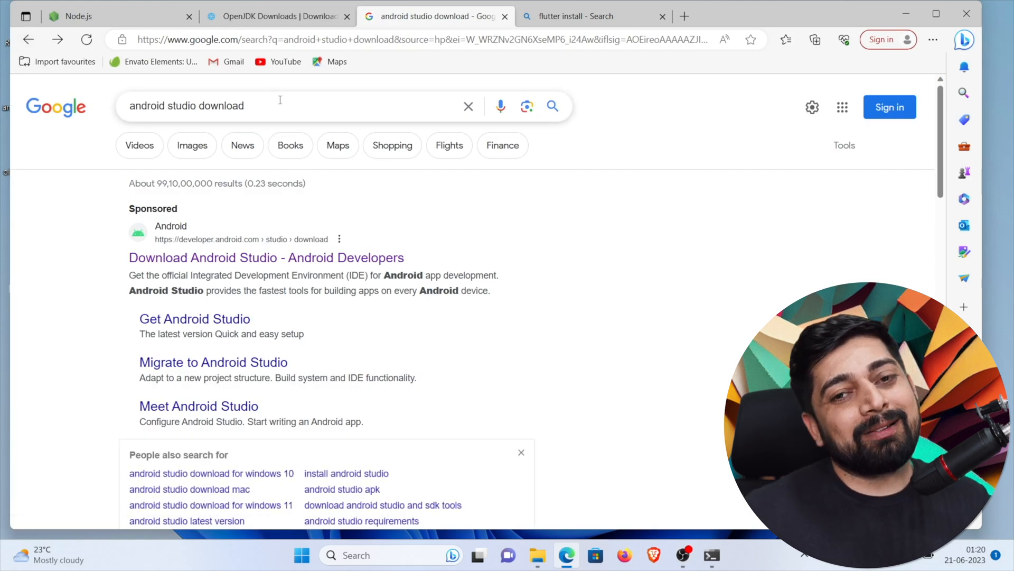
left_click(286, 257)
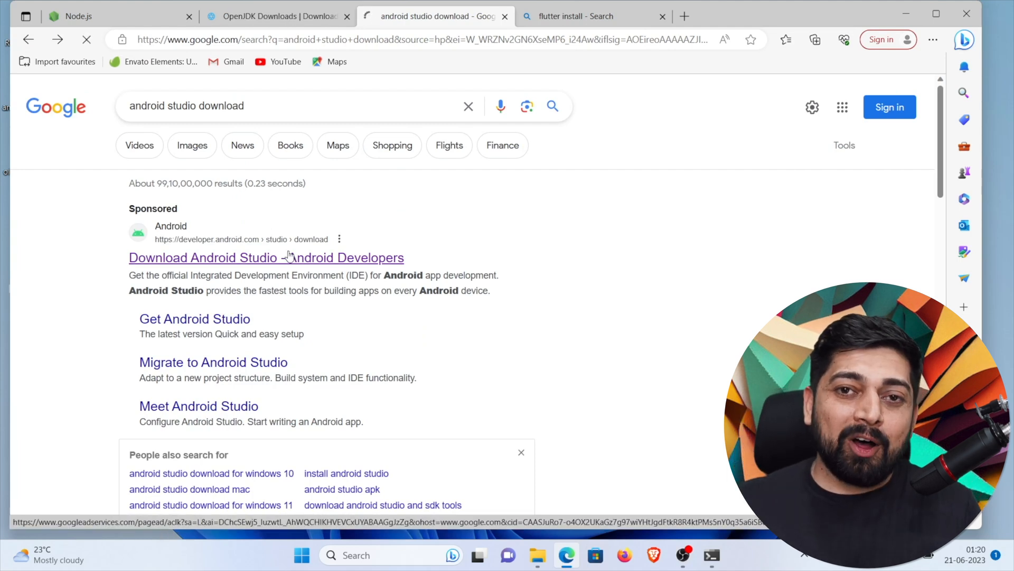
left_click(265, 257)
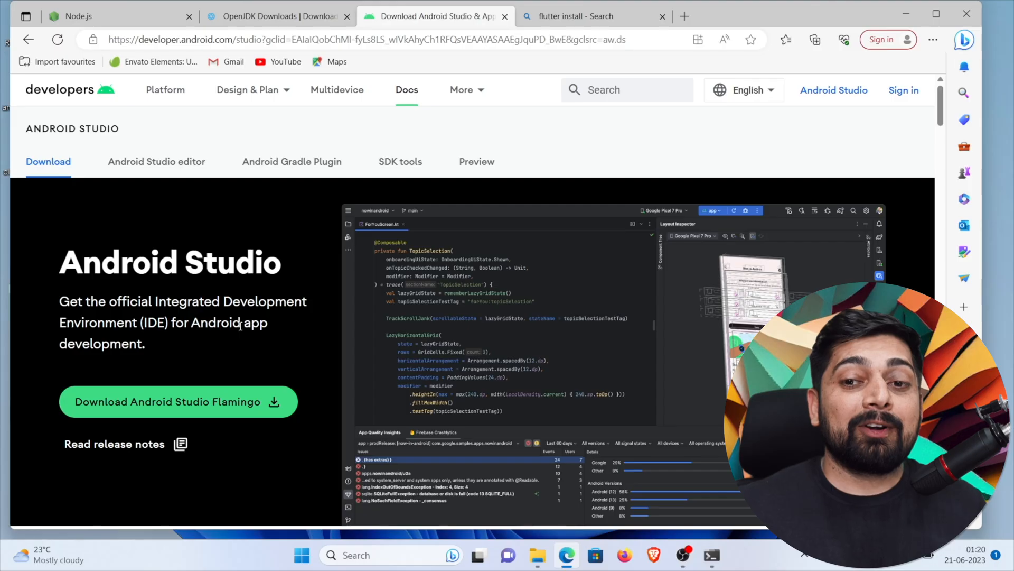
mouse_move(404, 170)
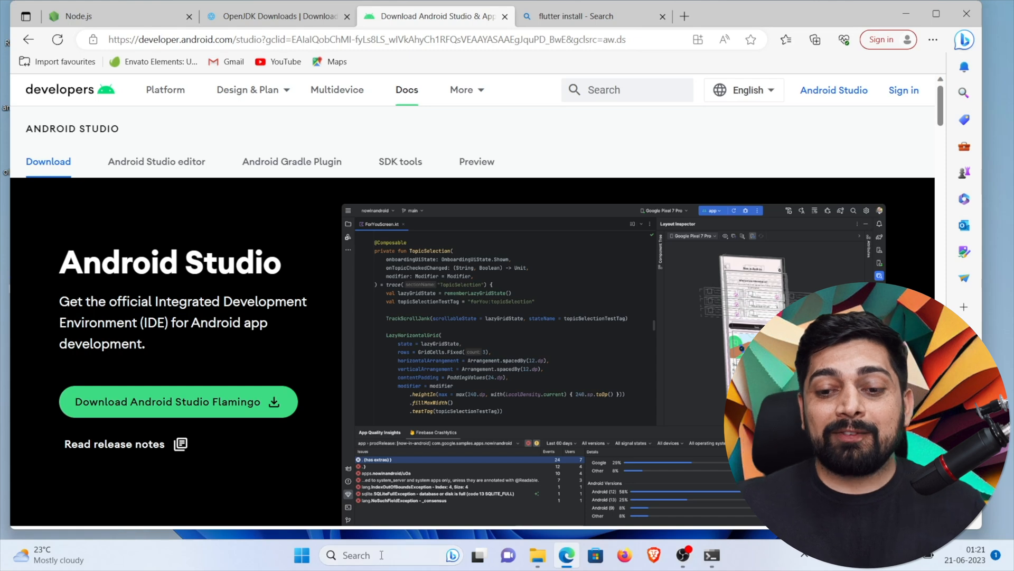
Launch Android Studio from Windows Search ('and') and open its startup More Actions menu
type("and")
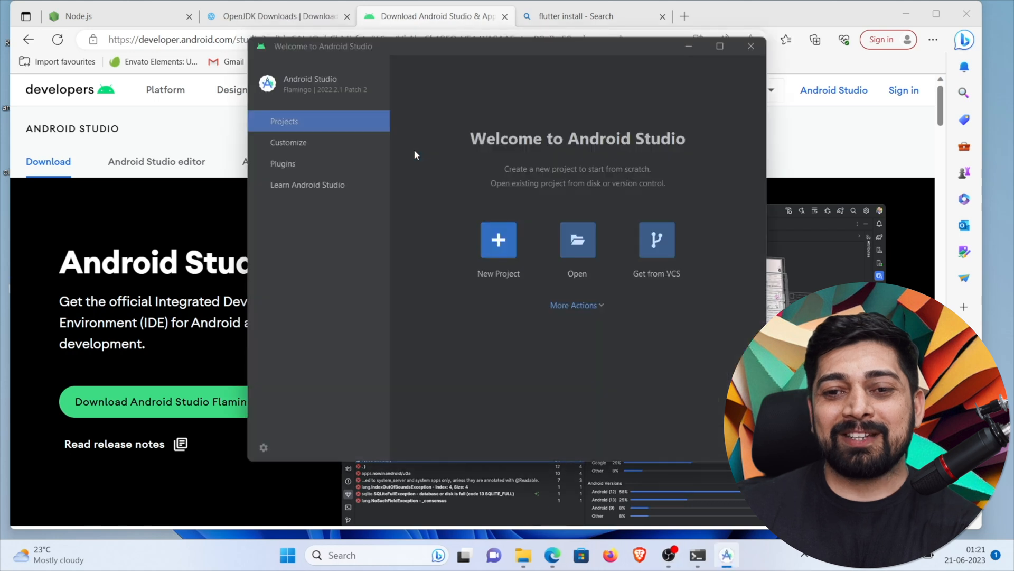
mouse_move(305, 156)
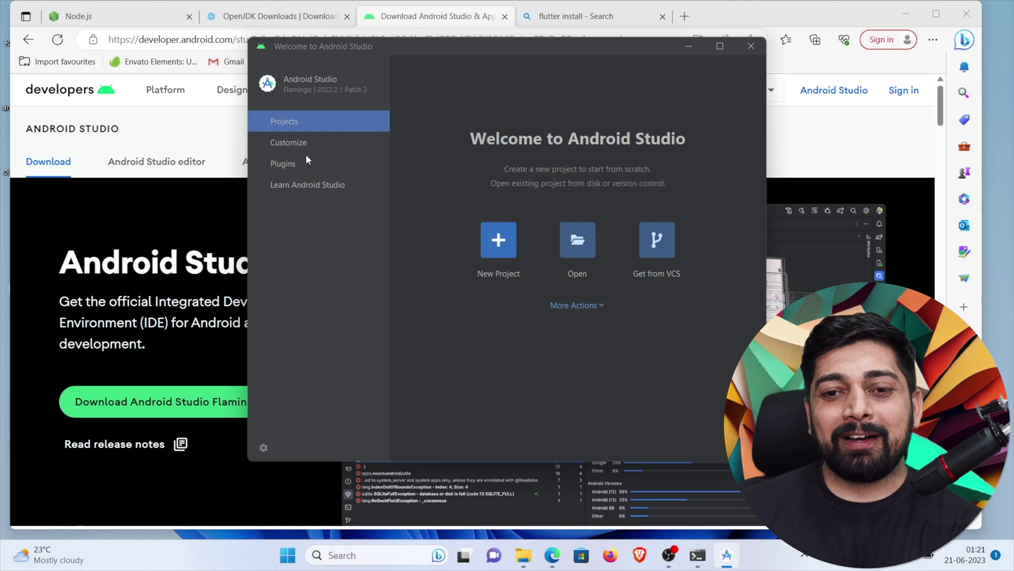
mouse_move(596, 305)
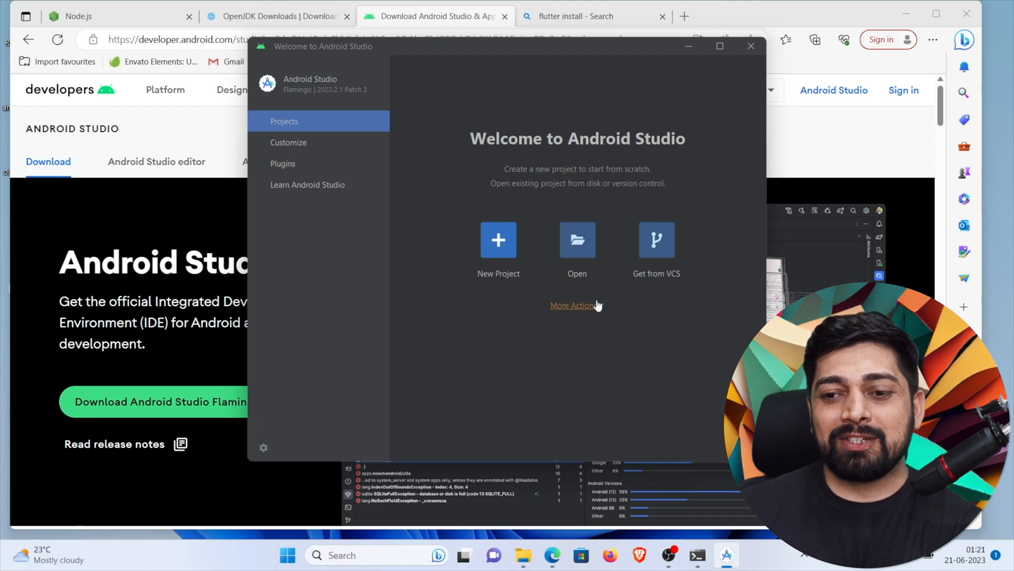
left_click(573, 305)
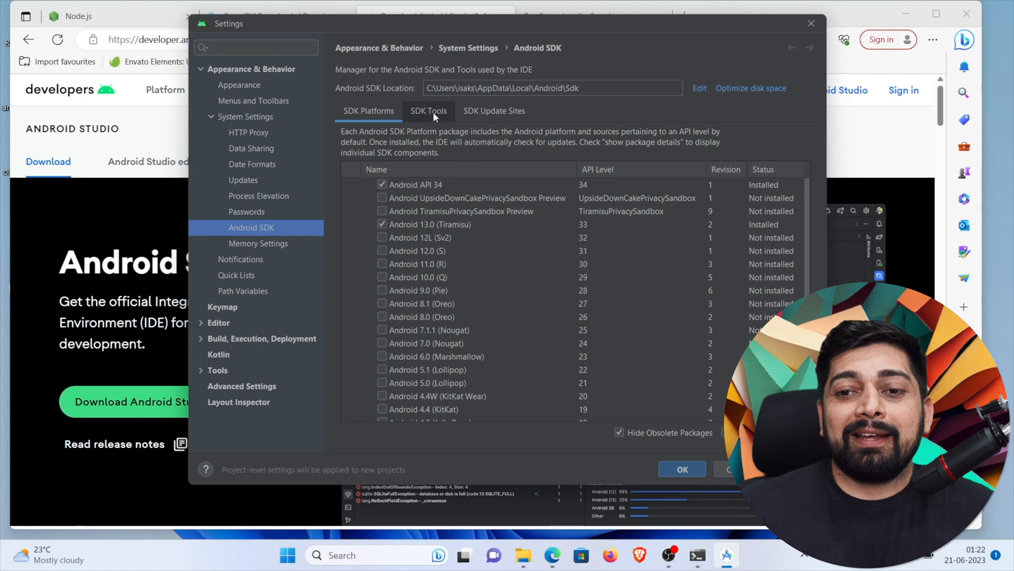
Review SDK Tools: Platform-Tools, Google Play Licensing Library and Command-line Tools entries
left_click(429, 111)
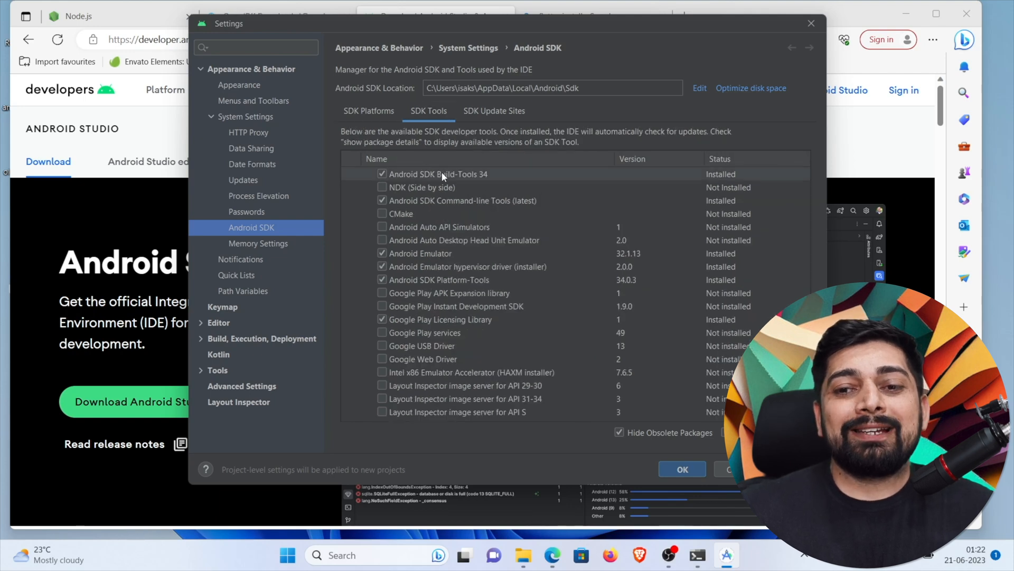
left_click(437, 173)
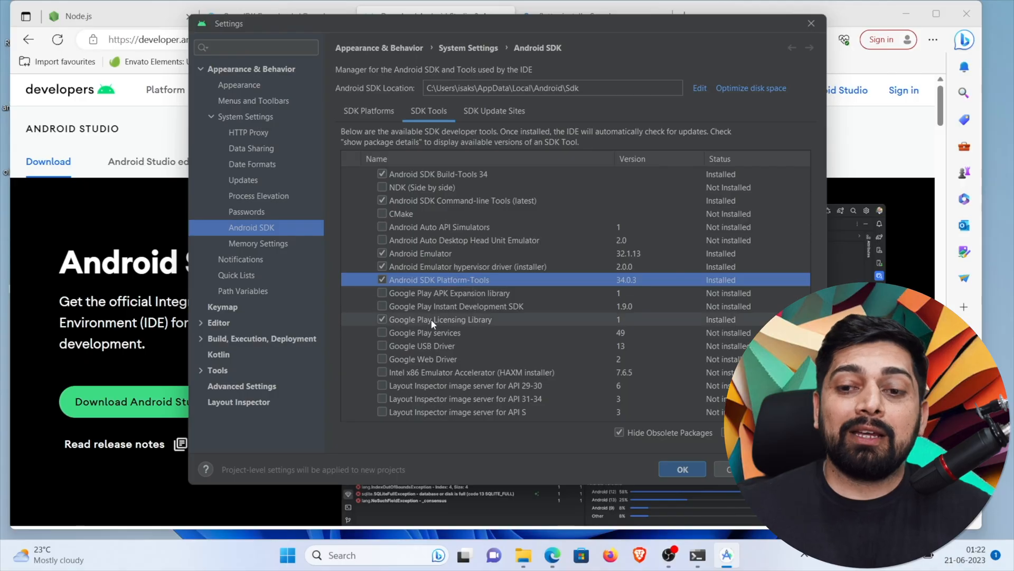
left_click(440, 319)
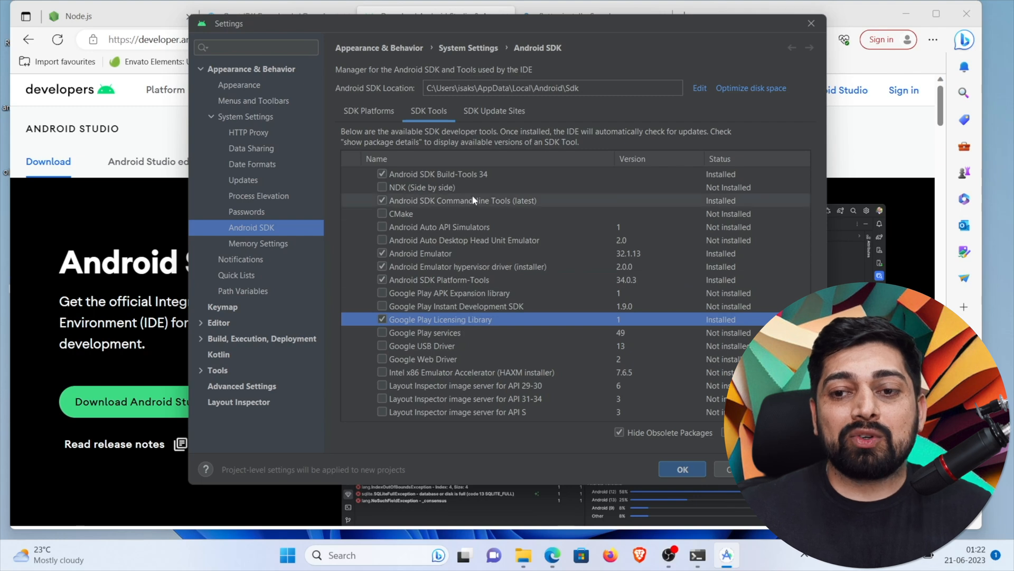
left_click(476, 201)
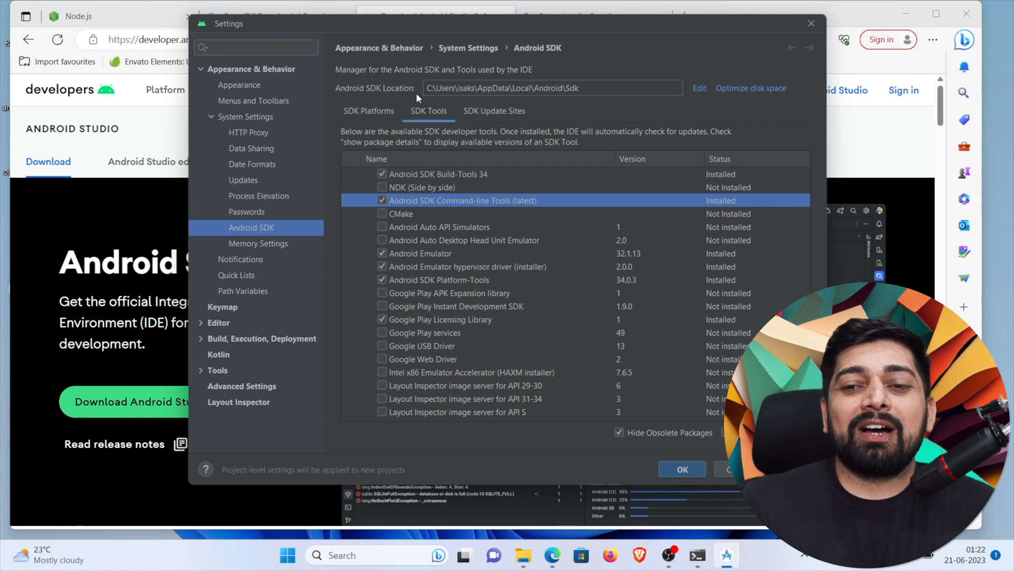
mouse_move(579, 99)
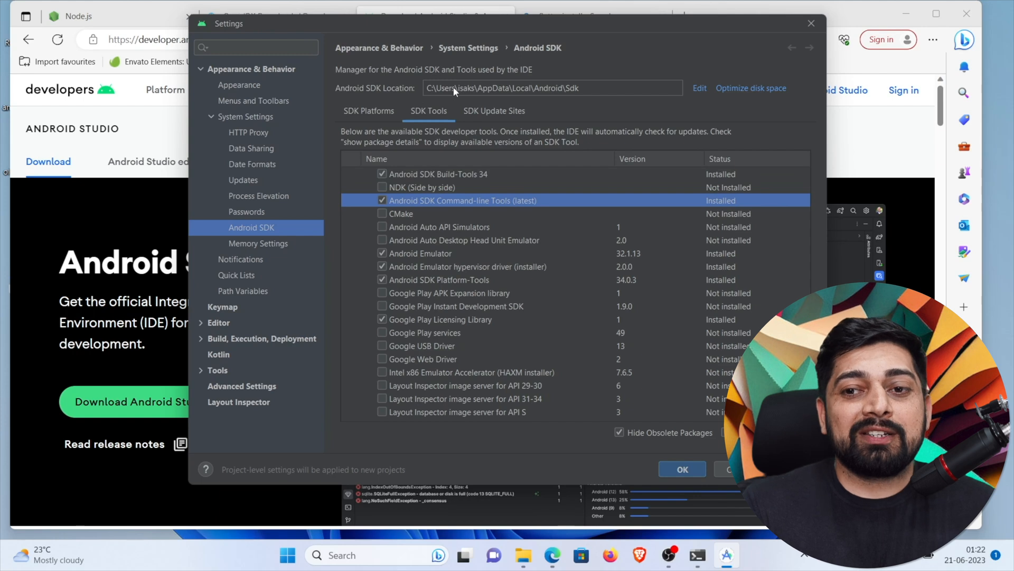
mouse_move(814, 71)
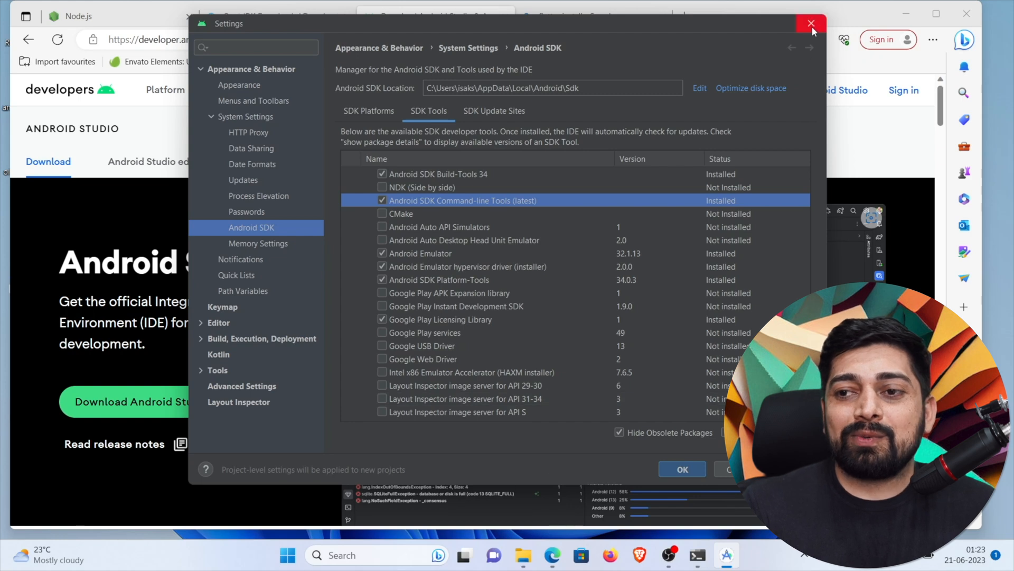
Close Android Studio settings and browse File Explorer to C:\Users\isaks
left_click(811, 23)
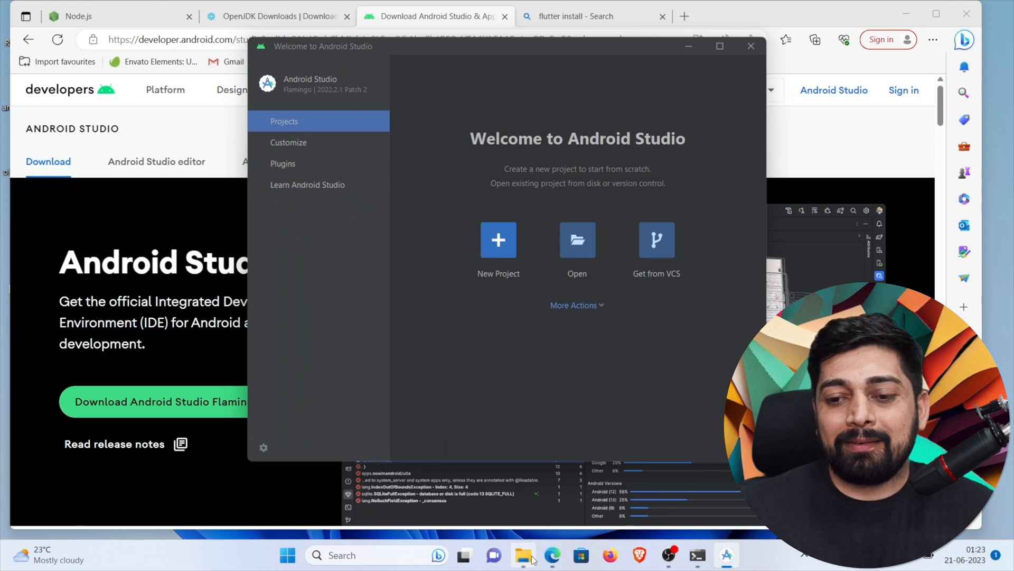
left_click(523, 556)
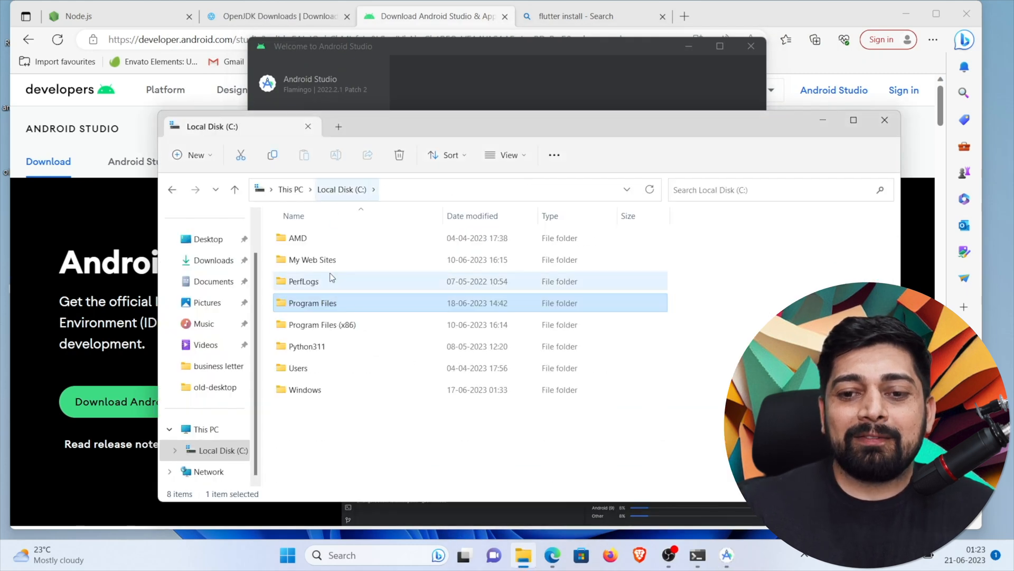
double_click(298, 368)
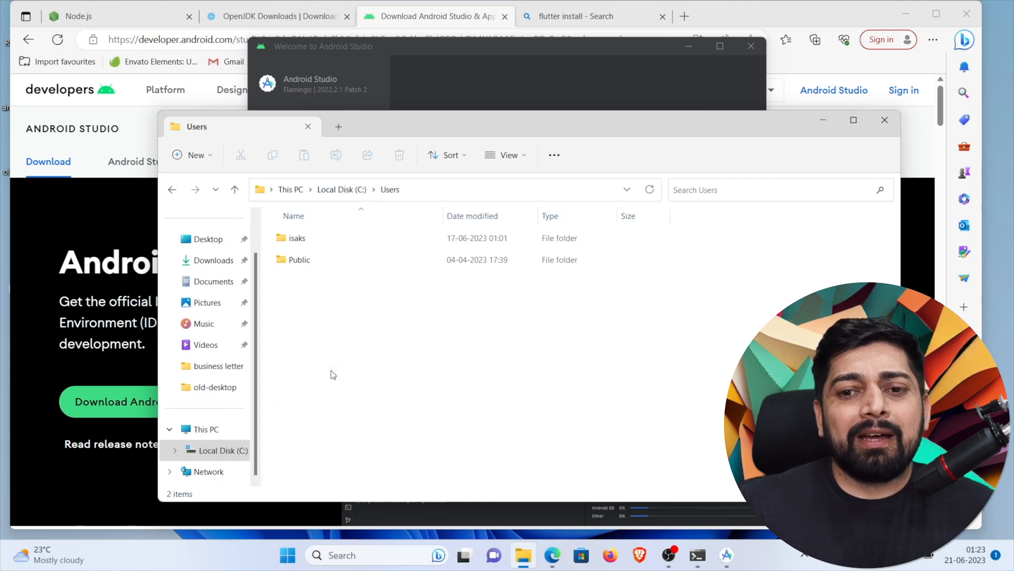
left_click(297, 238)
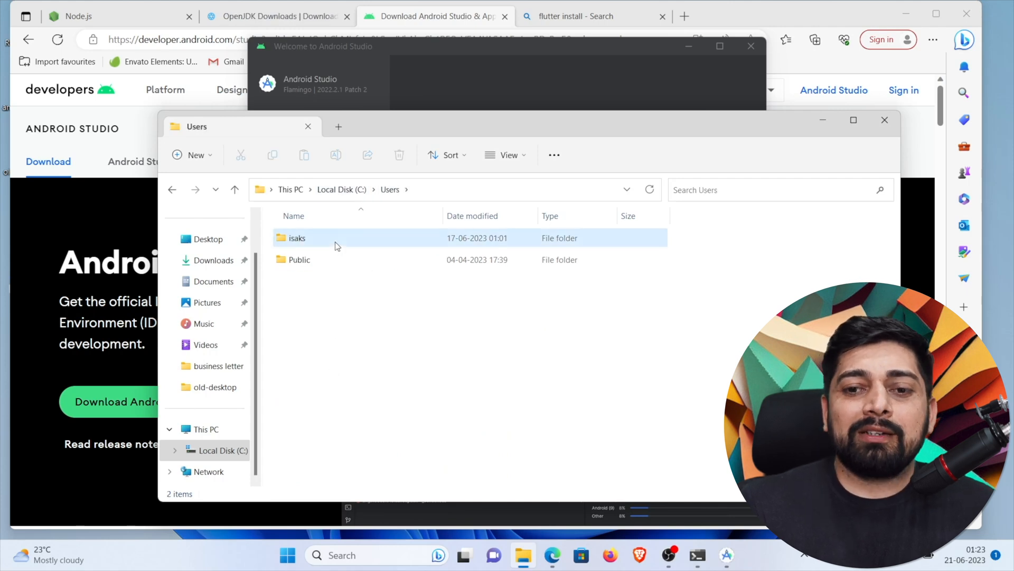
double_click(297, 238)
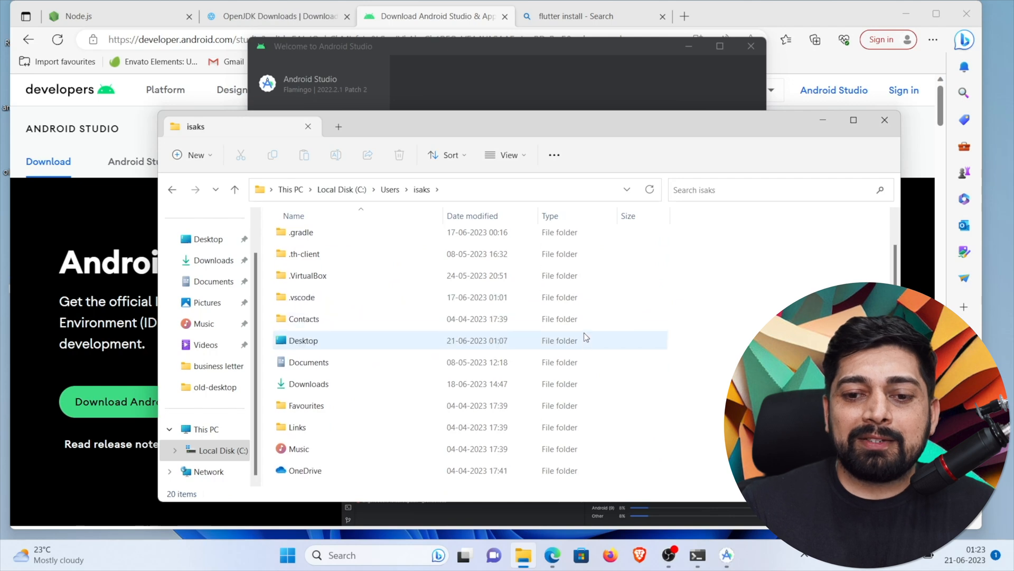
Navigate to the hidden AppData folder via the address bar
scroll("down", 3)
type("C:\\Users\\isaks\\")
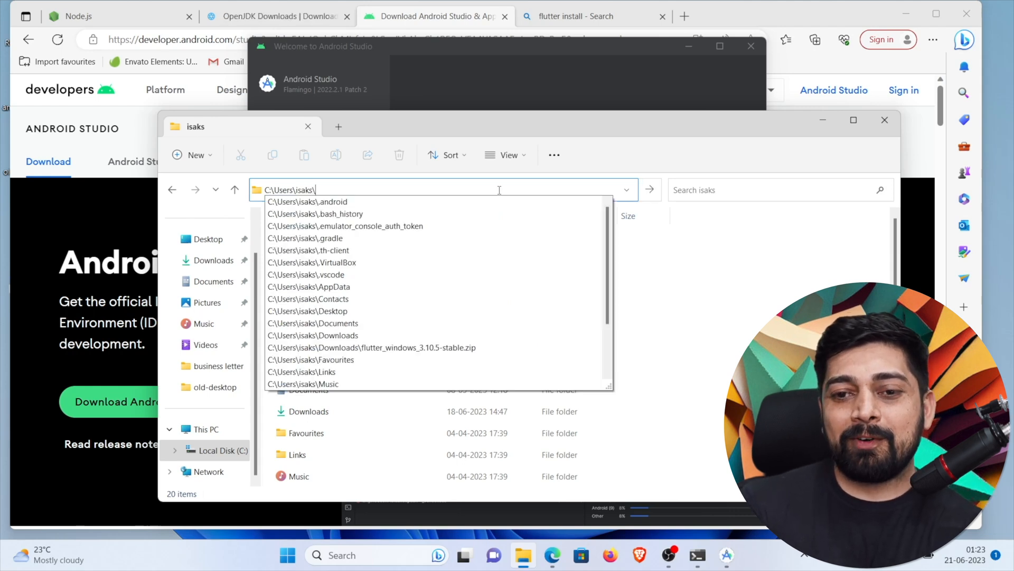
left_click(309, 287)
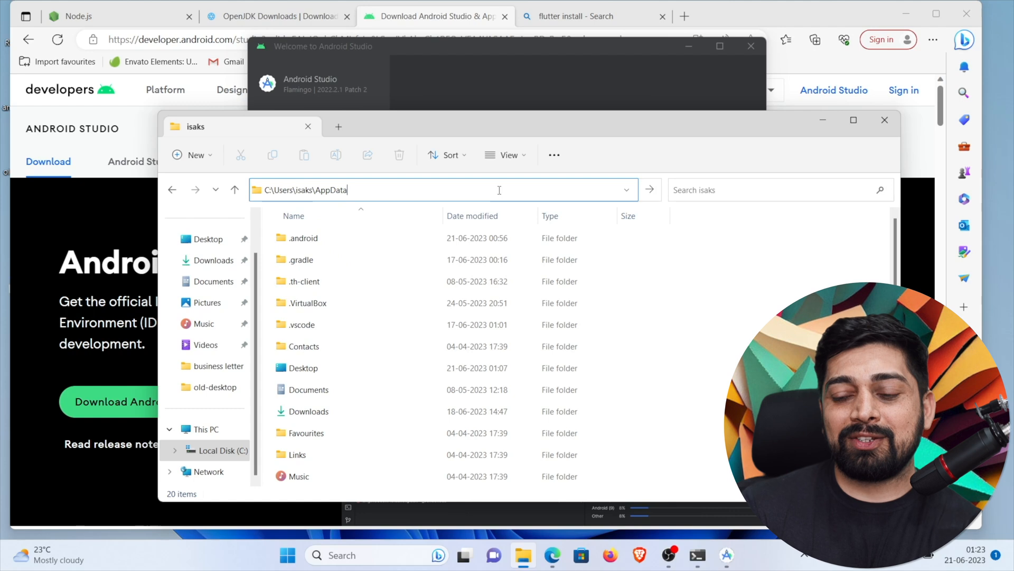
key("Enter")
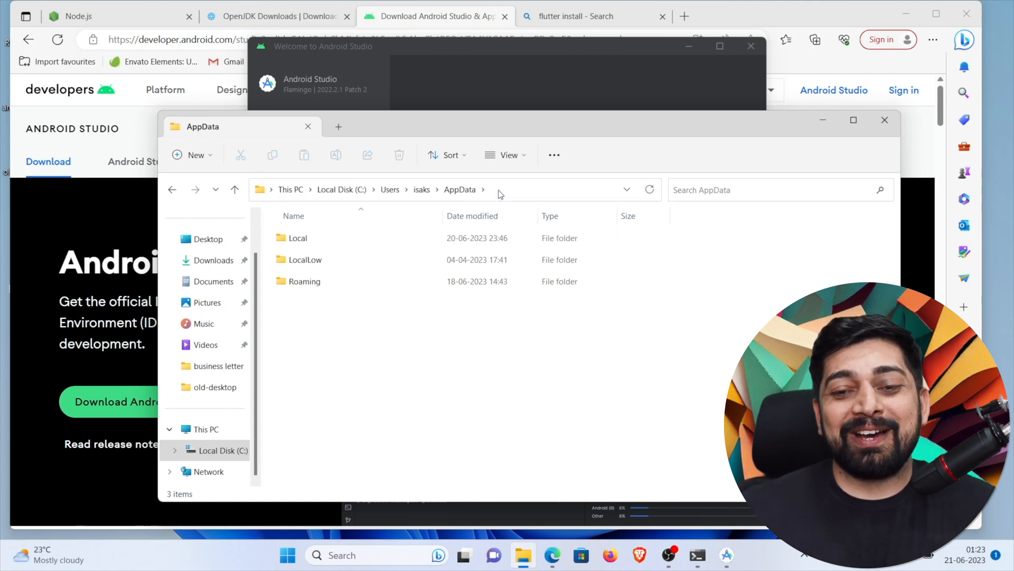
Browse Local\Android\Sdk, look inside its emulator folder, then select platform-tools back in Sdk
double_click(298, 237)
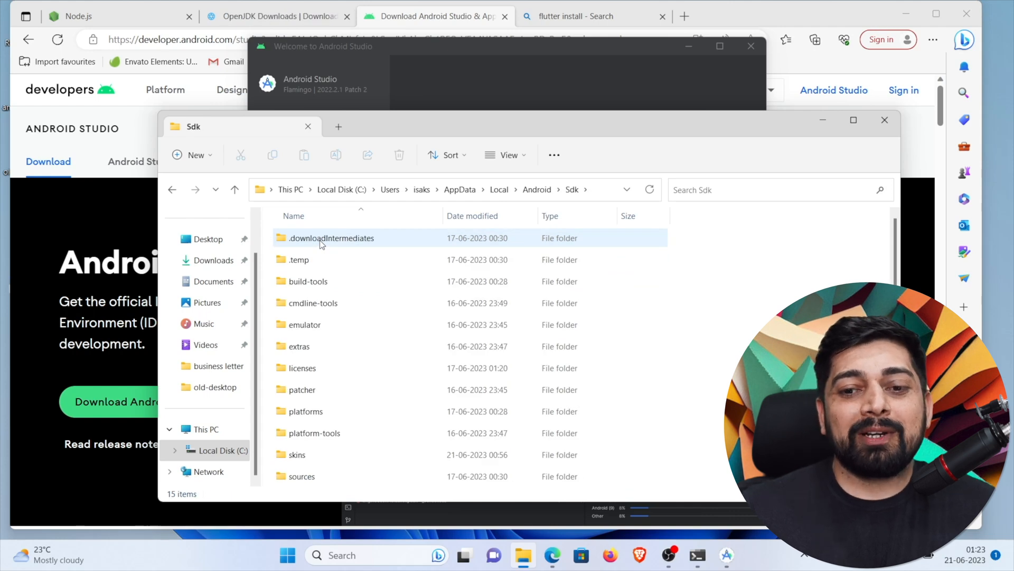
left_click(303, 325)
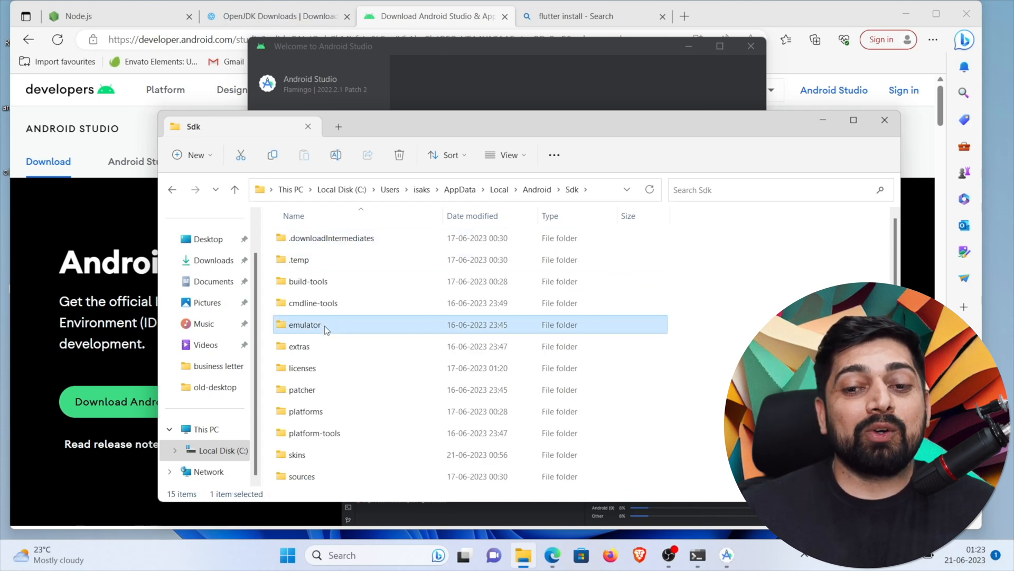
mouse_move(332, 346)
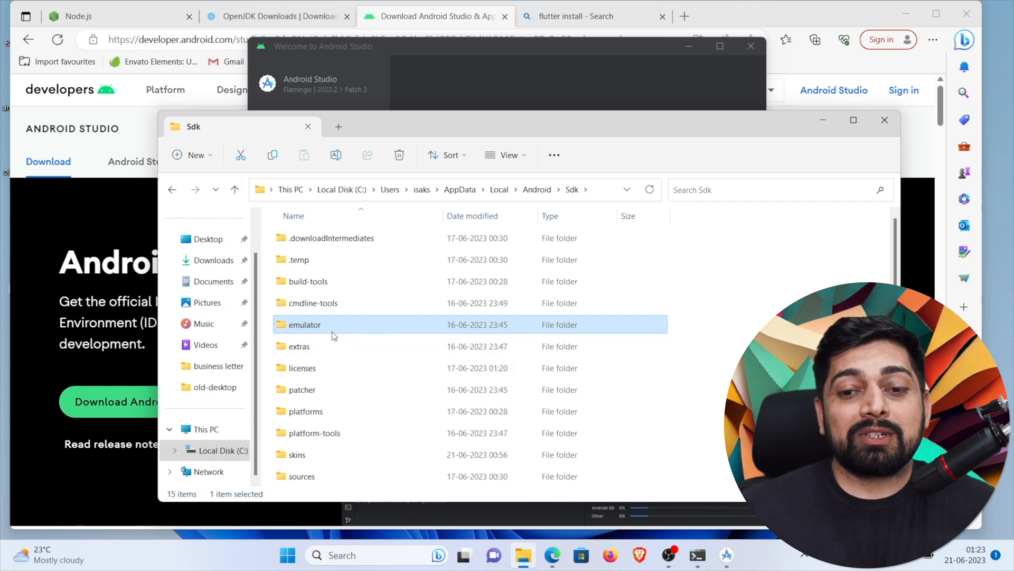
double_click(304, 325)
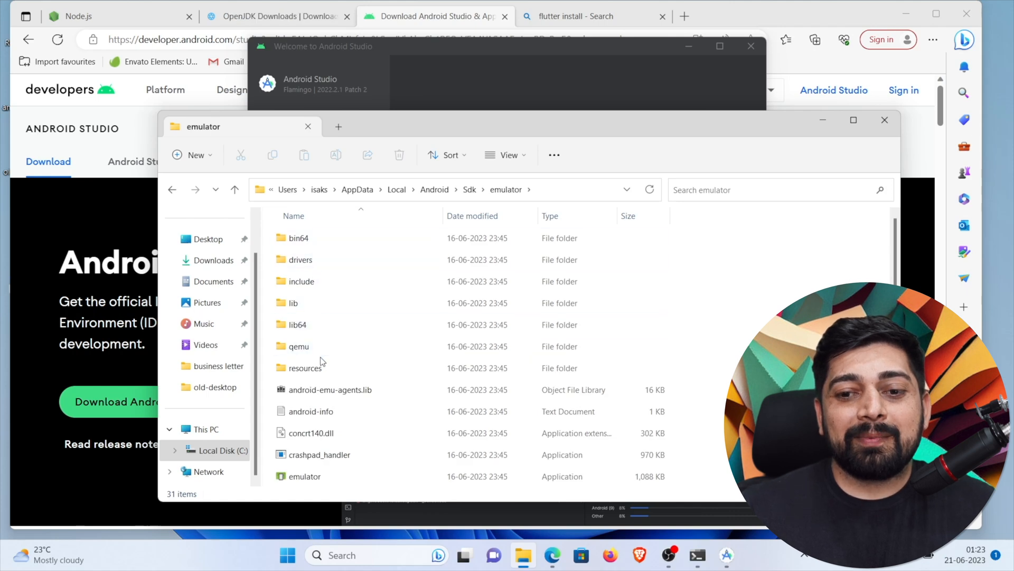
scroll("down", 3)
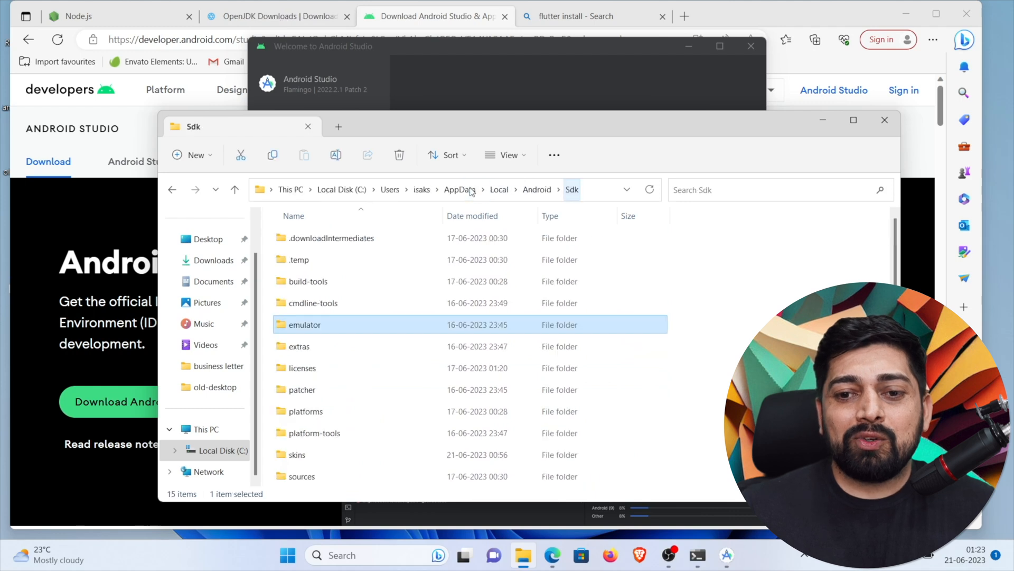
left_click(314, 433)
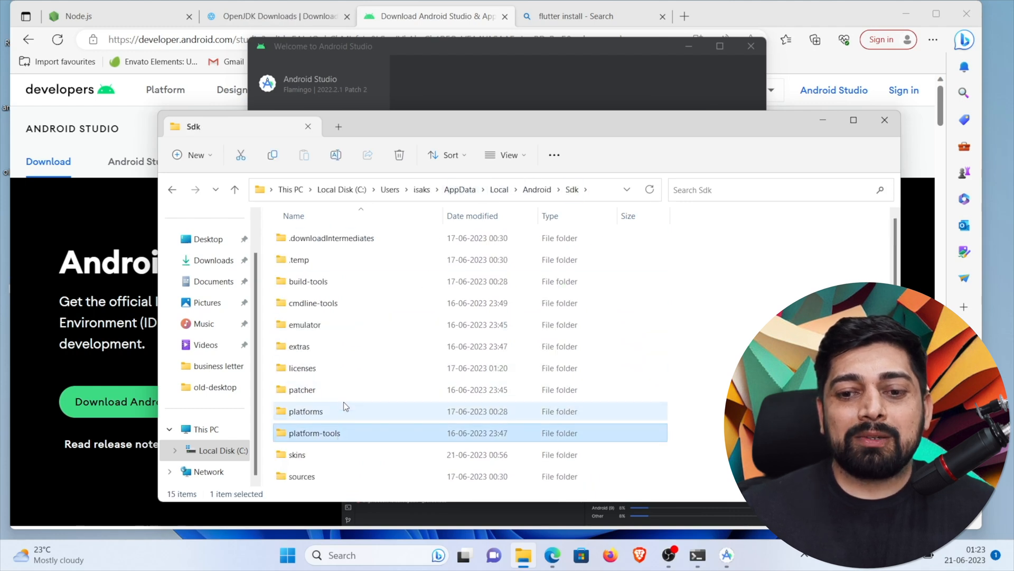
left_click(307, 411)
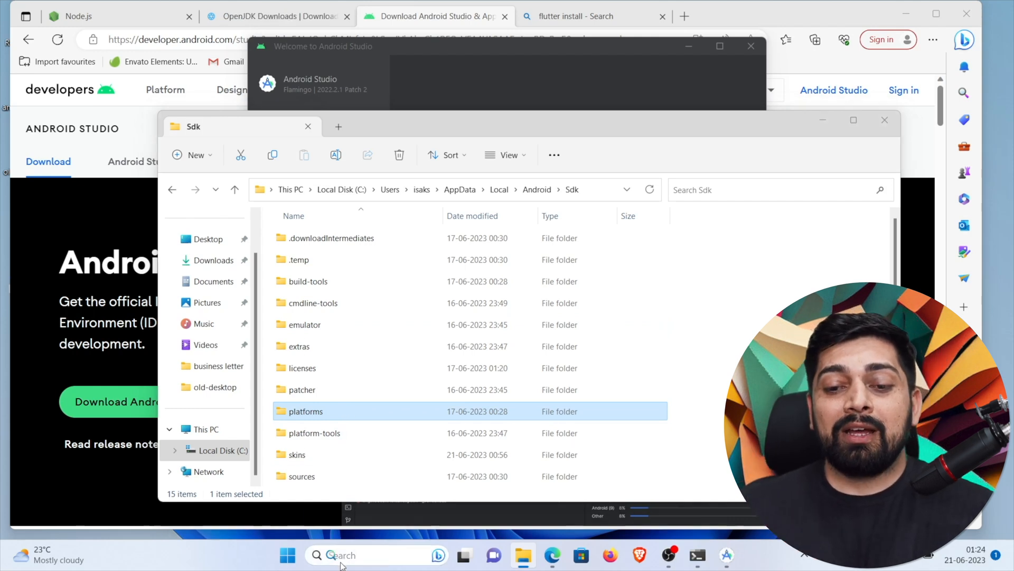
Open Environment Variables via Start search and inspect the system ANDROID_HOME variable
type("edi")
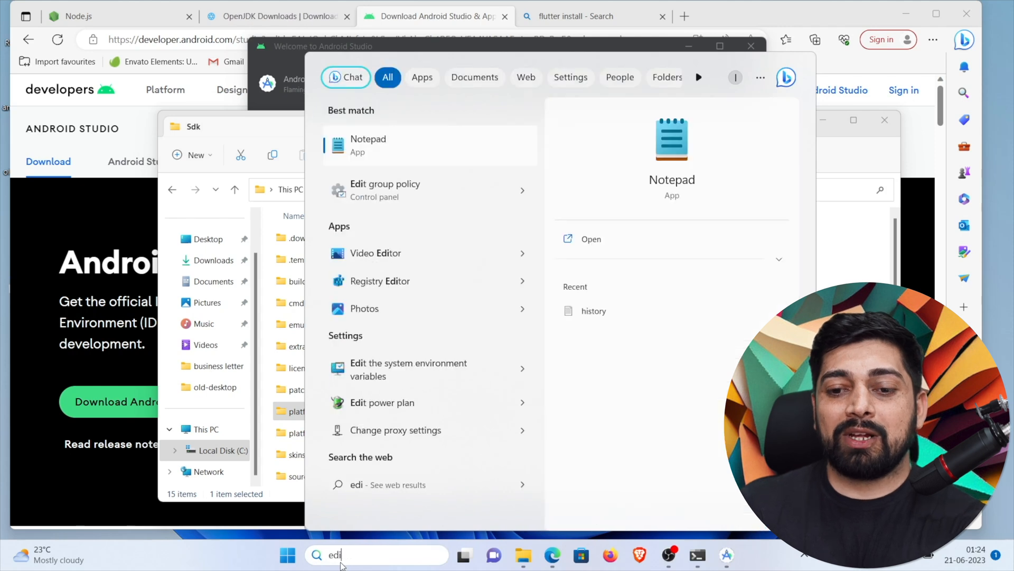
type("env")
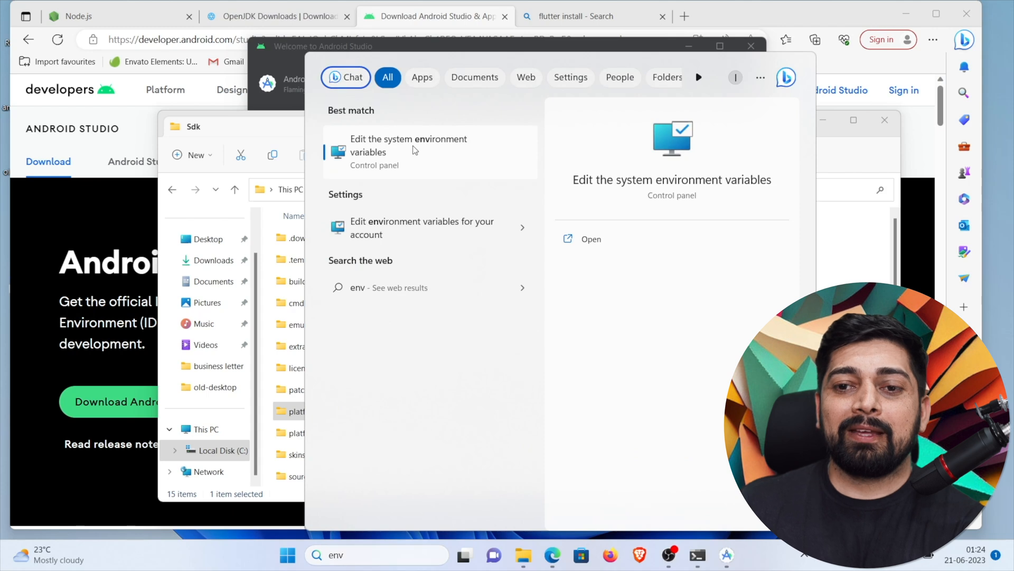
left_click(409, 152)
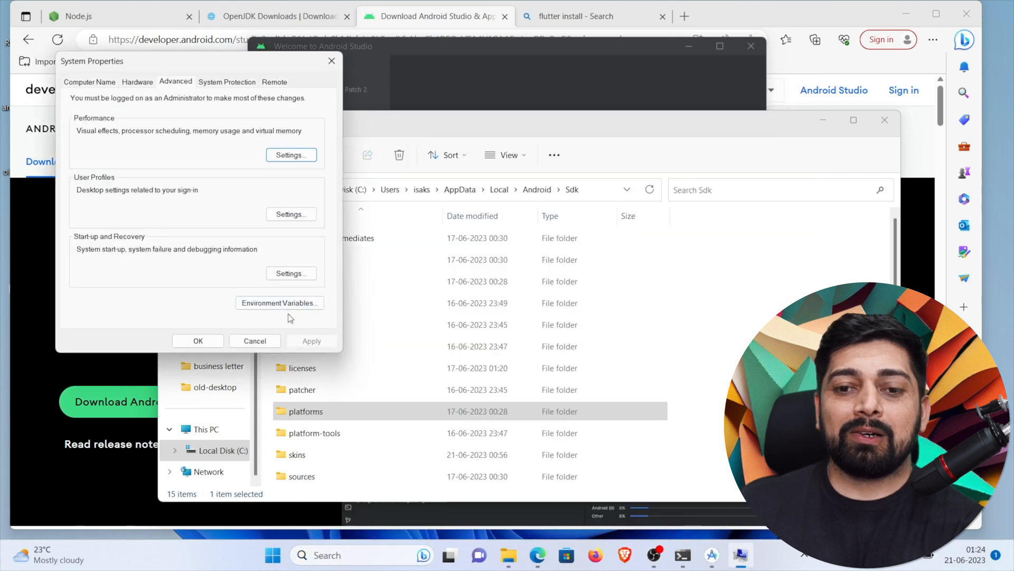
left_click(279, 302)
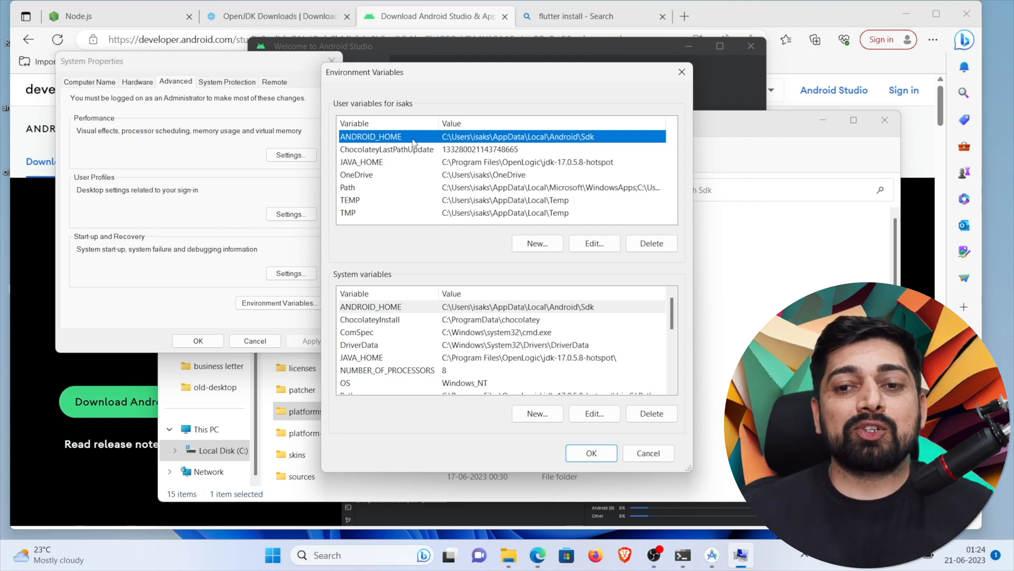
mouse_move(427, 138)
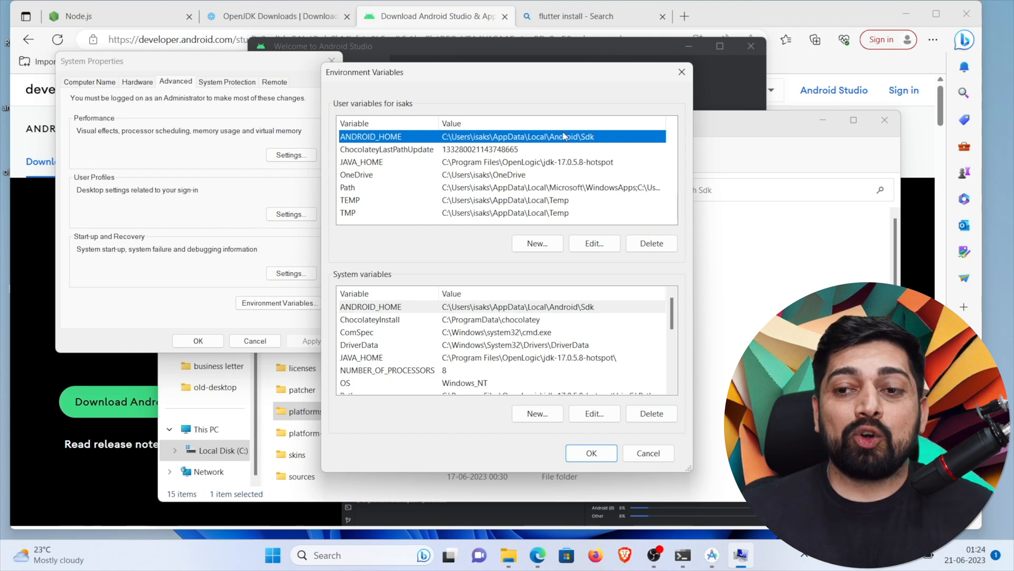
mouse_move(442, 279)
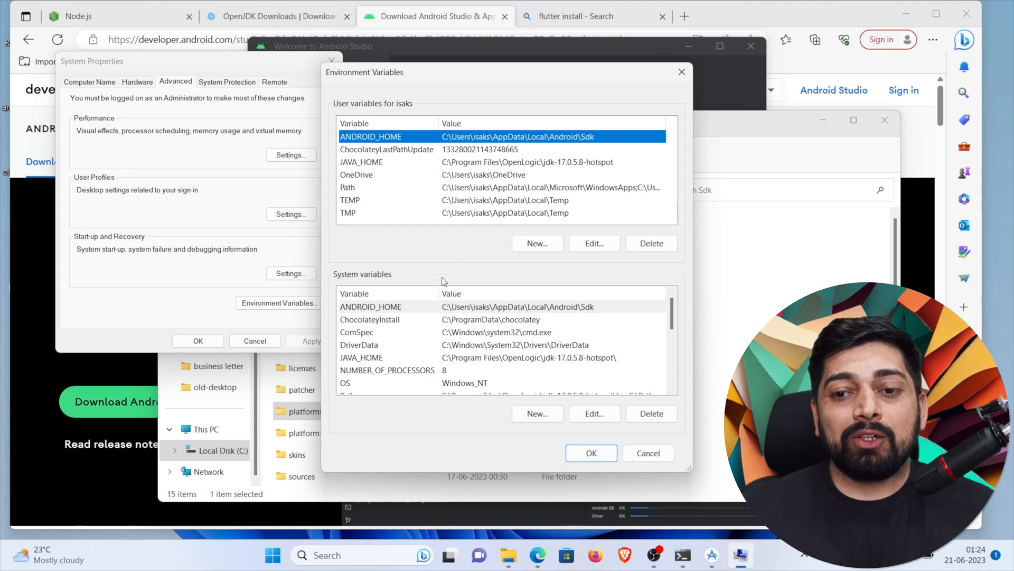
mouse_move(432, 317)
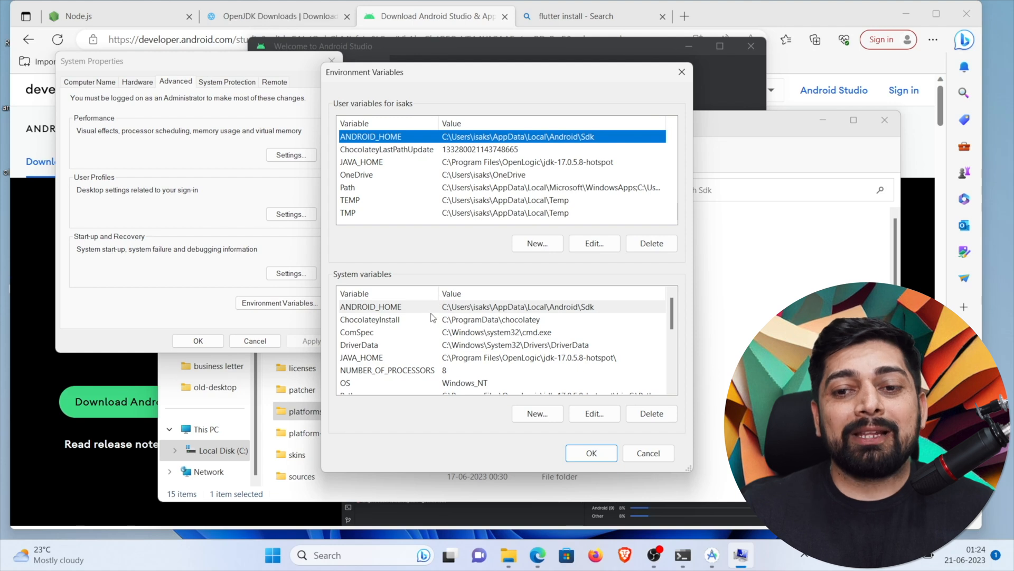
left_click(387, 307)
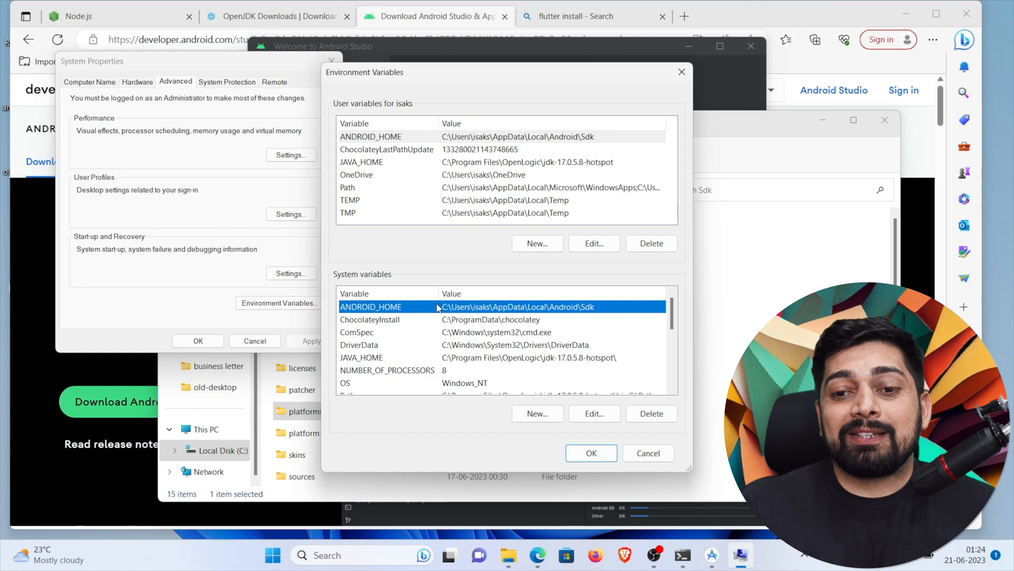
mouse_move(415, 361)
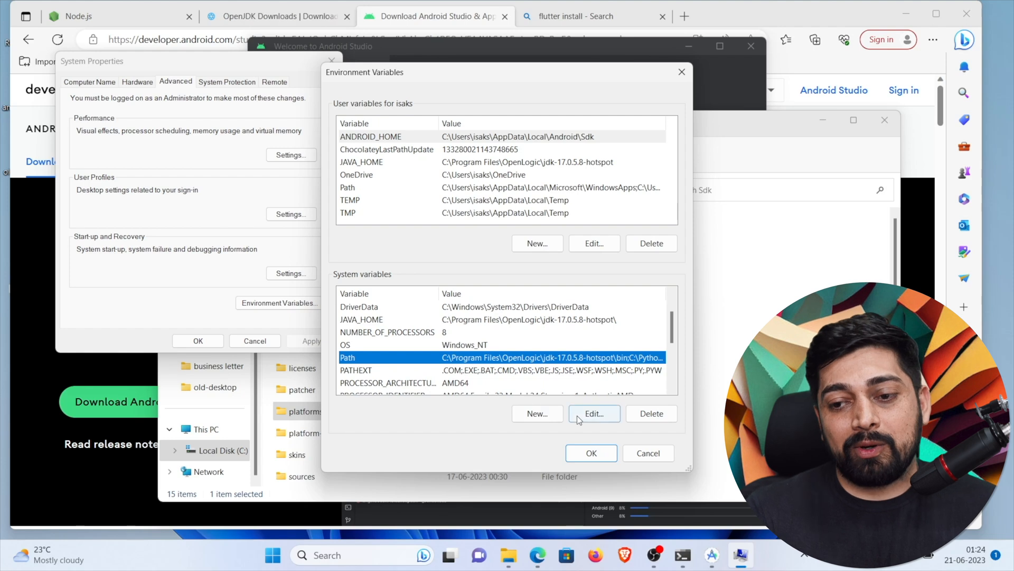
Edit the system Path and check its Android Sdk and platform-tools entries
left_click(594, 413)
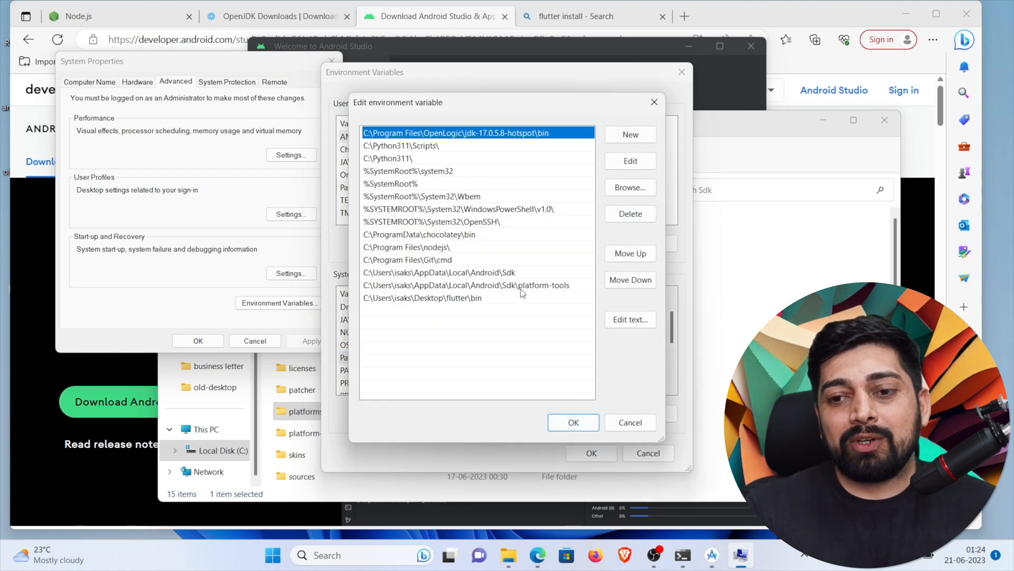
left_click(461, 273)
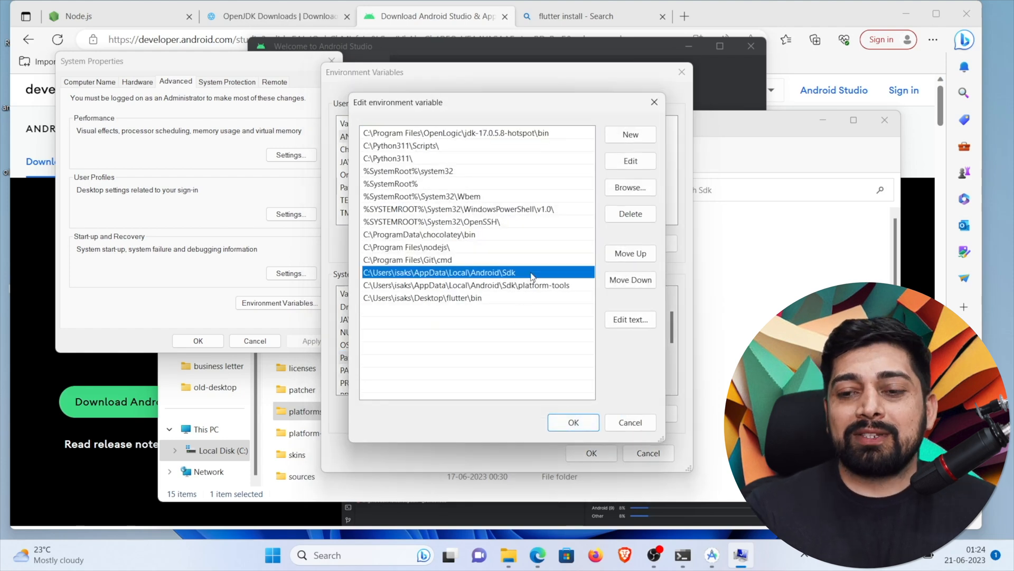
left_click(489, 285)
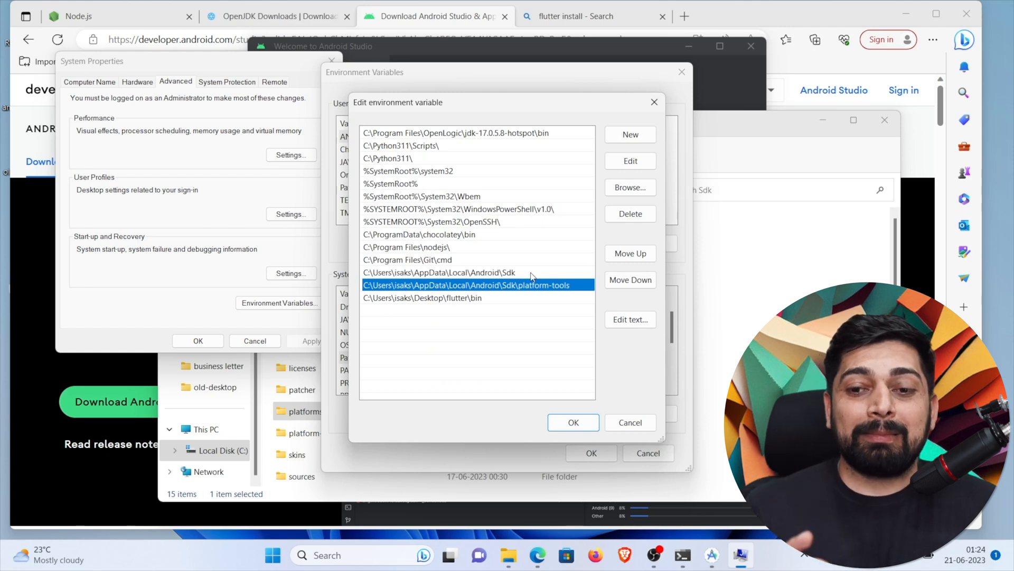
mouse_move(510, 315)
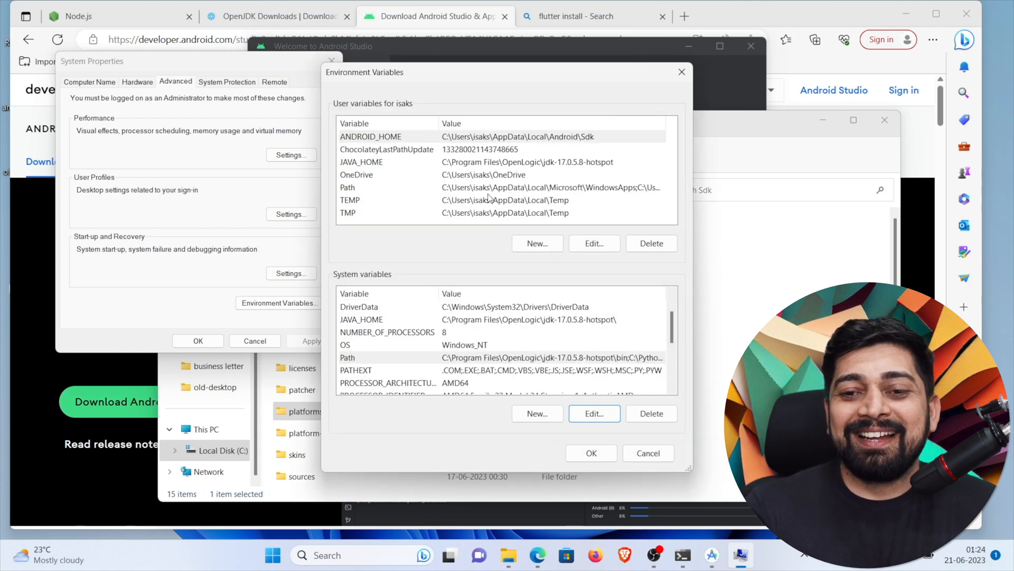
Edit the user Path and inspect its Android Sdk, emulator and tools entries
left_click(368, 187)
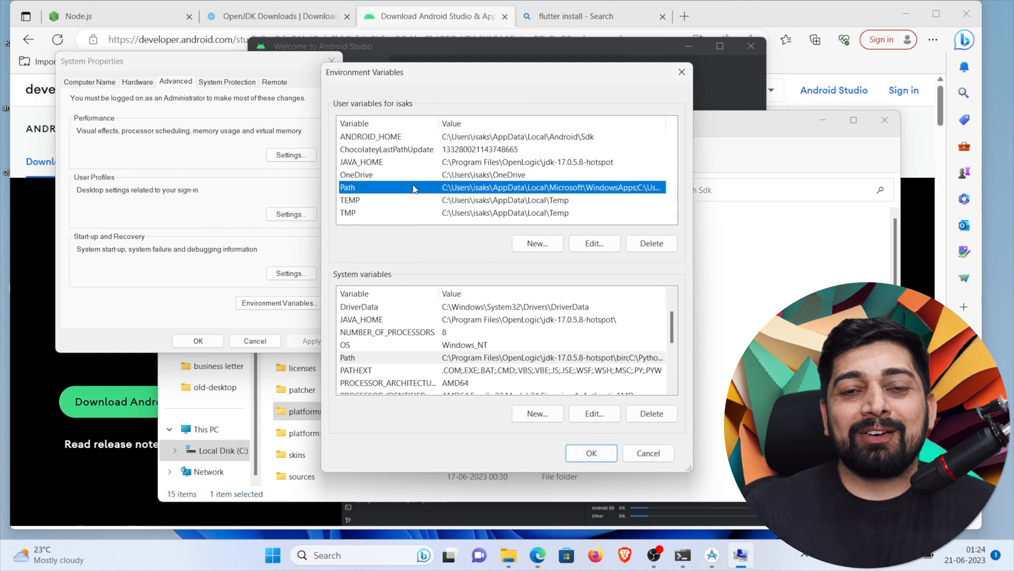
left_click(593, 243)
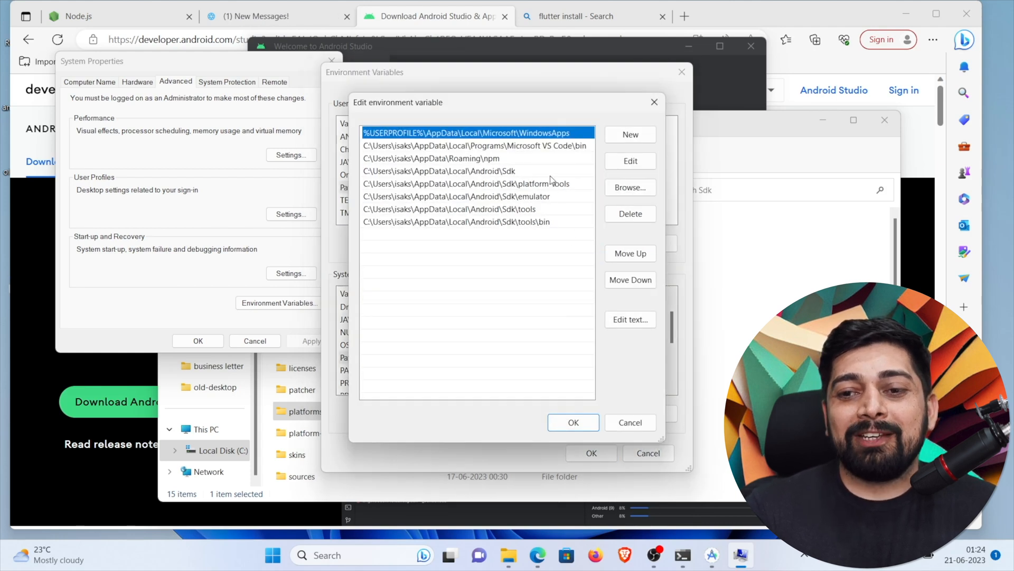
left_click(444, 171)
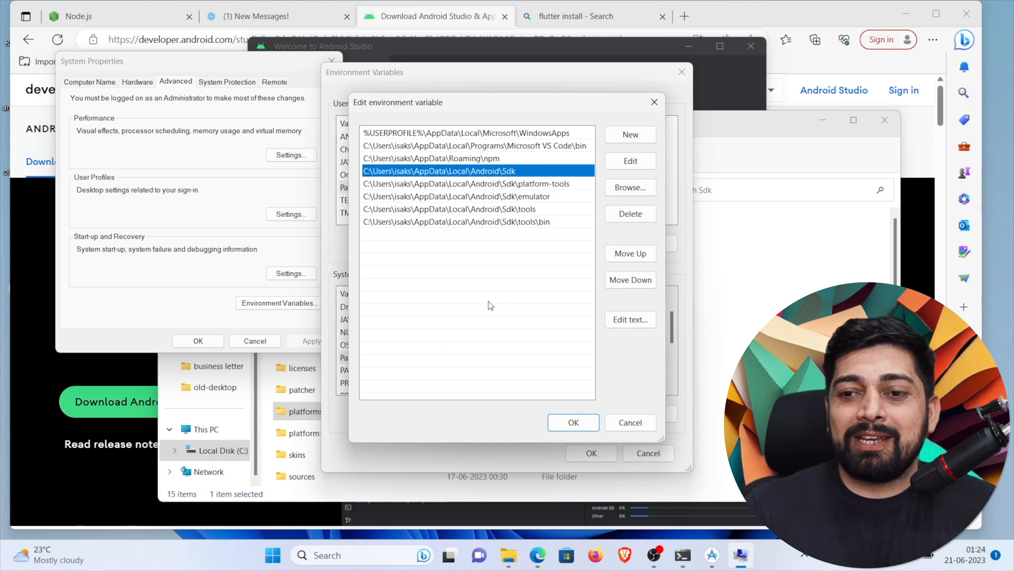
left_click(456, 197)
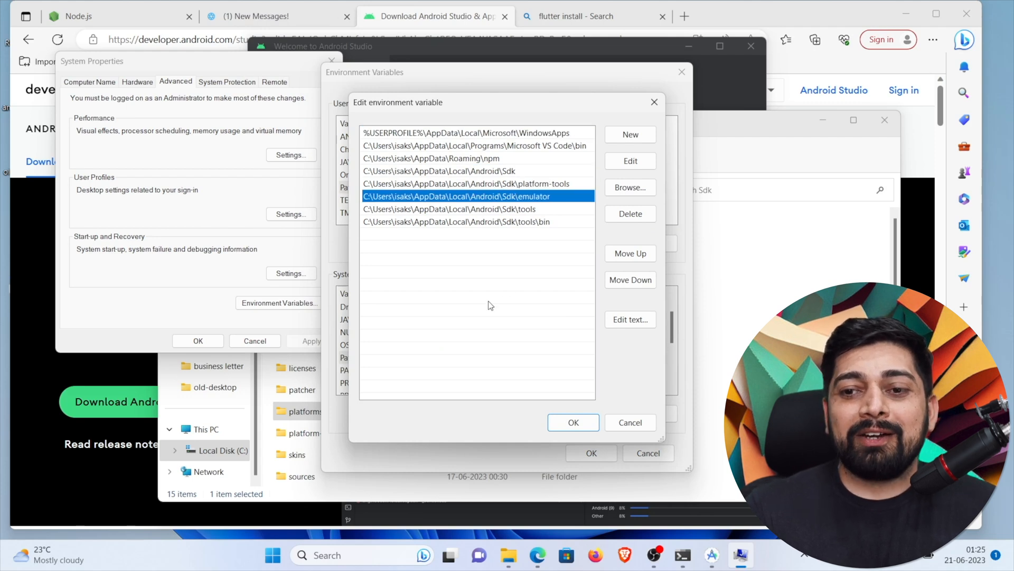
left_click(458, 222)
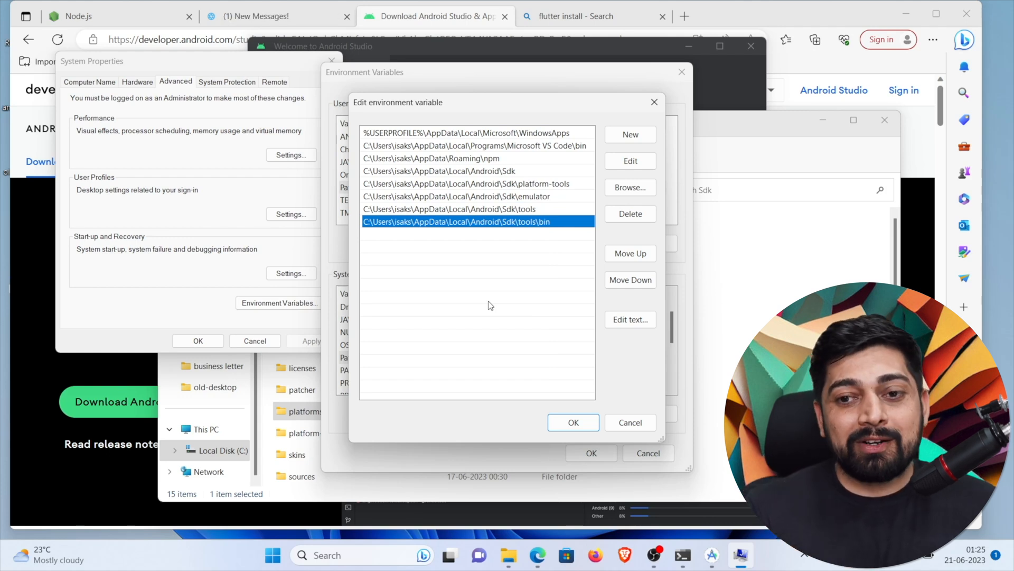
mouse_move(655, 102)
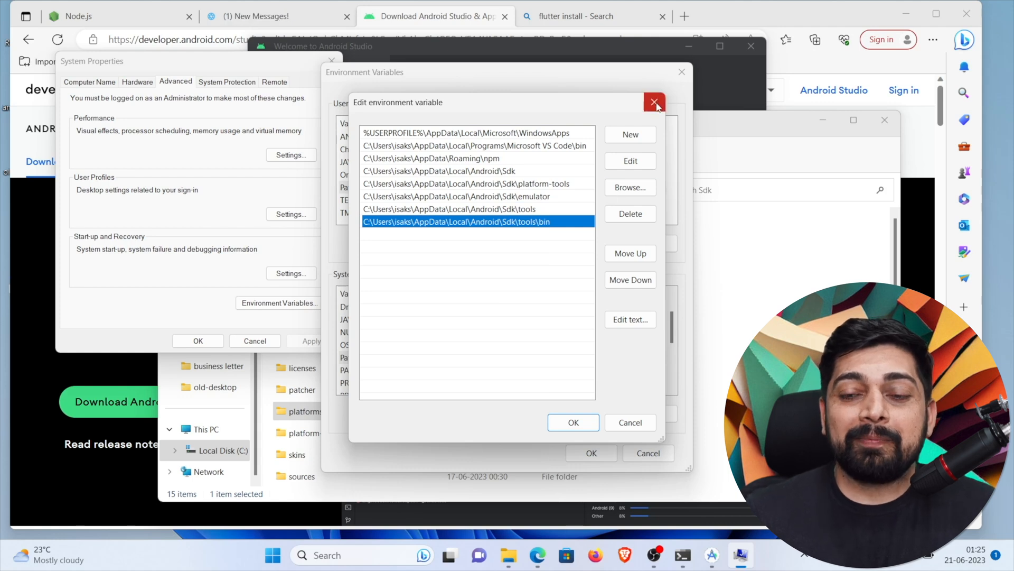
Close the Path editor unchanged and switch to the flutter install browser tab
left_click(653, 103)
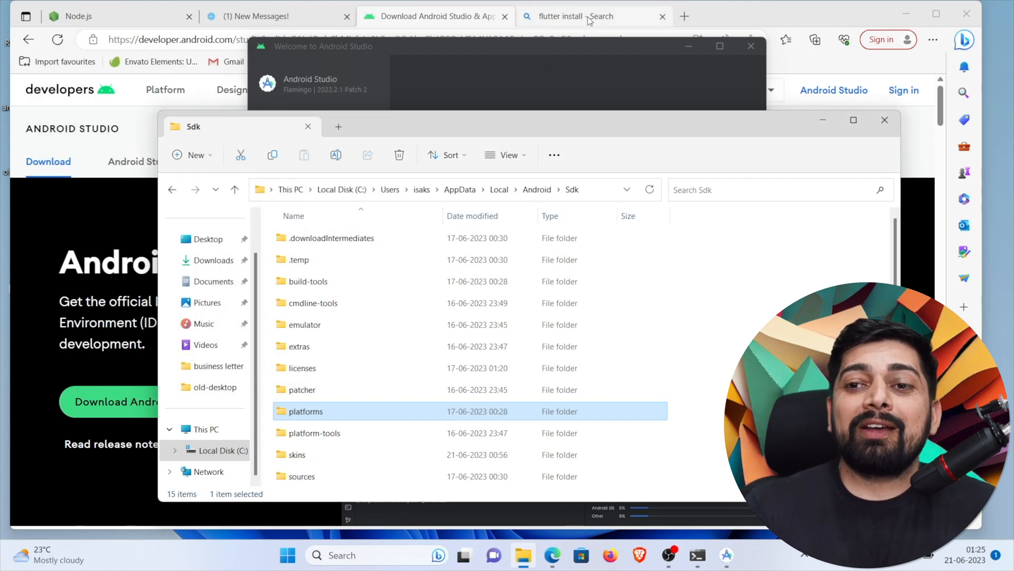
left_click(592, 16)
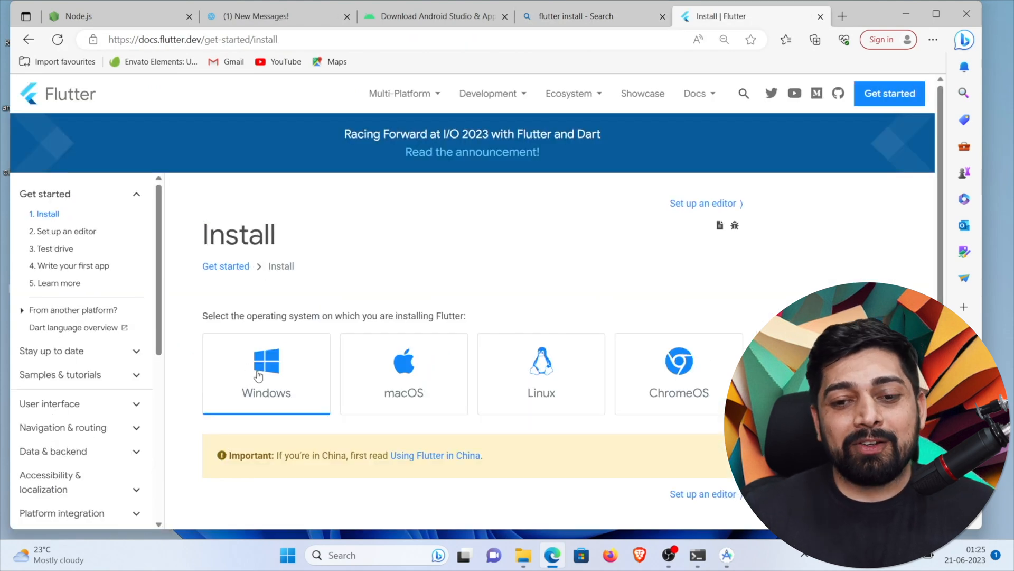
Open the Windows install guide on docs.flutter.dev and scroll to Get the Flutter SDK
left_click(266, 368)
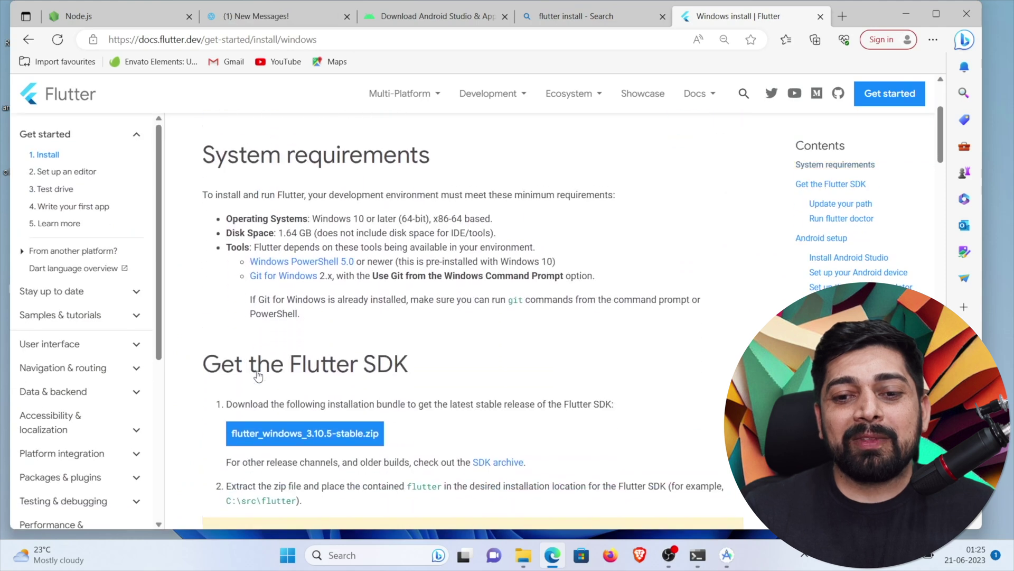
scroll("down", 3)
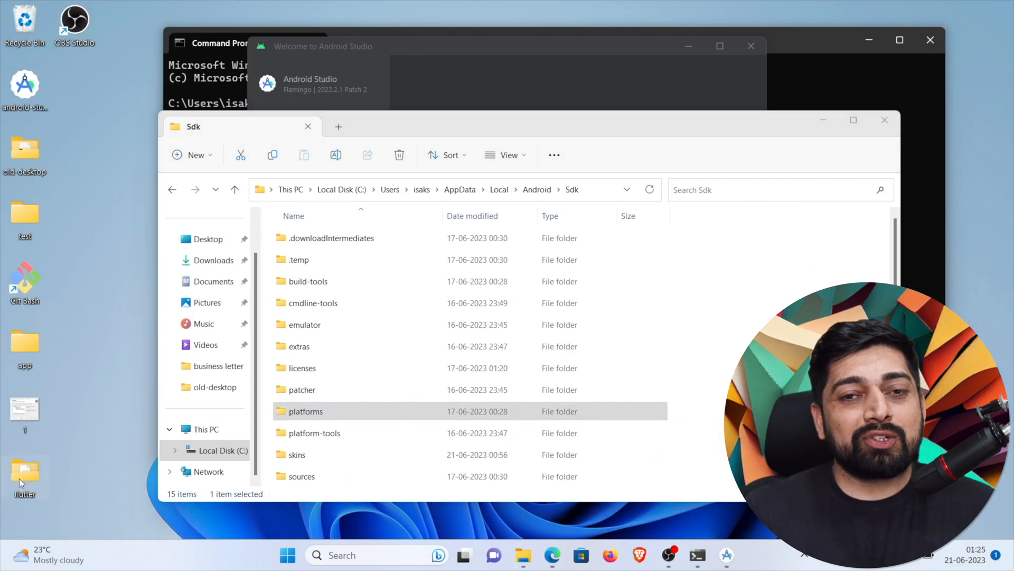
mouse_move(21, 483)
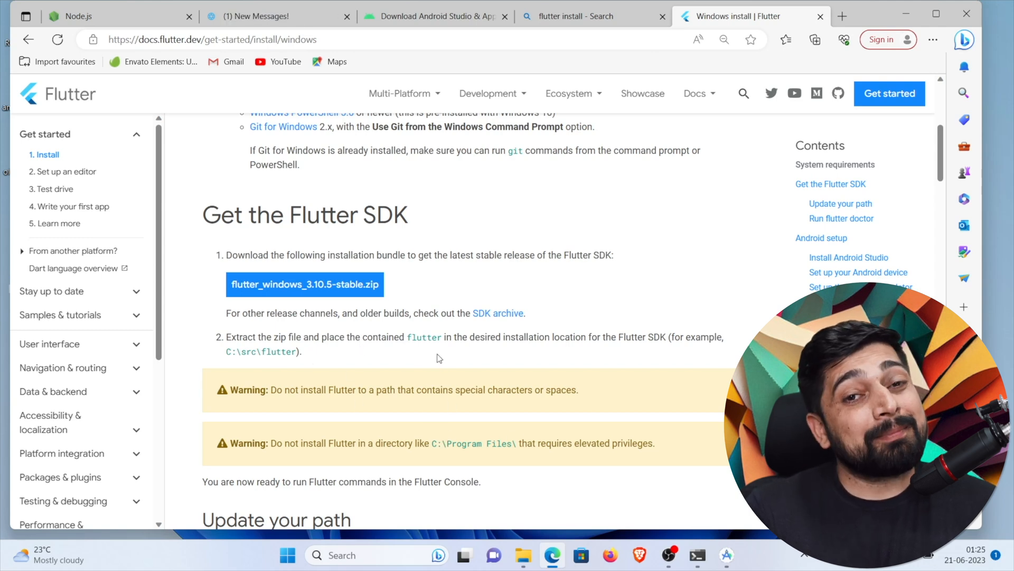
scroll("down", 3)
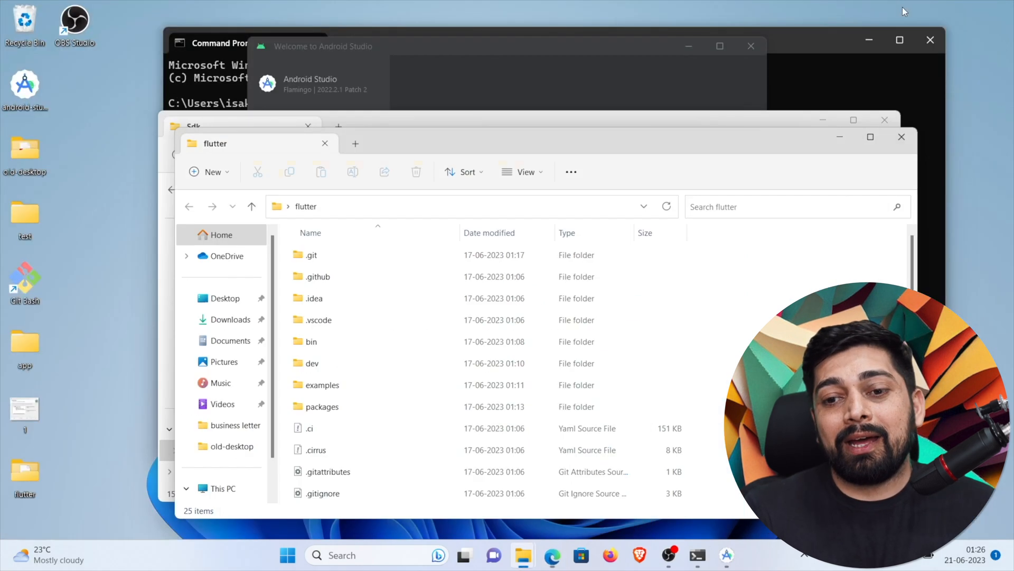
mouse_move(339, 256)
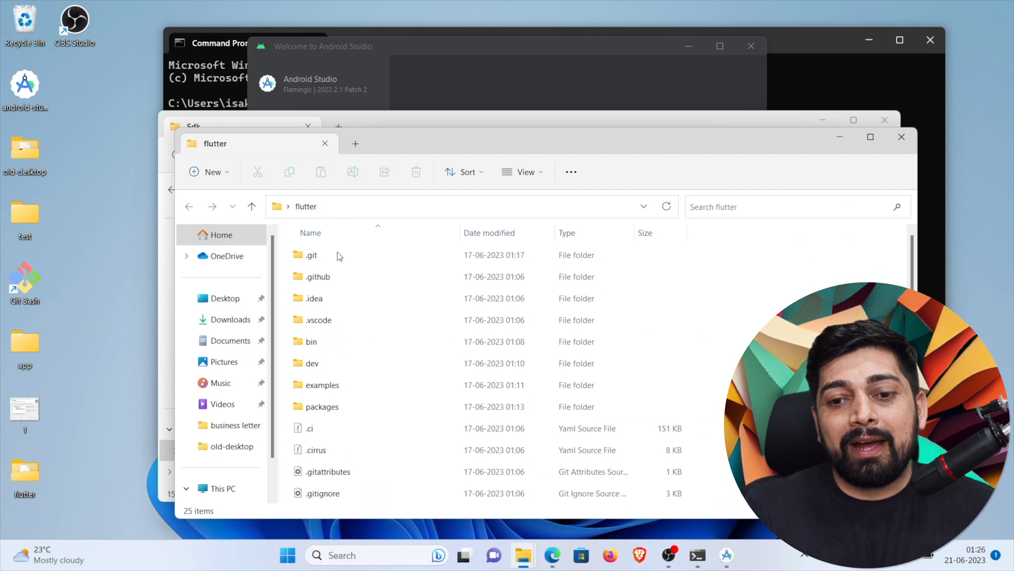
Open flutter\bin in File Explorer, then launch account environment variable settings via 'env' search
double_click(315, 341)
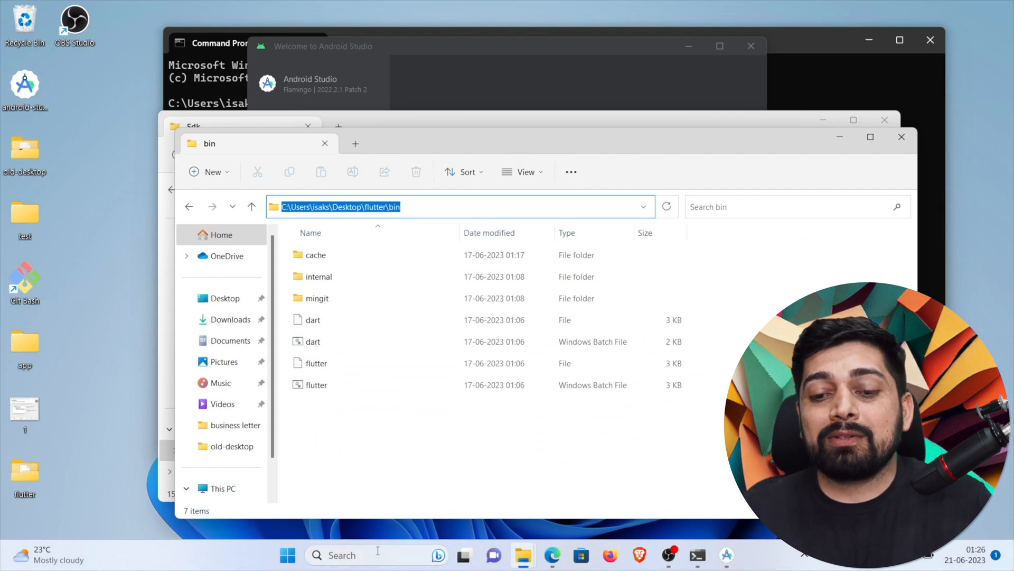
type("env")
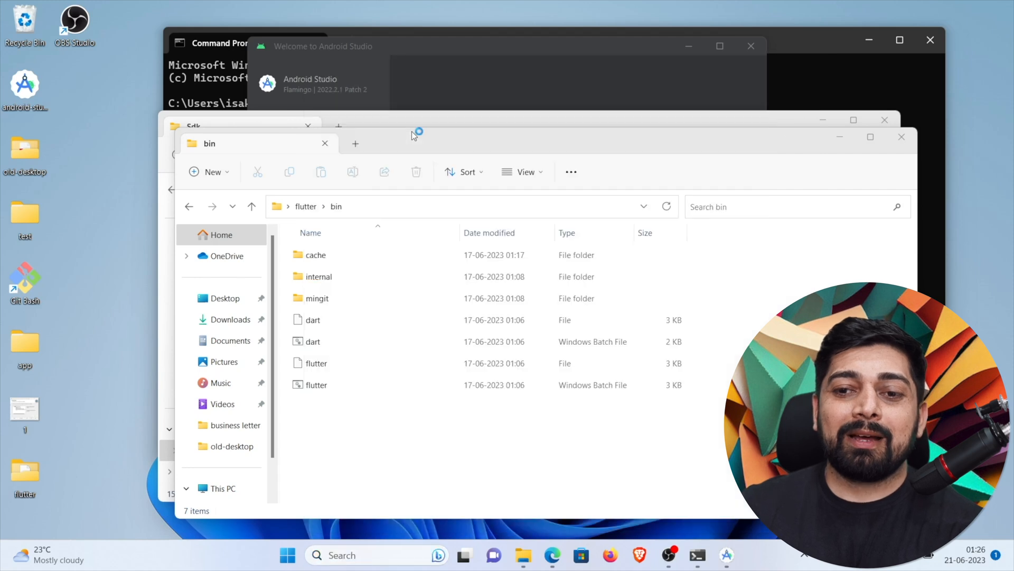
left_click(288, 319)
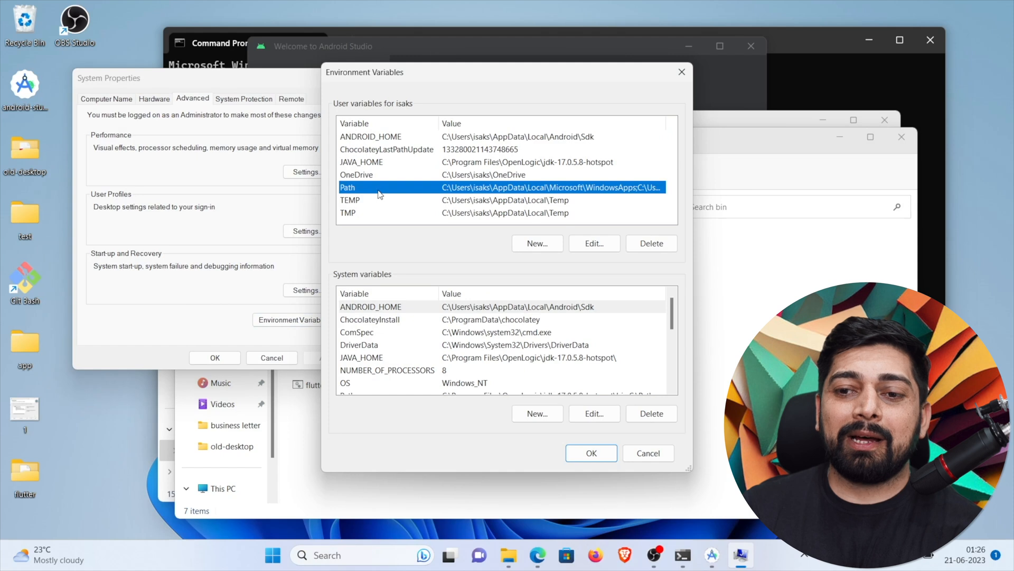
Check the user Path, then confirm the system Path lists C:\Users\isaks\Desktop\flutter\bin
left_click(594, 243)
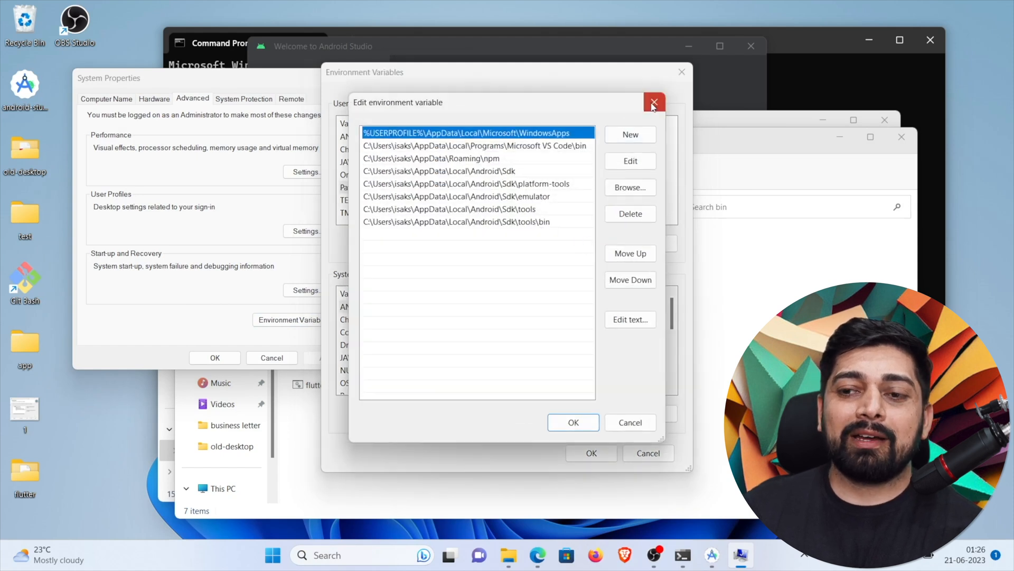
left_click(654, 103)
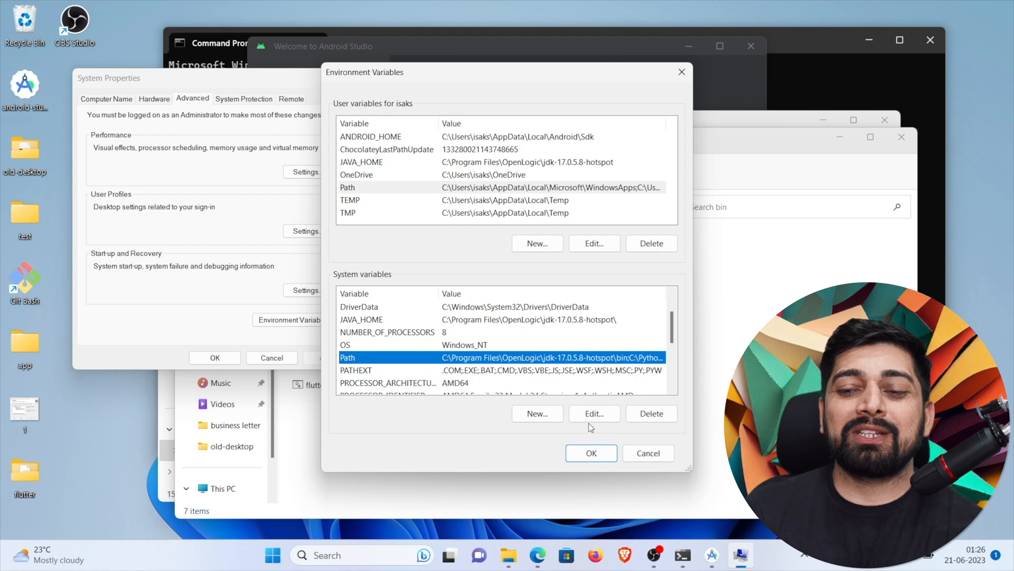
left_click(594, 413)
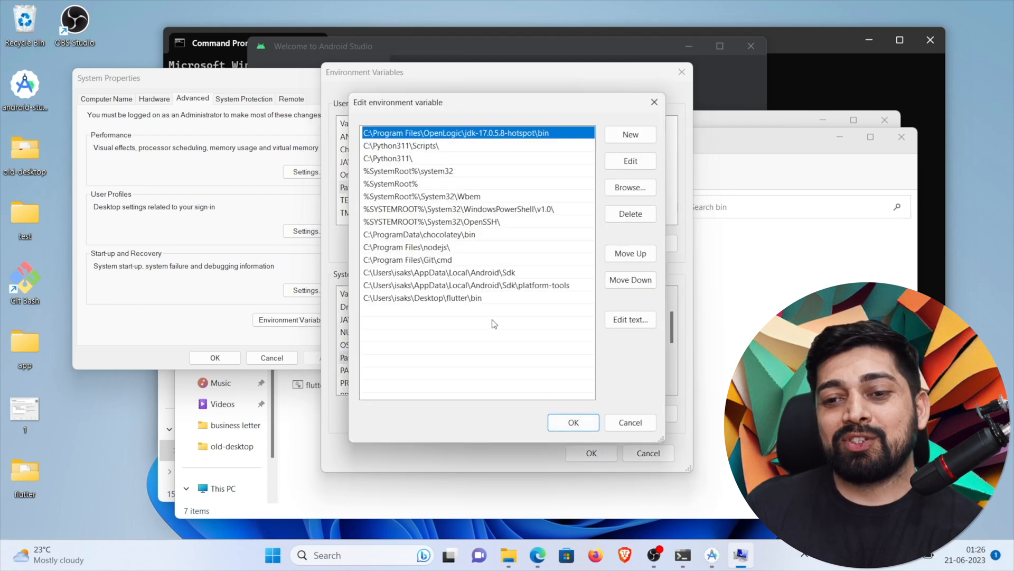
left_click(443, 298)
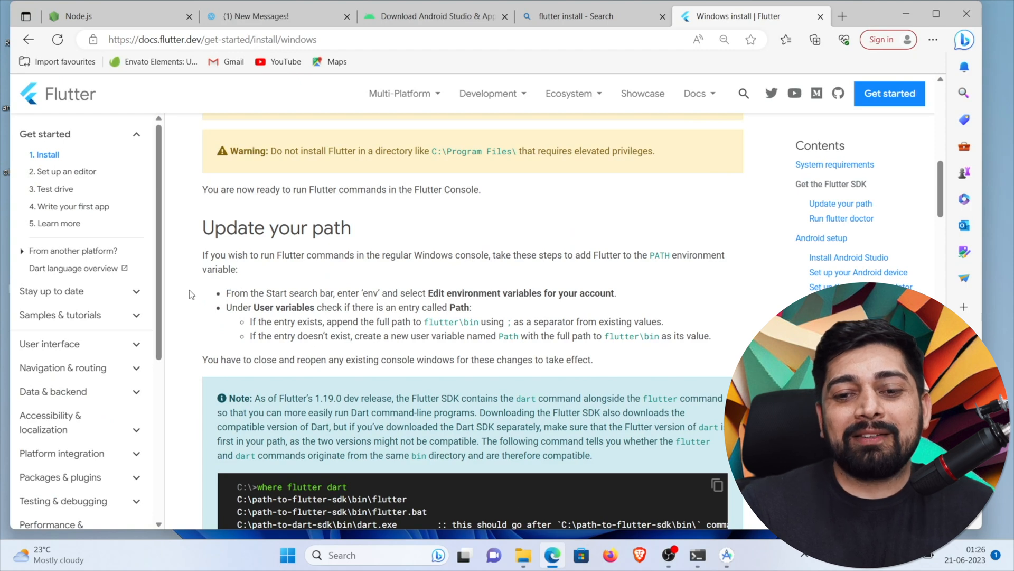
Scroll the Update your path section to the 'where flutter dart' note
scroll("down", 3)
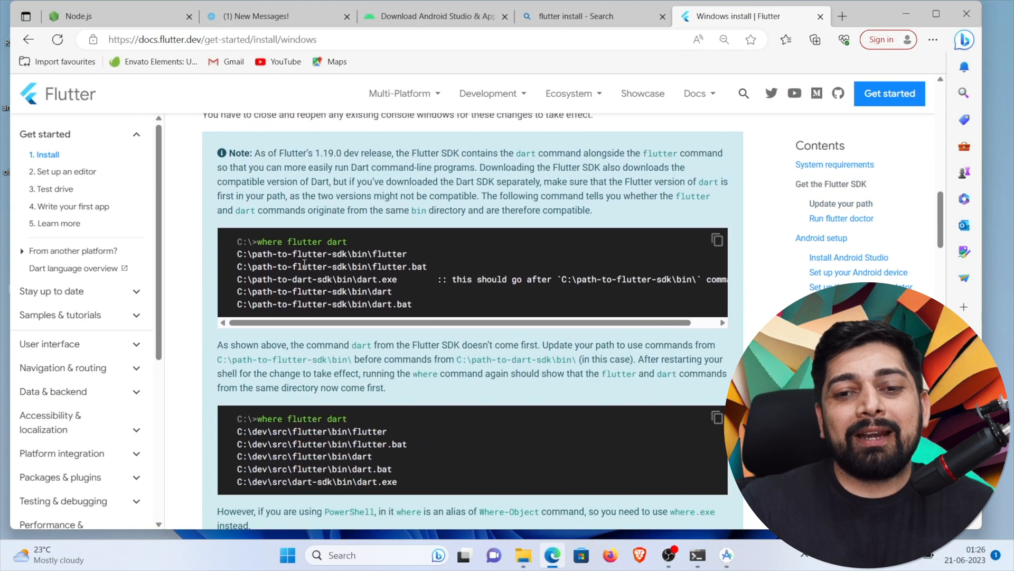
mouse_move(408, 499)
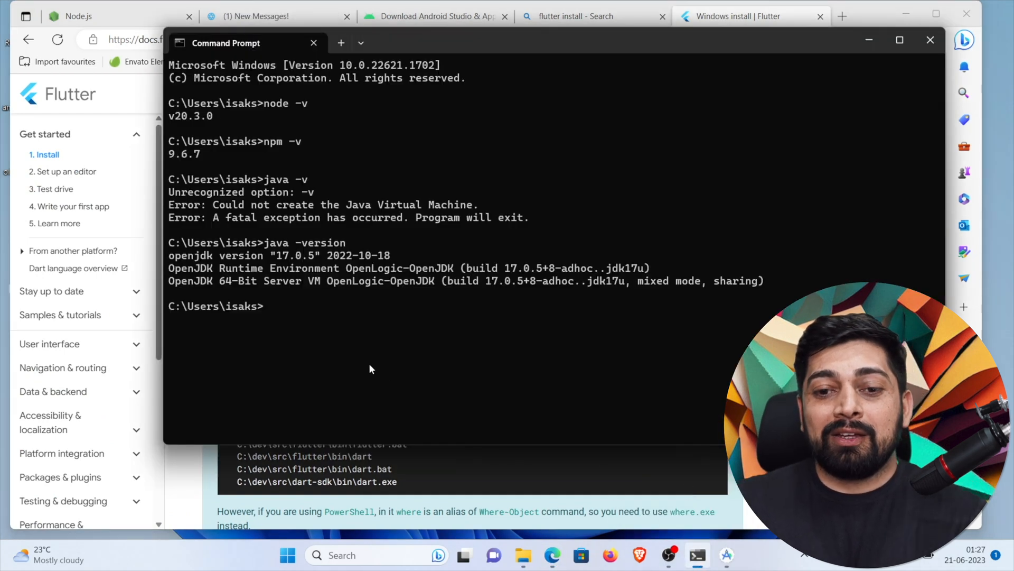
Run 'where flutter' to see it resolve to C:\Users\isaks\Desktop\flutter\bin
type("where flutter")
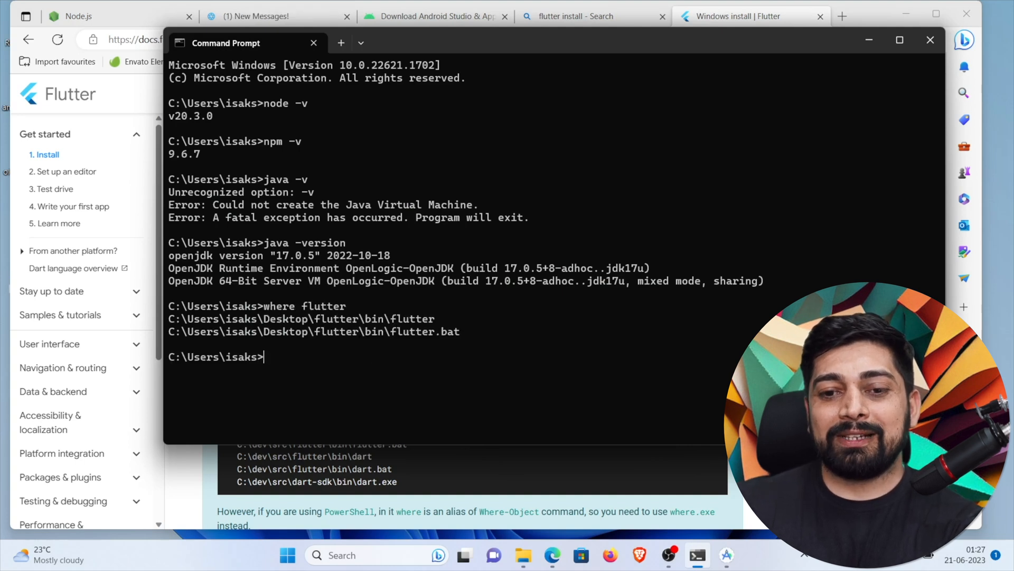
type("where flutter")
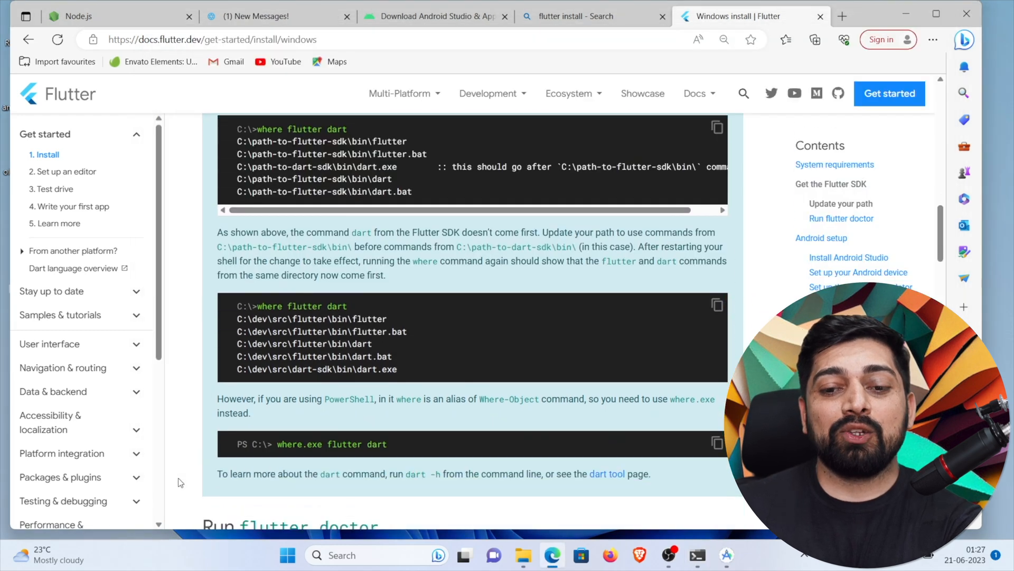
Scroll to Agree to Android Licenses and copy 'flutter doctor --android-licenses'
scroll("down", 3)
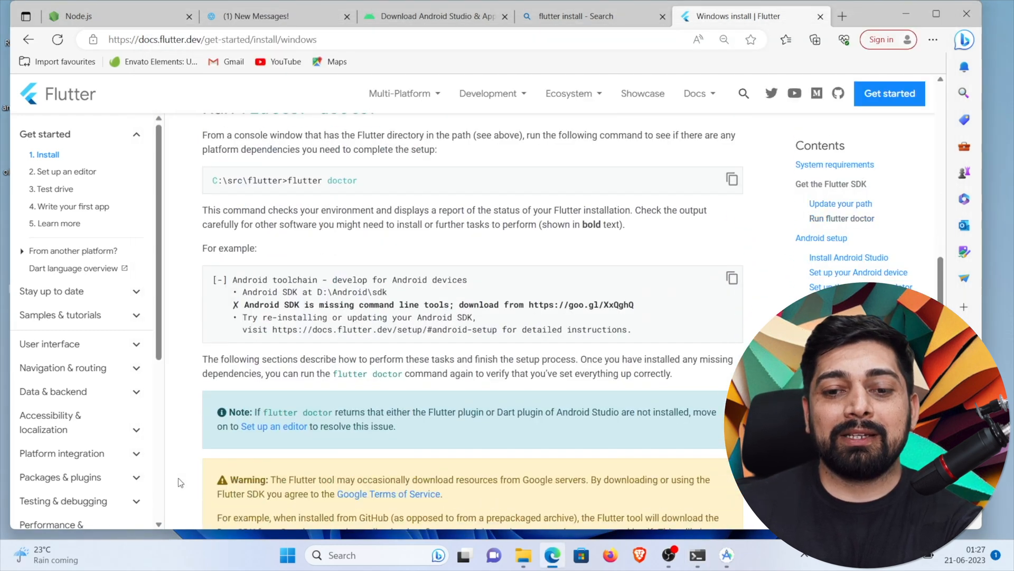
left_click(822, 238)
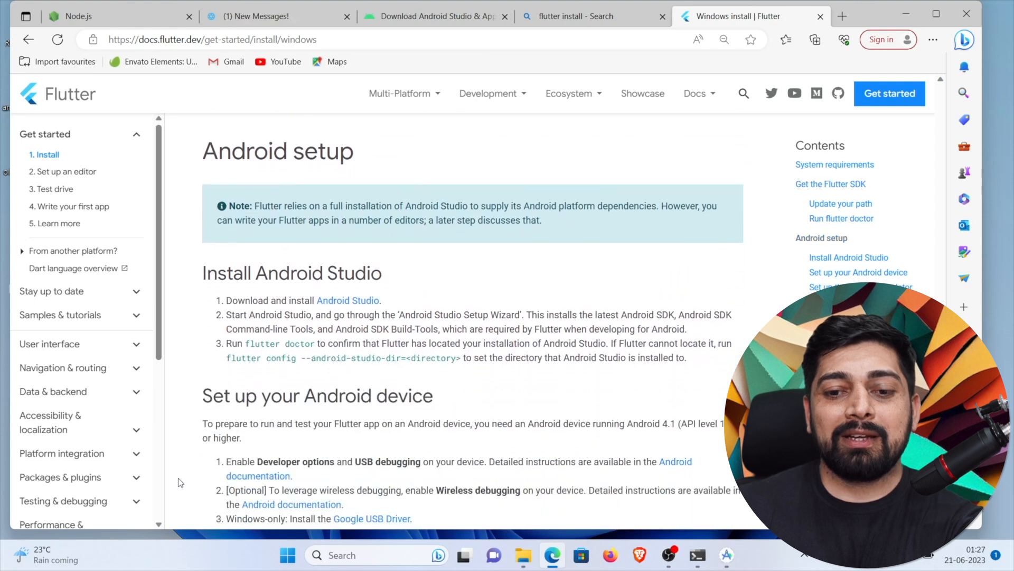
scroll("down", 3)
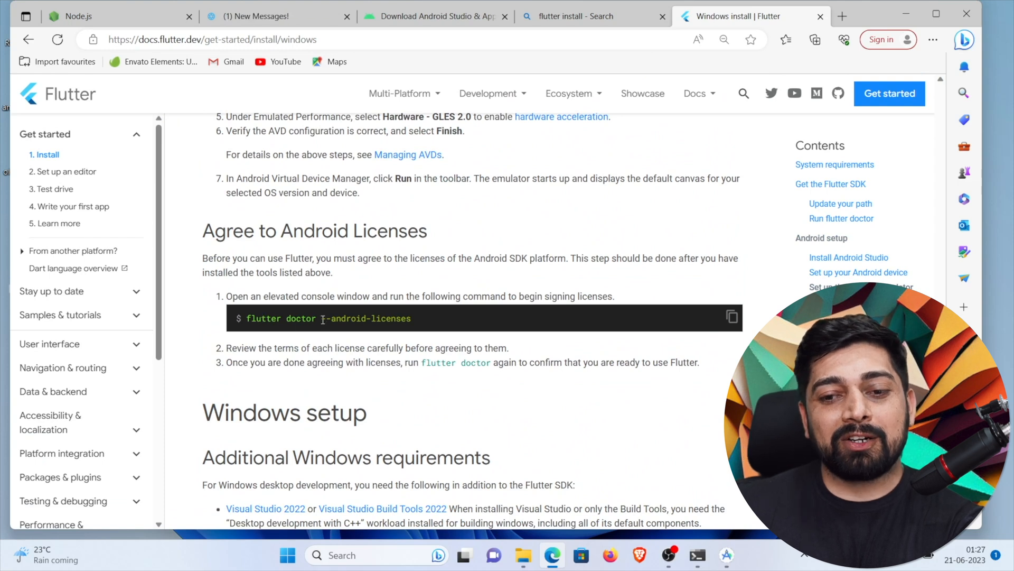
mouse_move(732, 315)
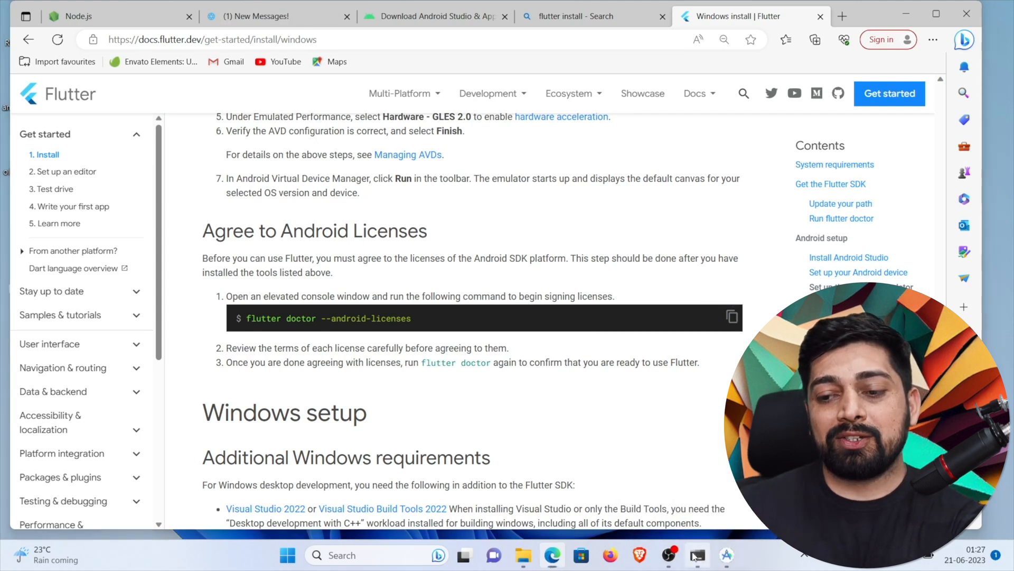
left_click(696, 553)
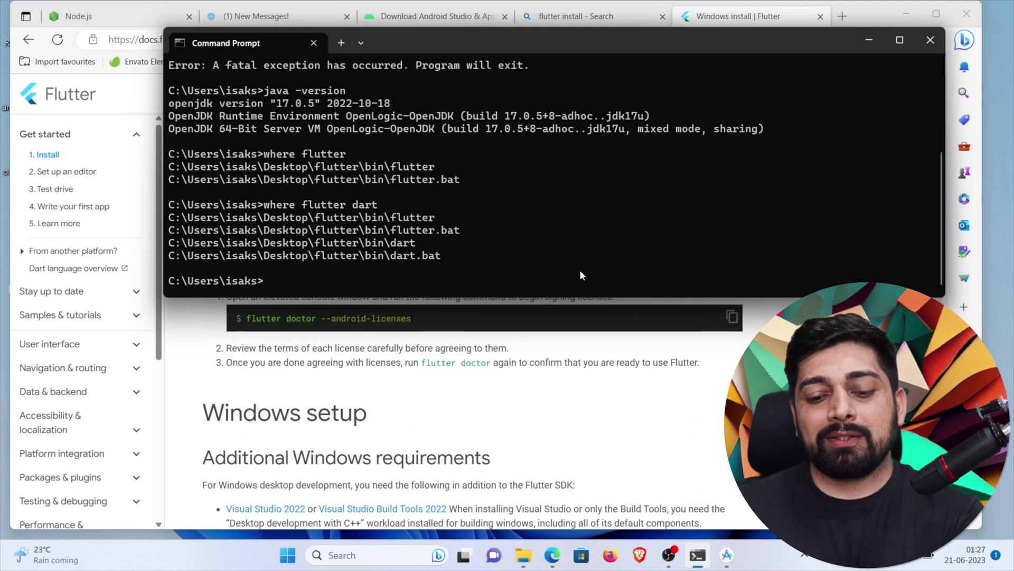
Run 'flutter doctor --android-licenses' and accept all SDK package licenses
type("flutter doctor --android-licenses")
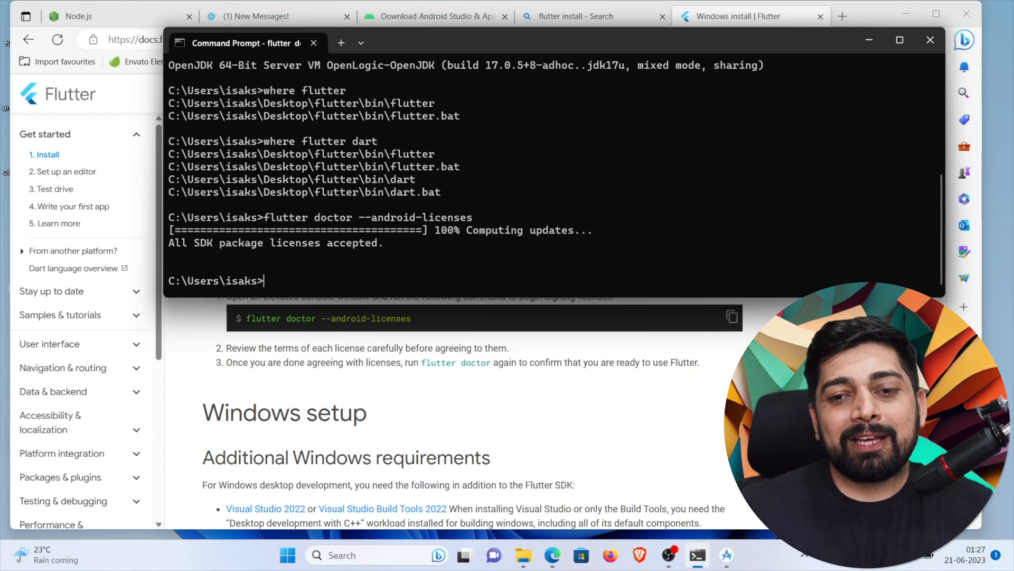
mouse_move(67, 177)
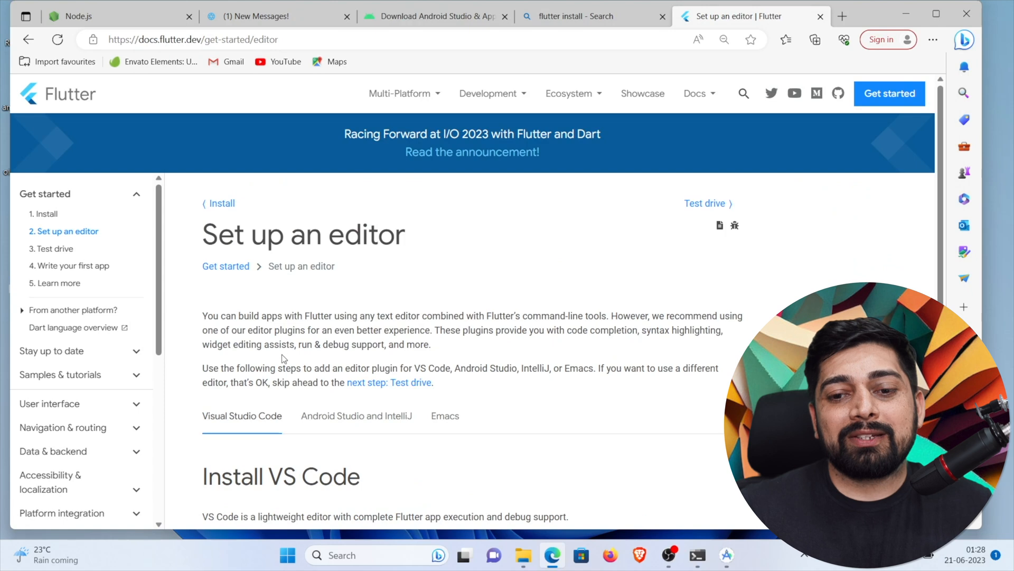
Scroll through the Set up an editor page's Visual Studio Code section
scroll("down", 3)
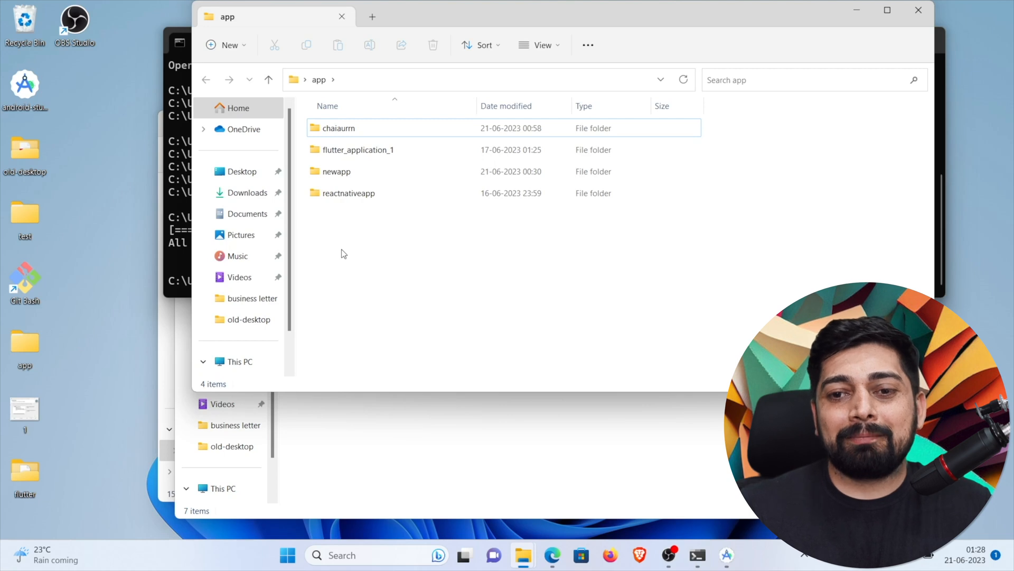
mouse_move(553, 553)
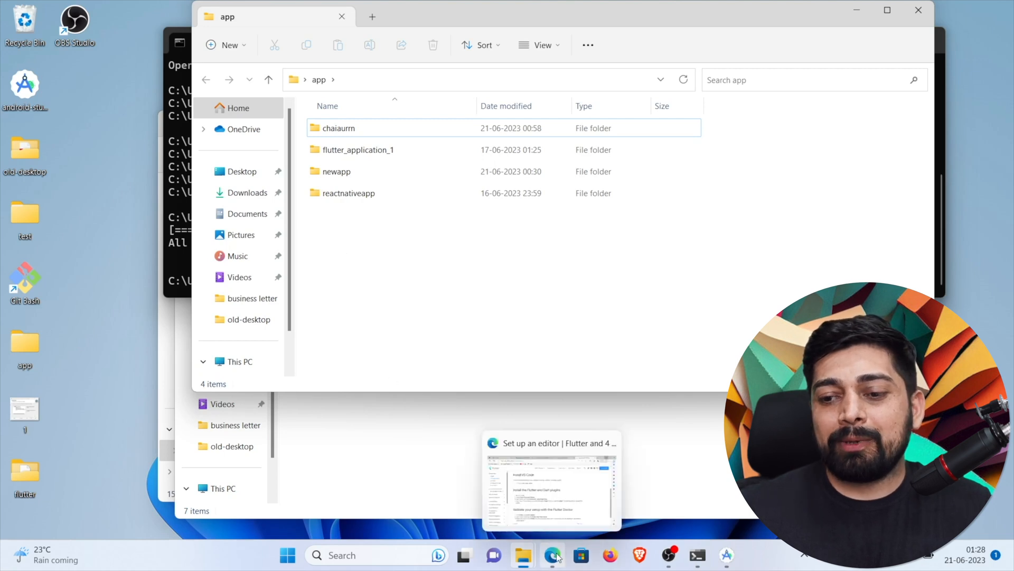
Launch Visual Studio Code via Windows search 'vsc', trust the app folder, and close File Explorer
left_click(352, 555)
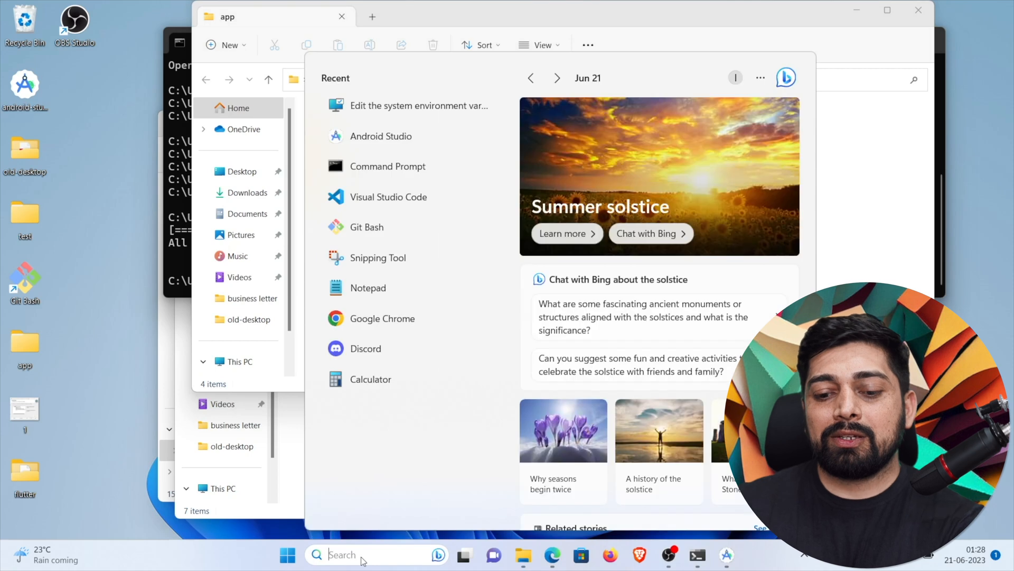
type("vsc")
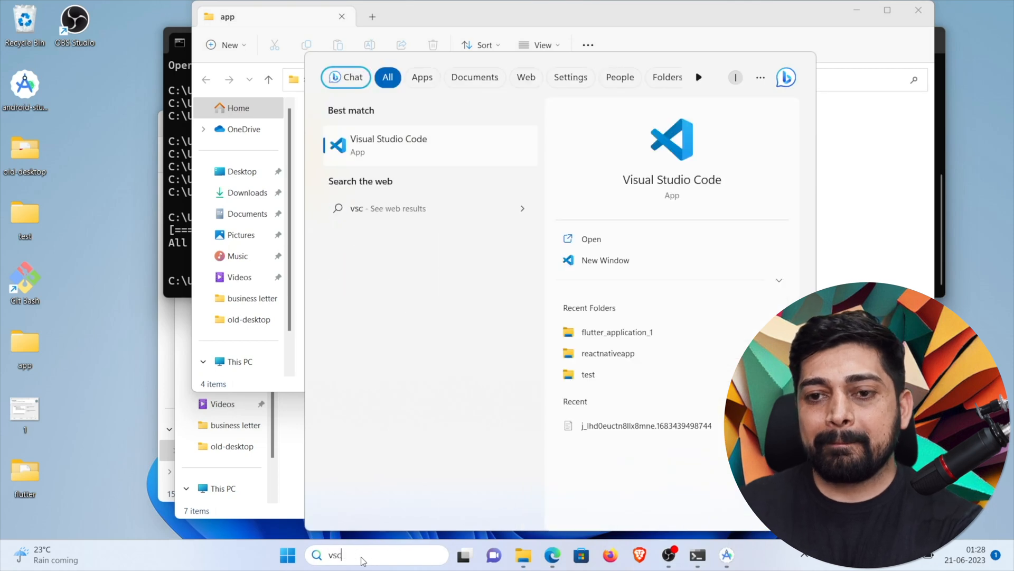
left_click(389, 145)
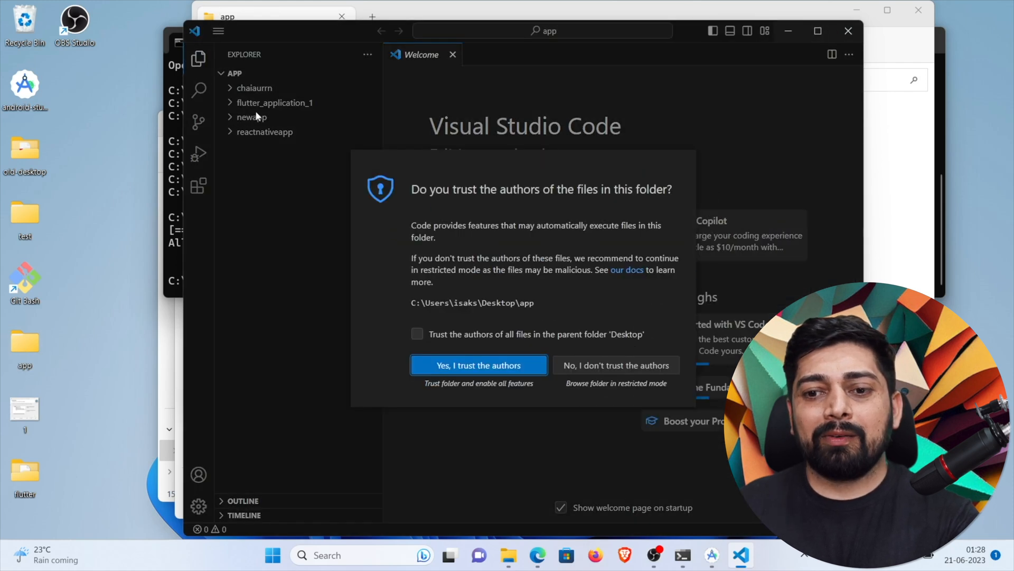
left_click(477, 365)
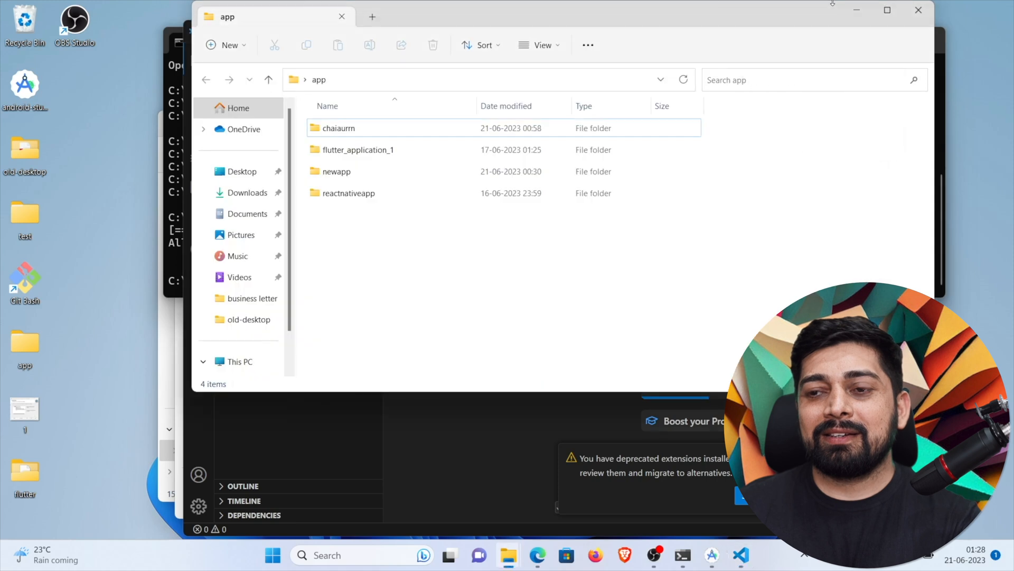
mouse_move(639, 272)
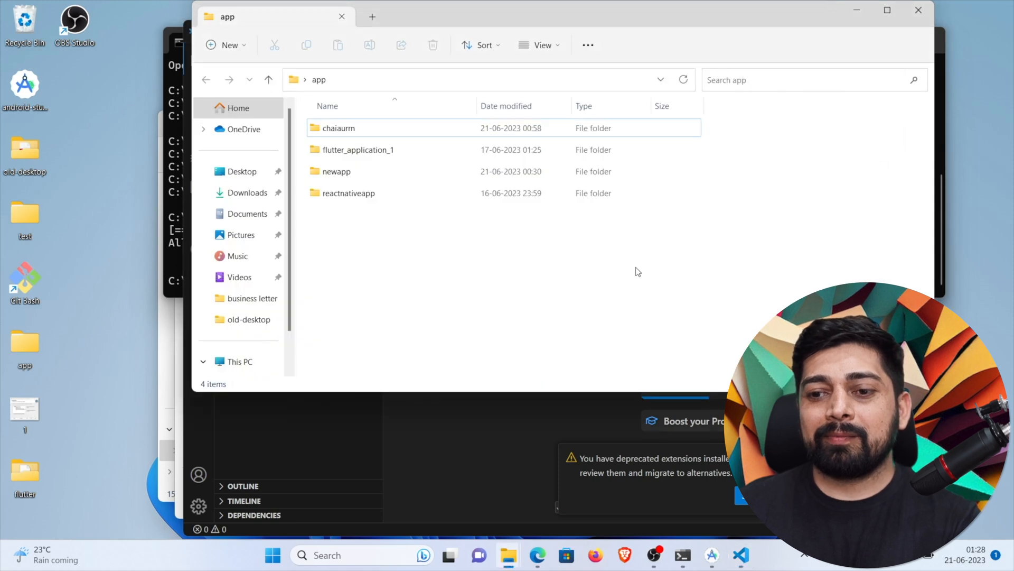
mouse_move(631, 292)
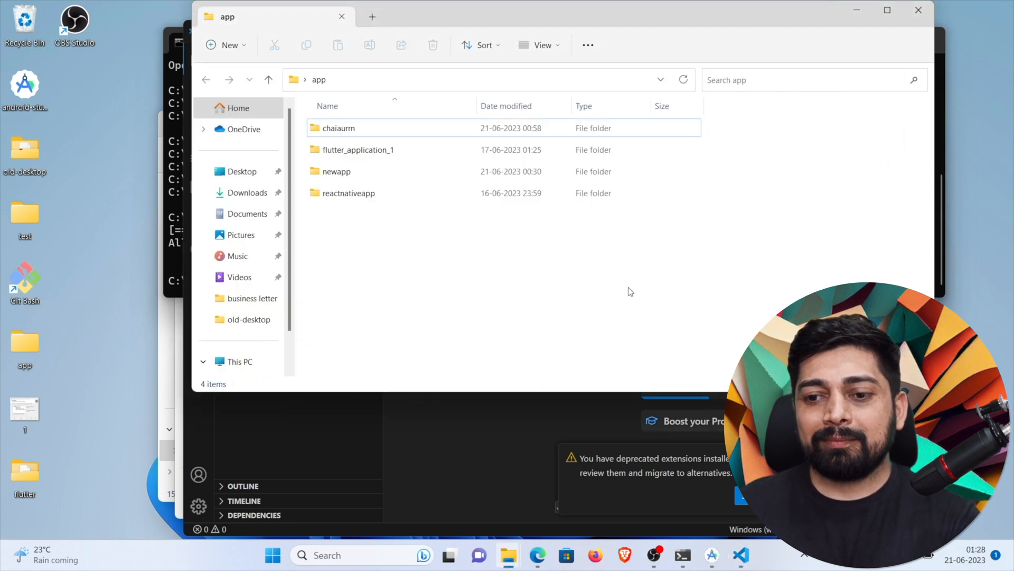
mouse_move(916, 10)
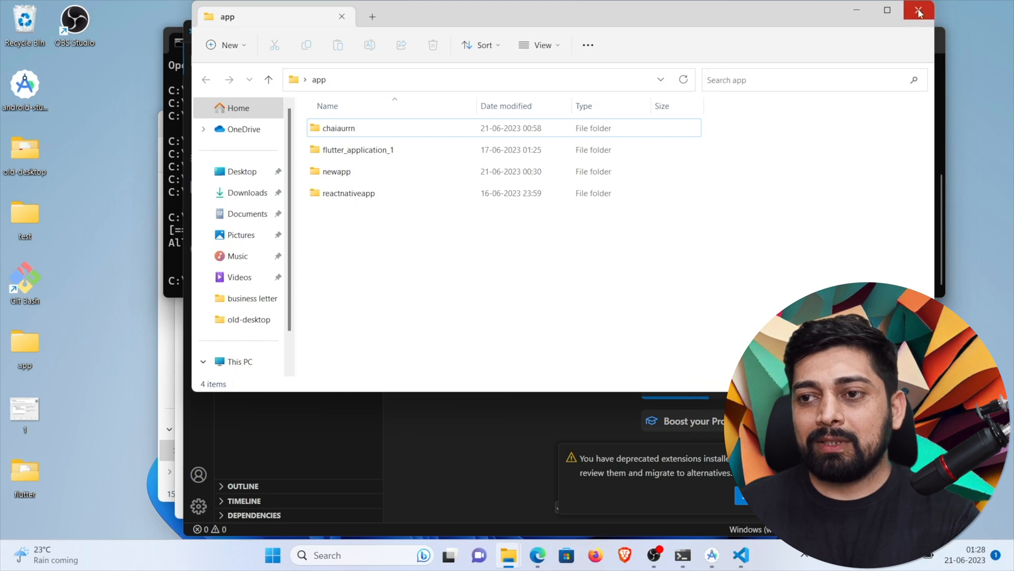
left_click(917, 10)
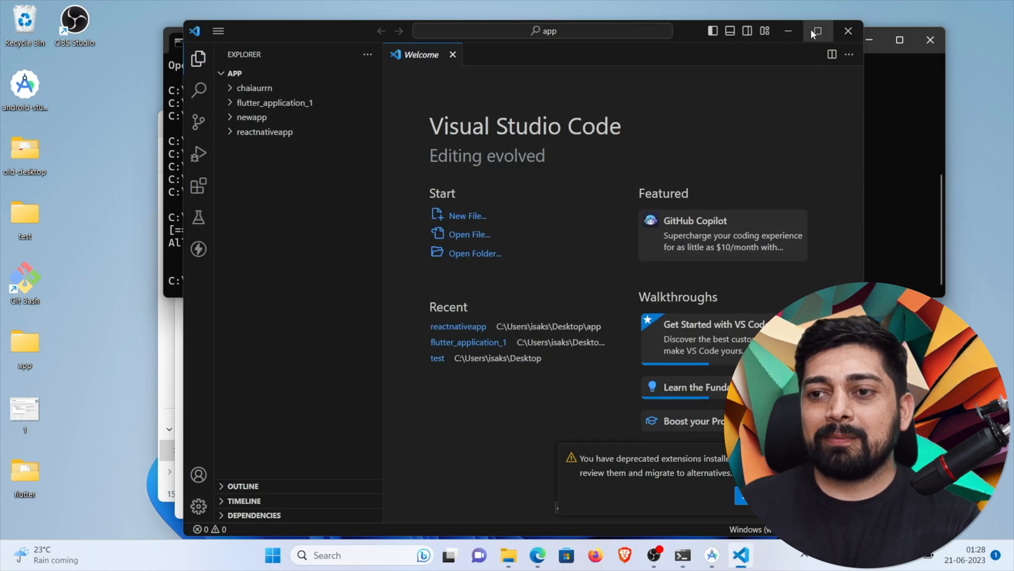
Maximize VS Code and verify Dart and Flutter extensions are installed, returning to the file tree
left_click(818, 31)
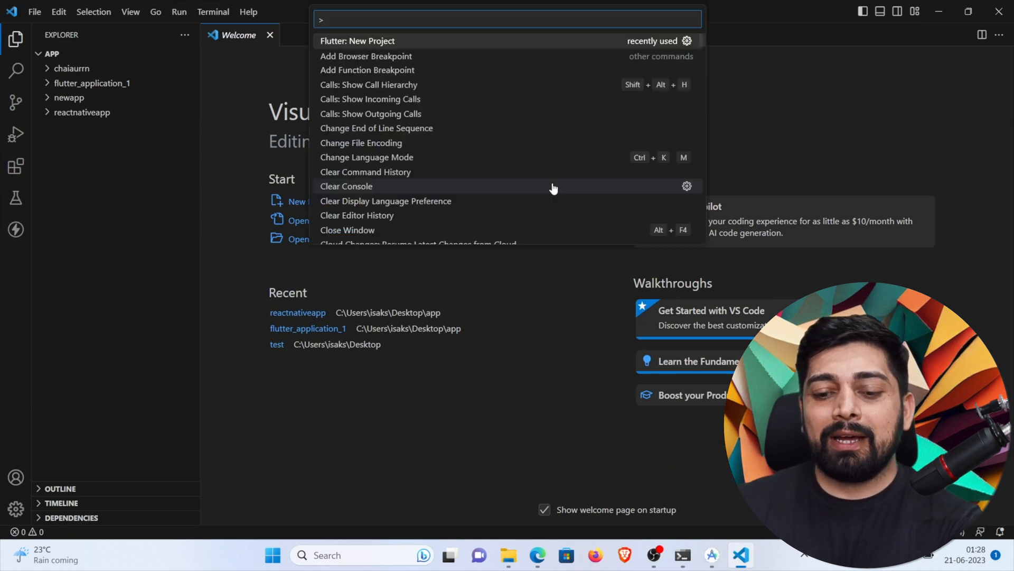
type("flut")
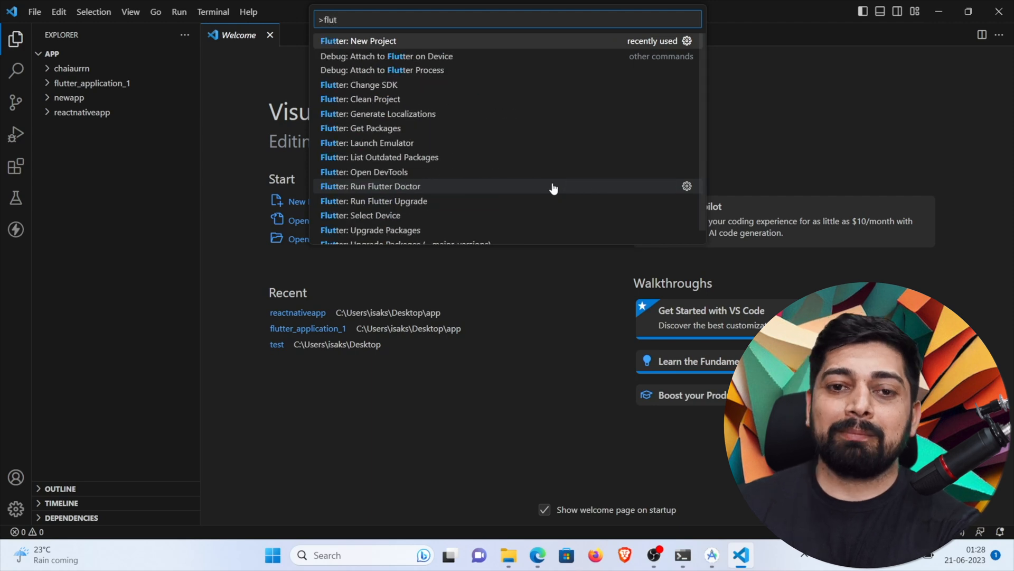
mouse_move(16, 164)
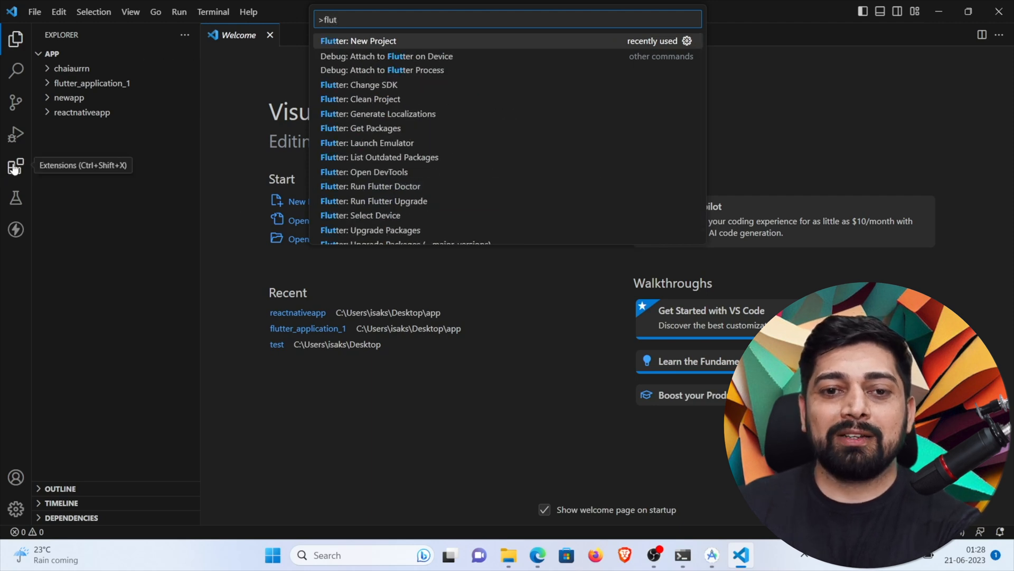
left_click(16, 168)
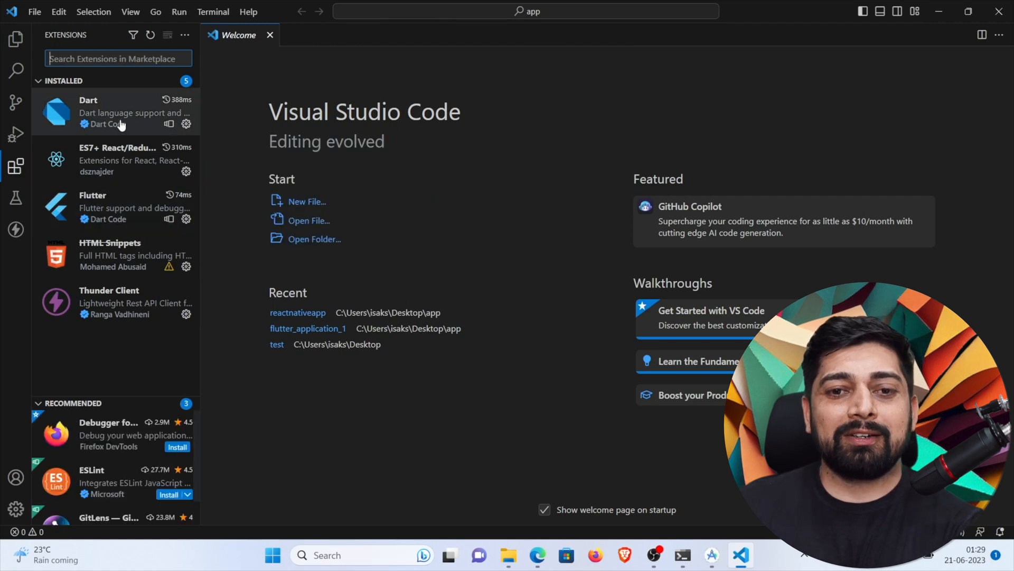
mouse_move(16, 68)
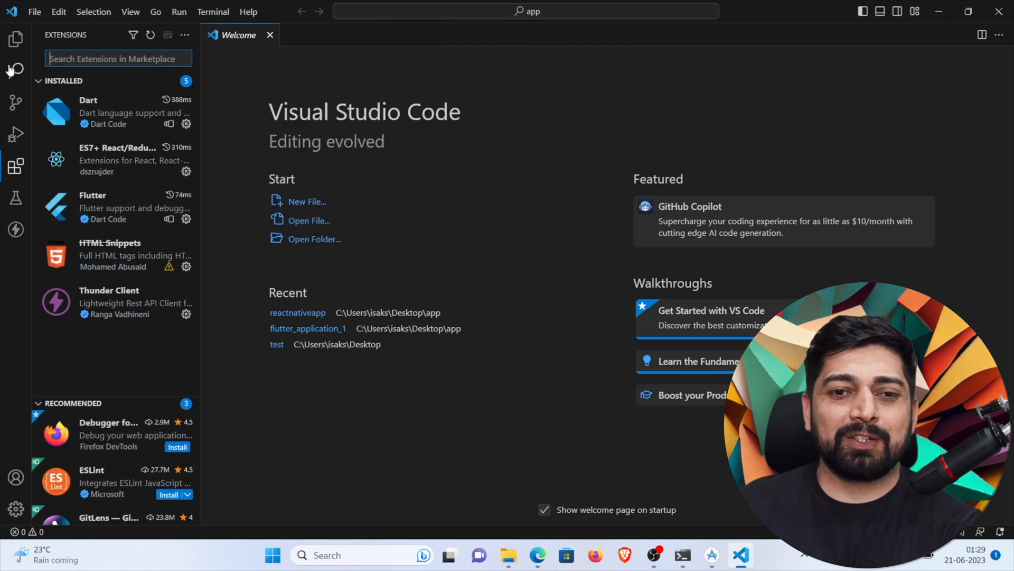
left_click(14, 37)
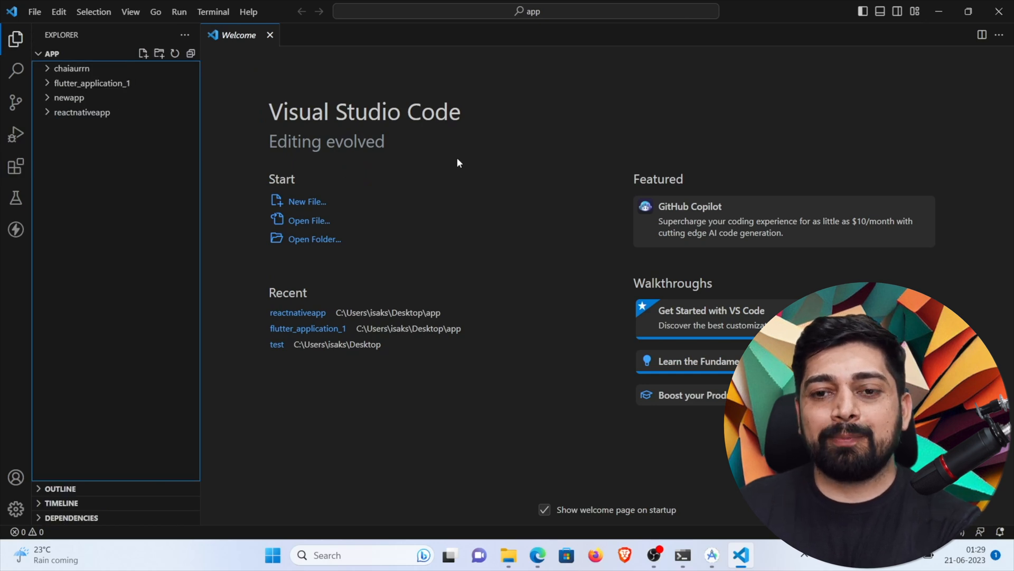
Start 'Flutter: New Project' from the Command Palette with the Application template
type(">flut")
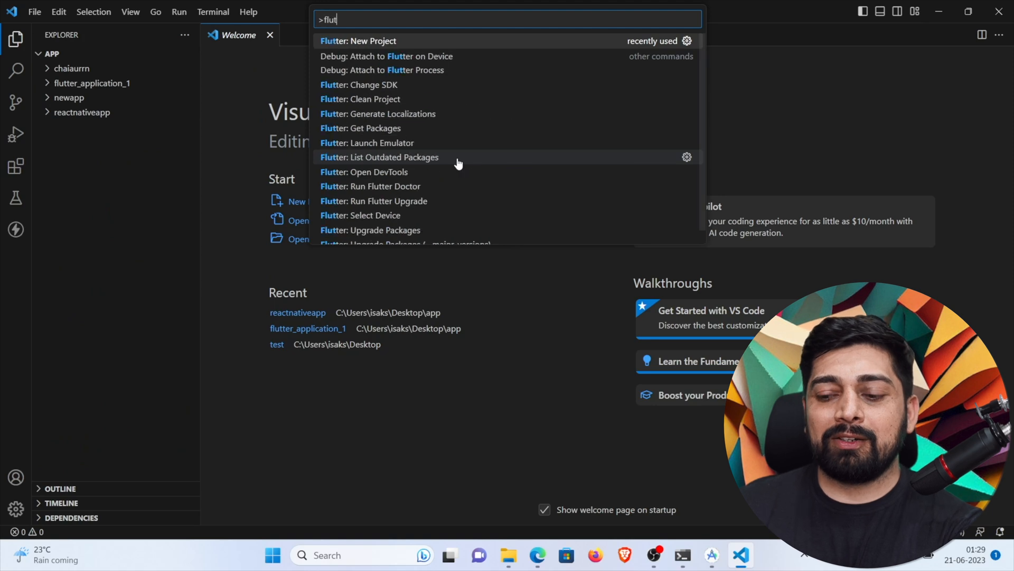
left_click(363, 42)
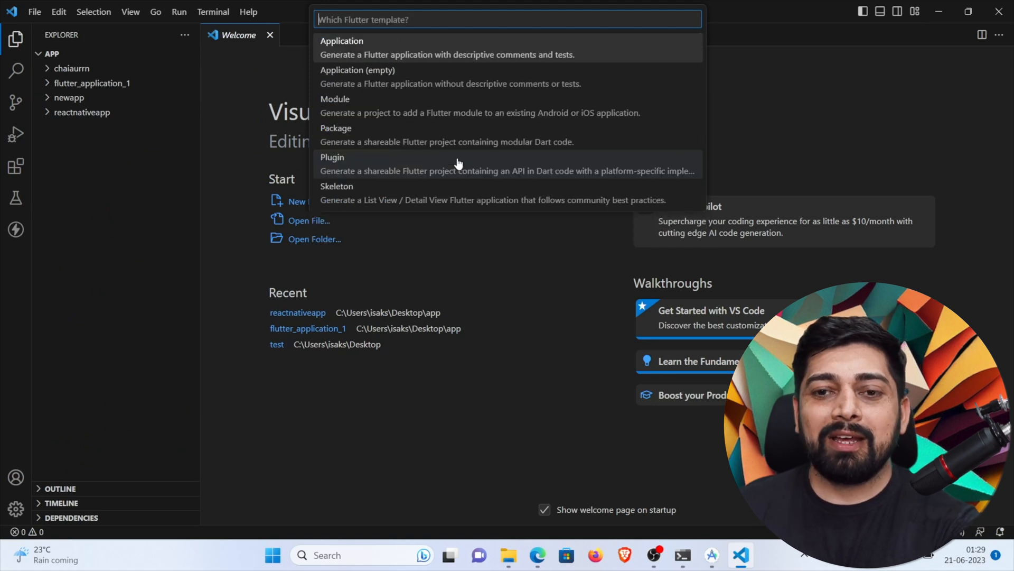
mouse_move(438, 81)
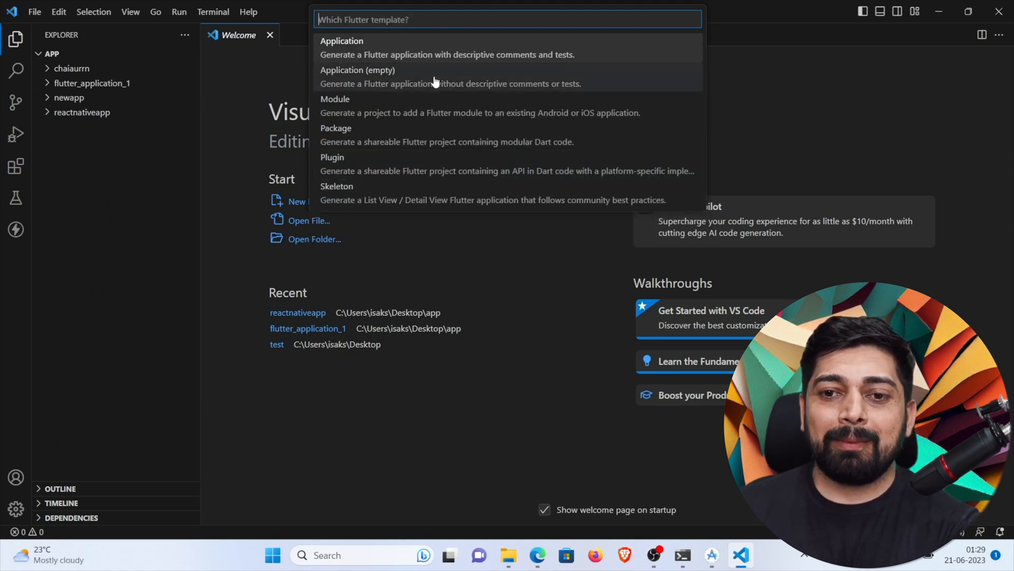
mouse_move(420, 45)
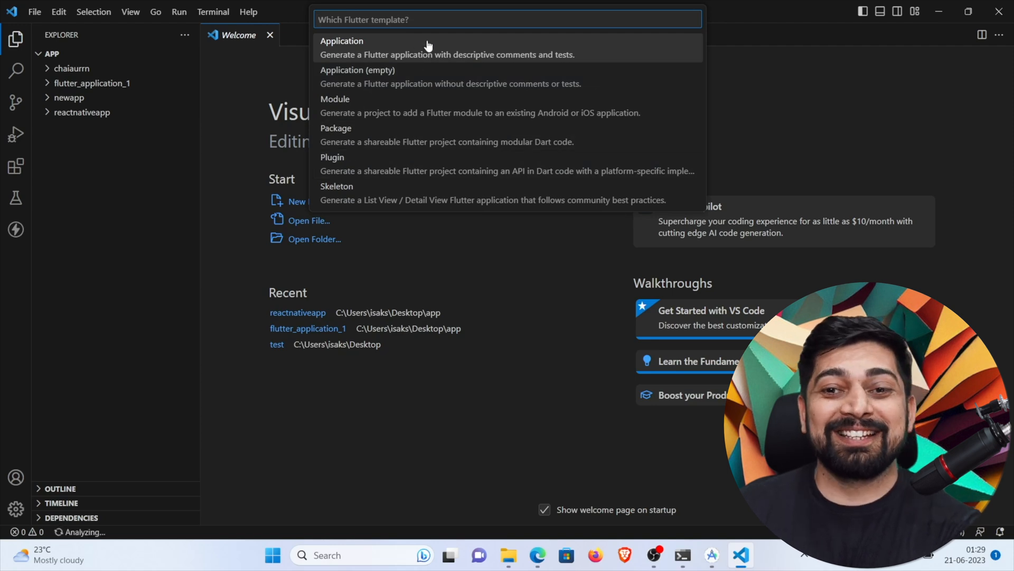
left_click(342, 42)
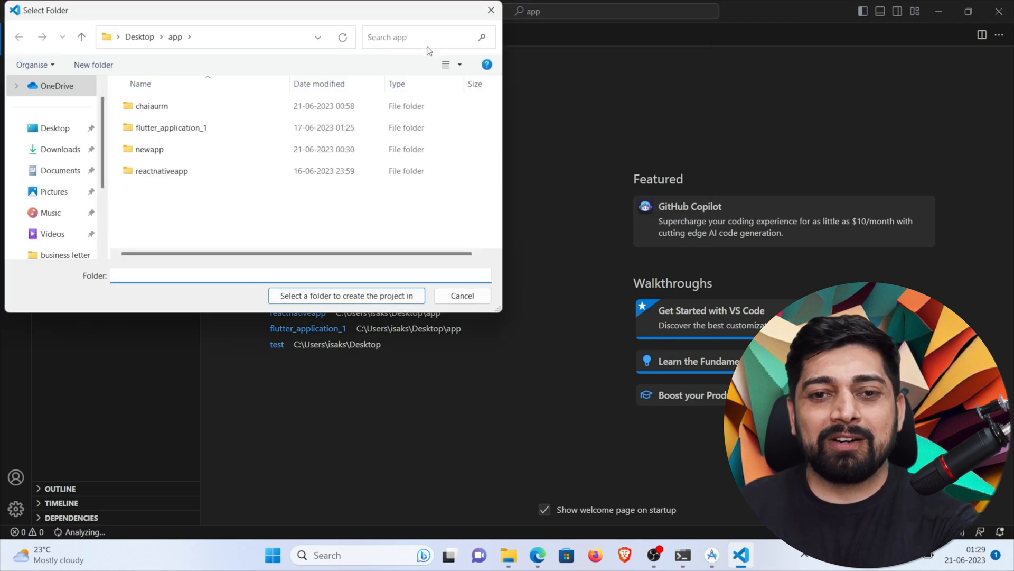
mouse_move(201, 223)
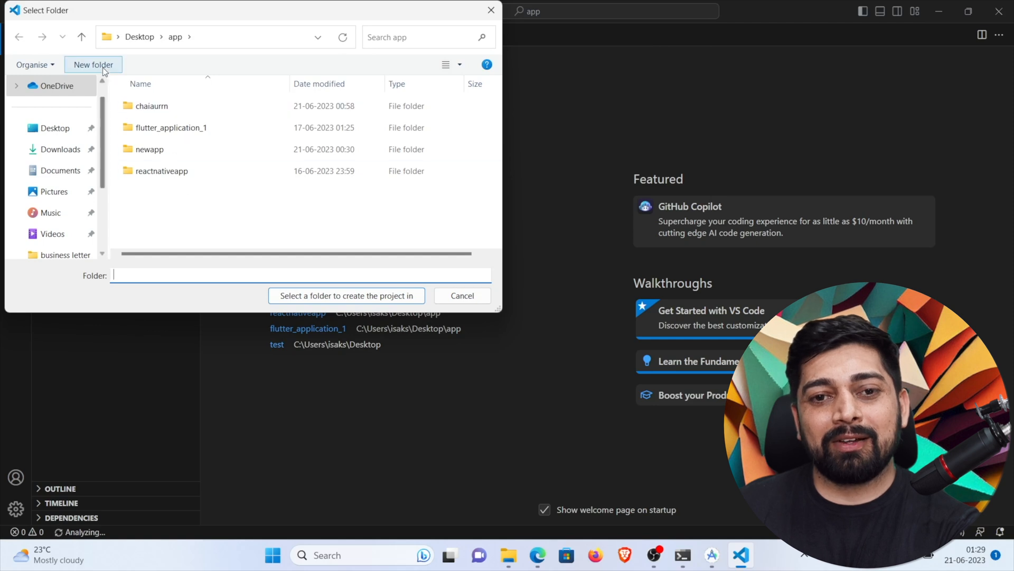
Create a new 'hcflutterone' folder inside app and select it as the project location
left_click(93, 64)
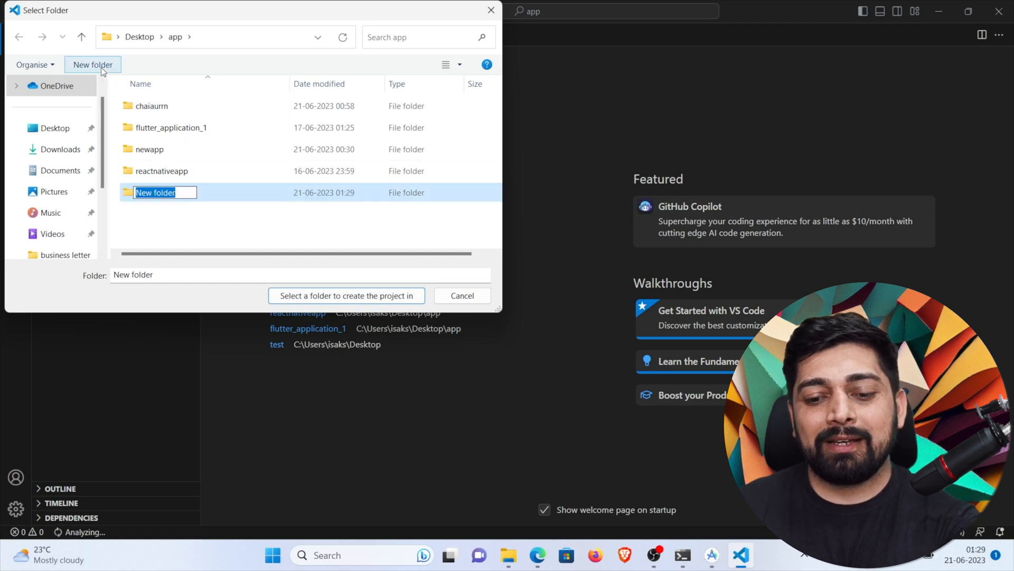
type("h")
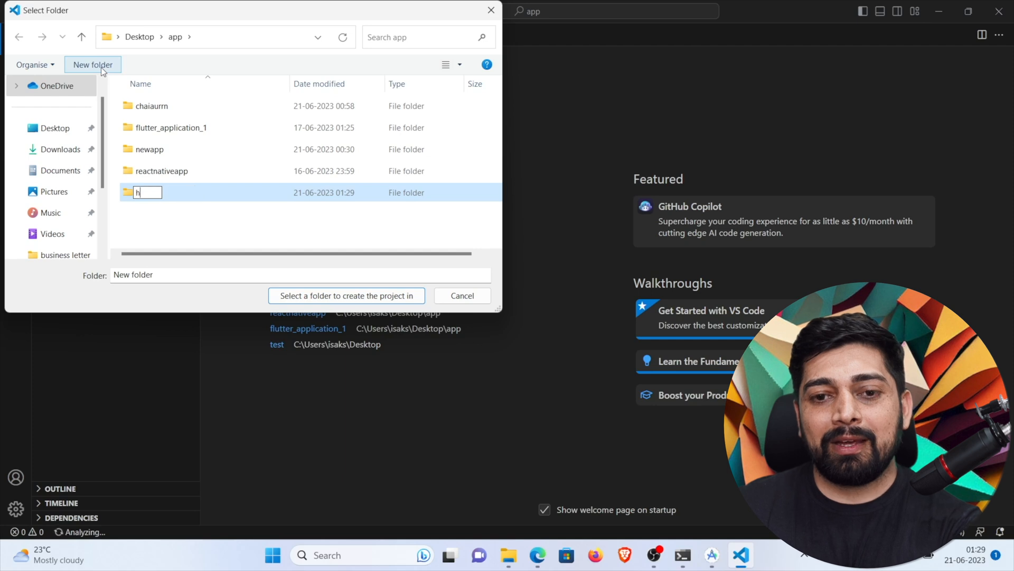
type("cflutterone")
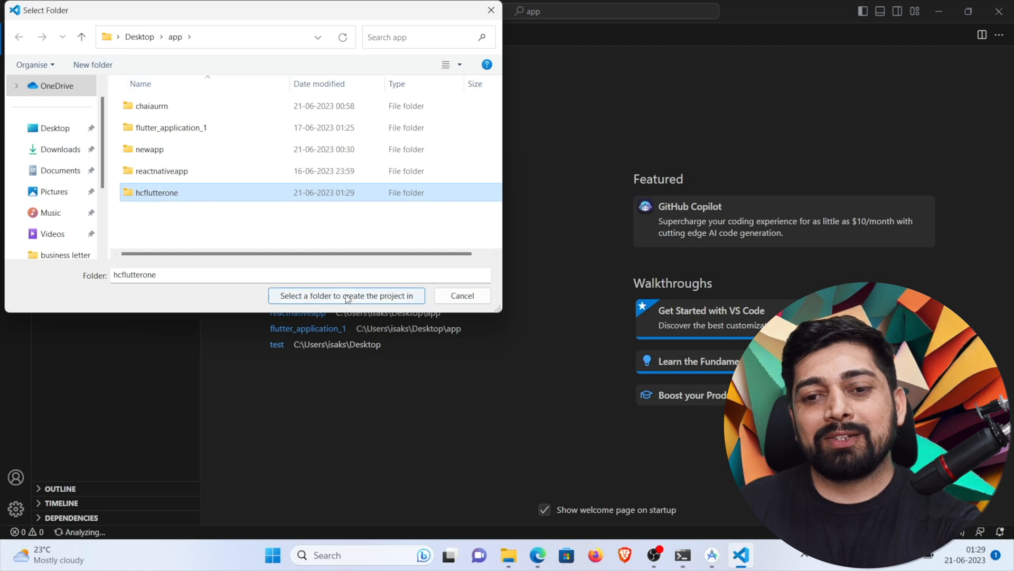
left_click(347, 296)
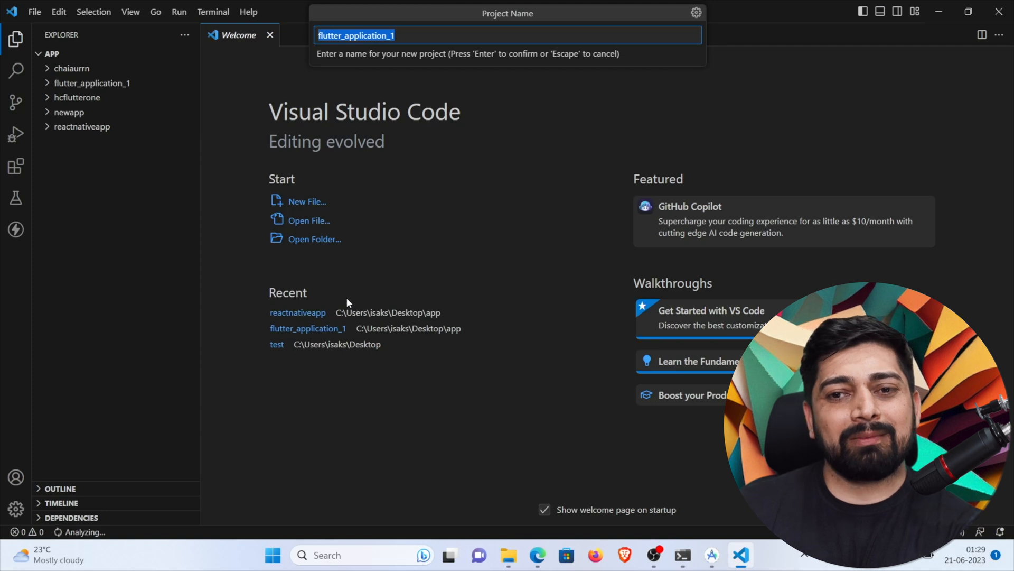
Accept the default project name flutter_application_1 and load the generated Flutter project
key("Enter")
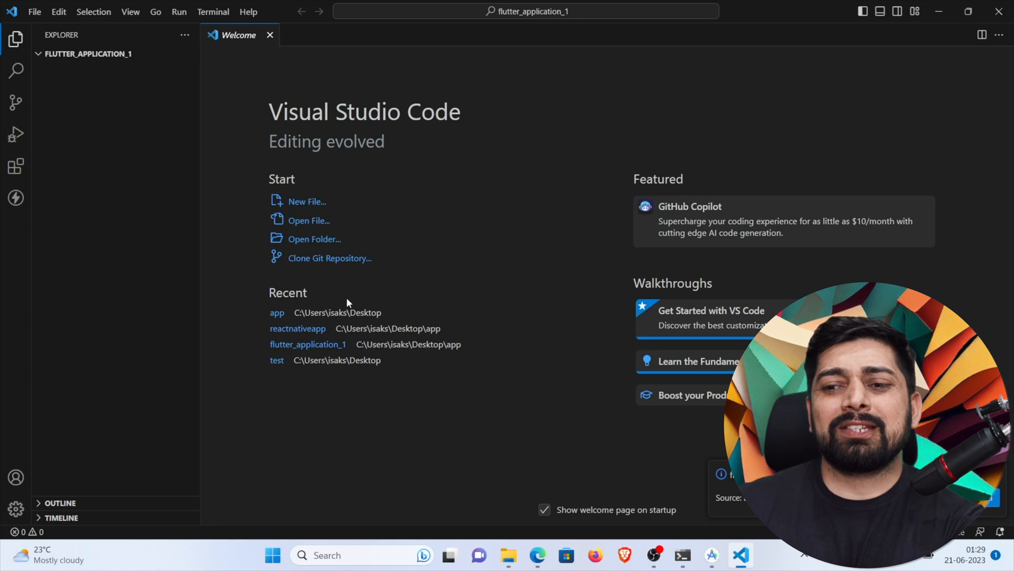
left_click(87, 53)
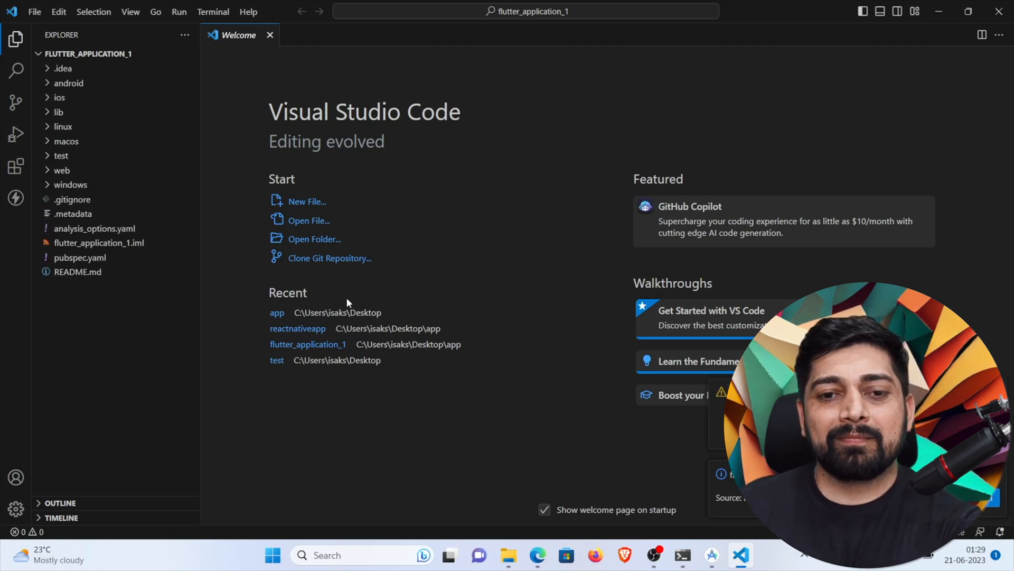
mouse_move(420, 482)
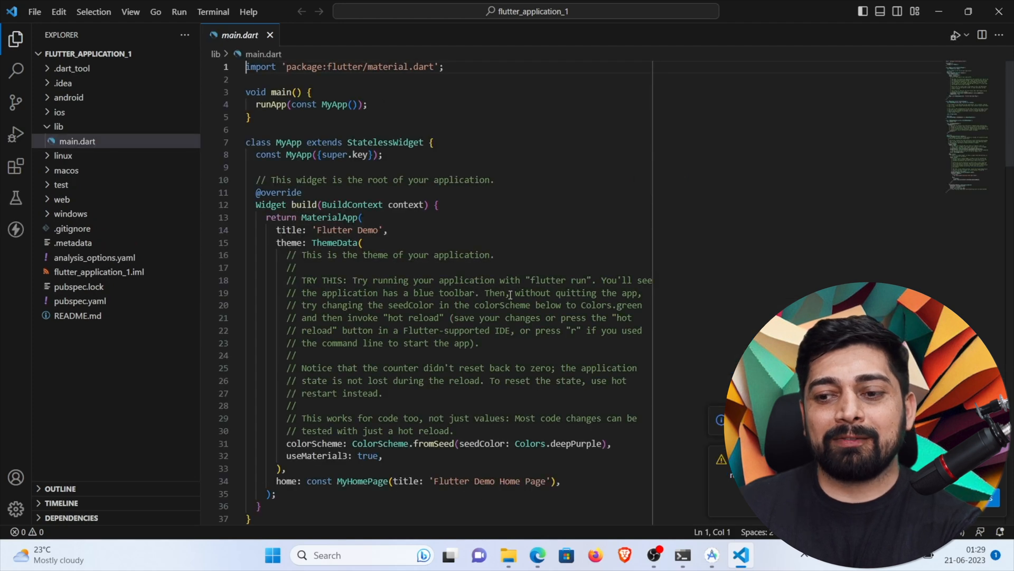
mouse_move(866, 93)
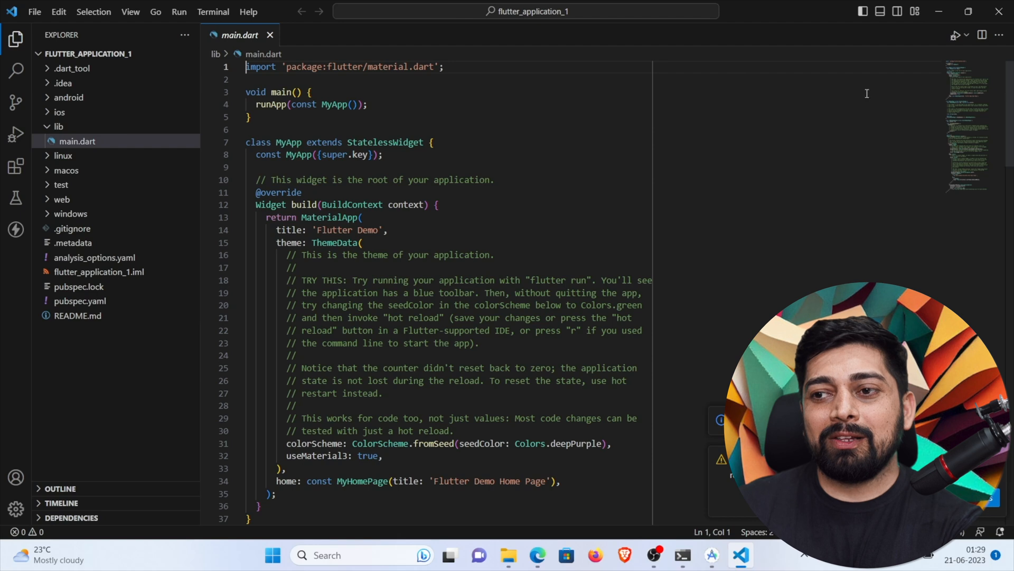
mouse_move(955, 33)
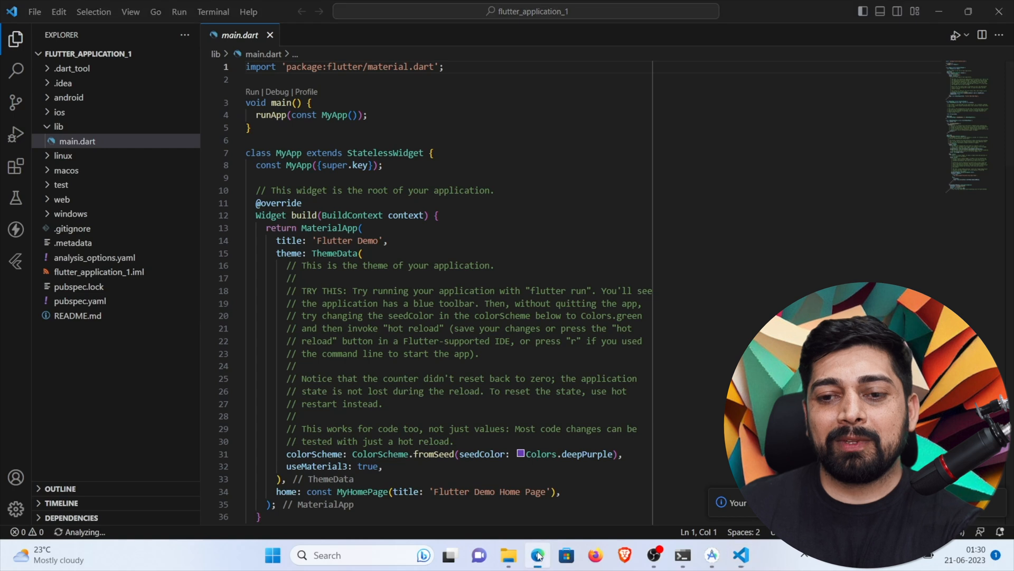
left_click(536, 556)
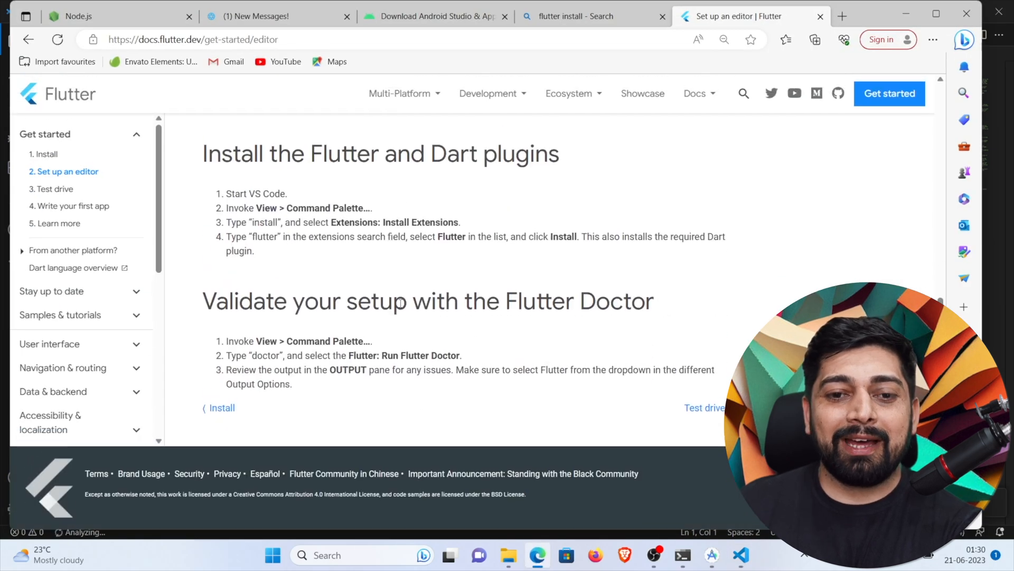
mouse_move(95, 210)
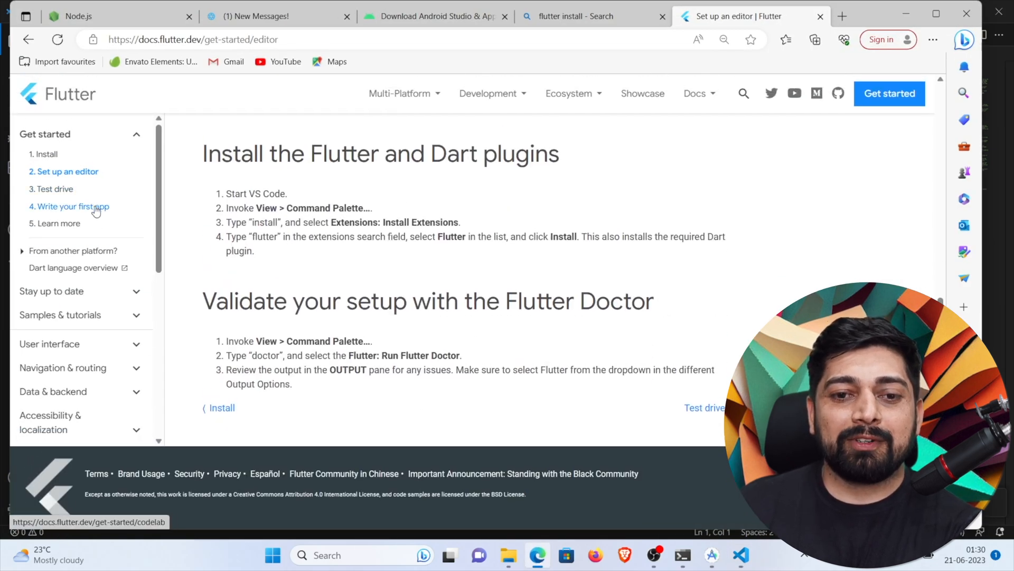
left_click(73, 206)
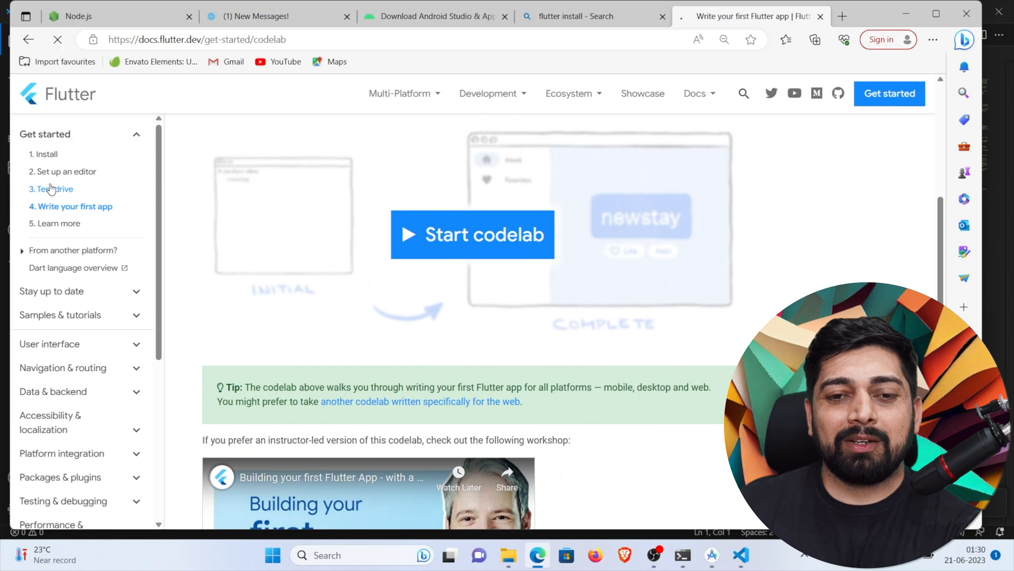
left_click(51, 188)
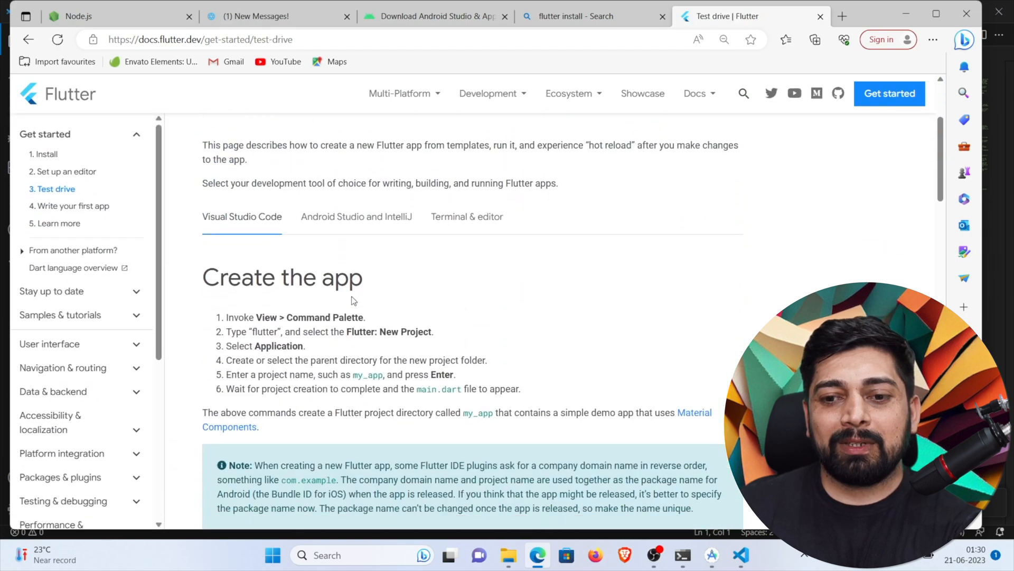
scroll("down", 3)
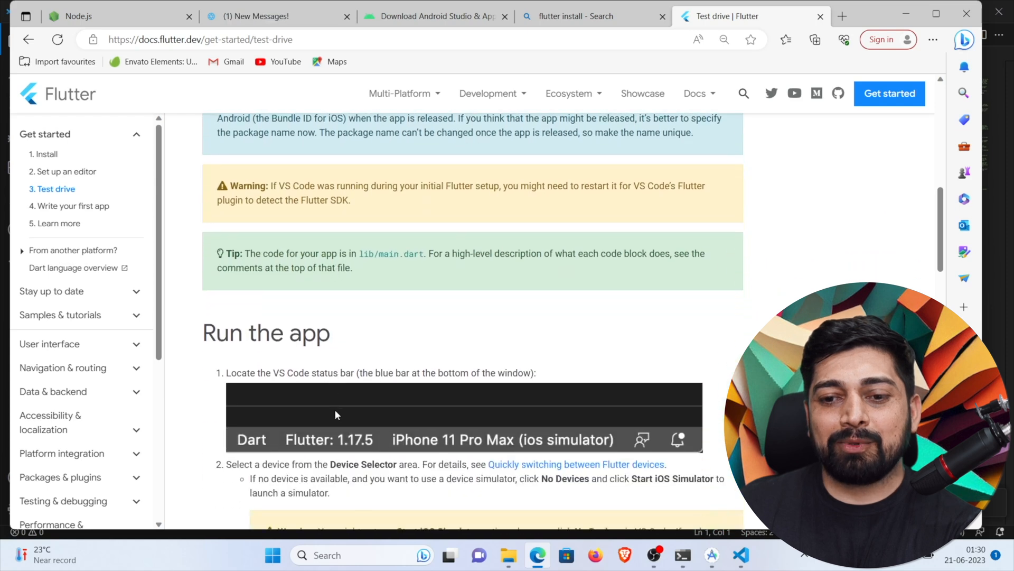
scroll("down", 3)
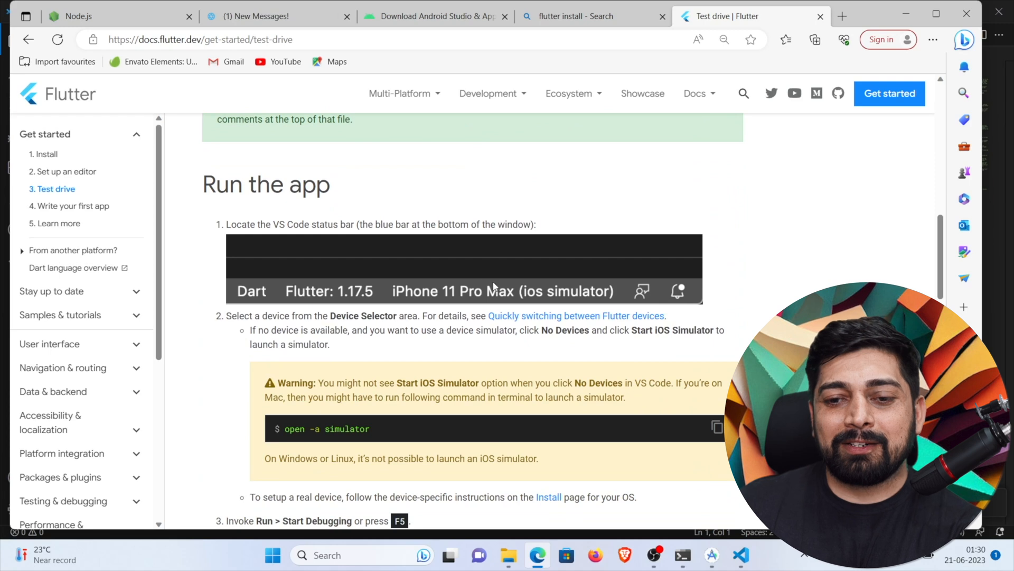
scroll("down", 3)
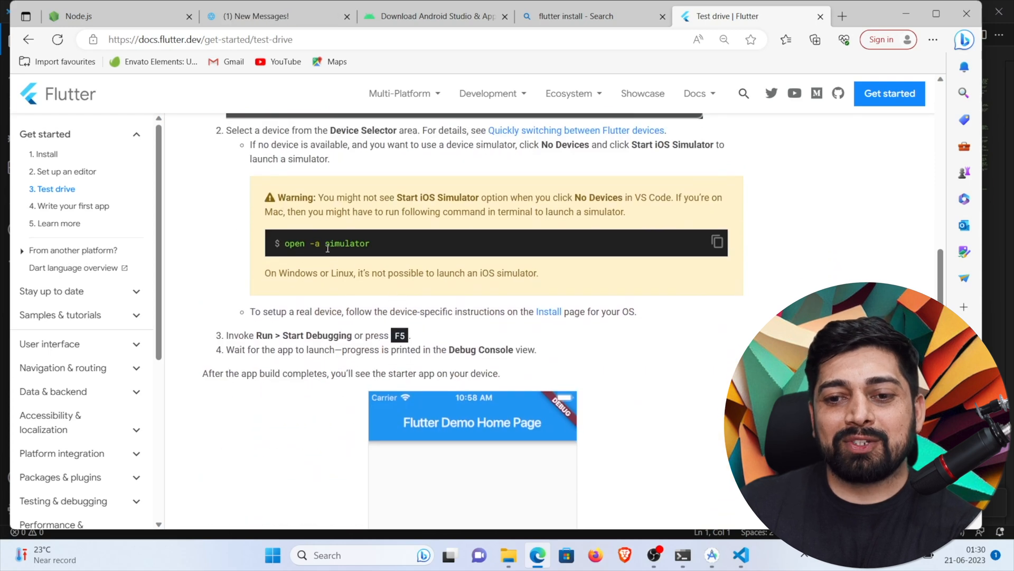
scroll("down", 3)
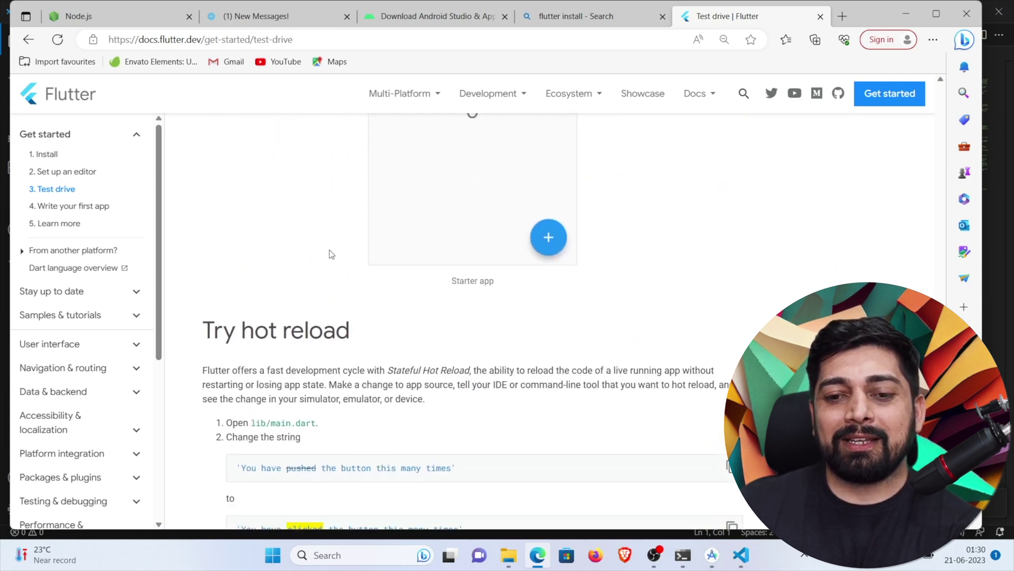
scroll("down", 3)
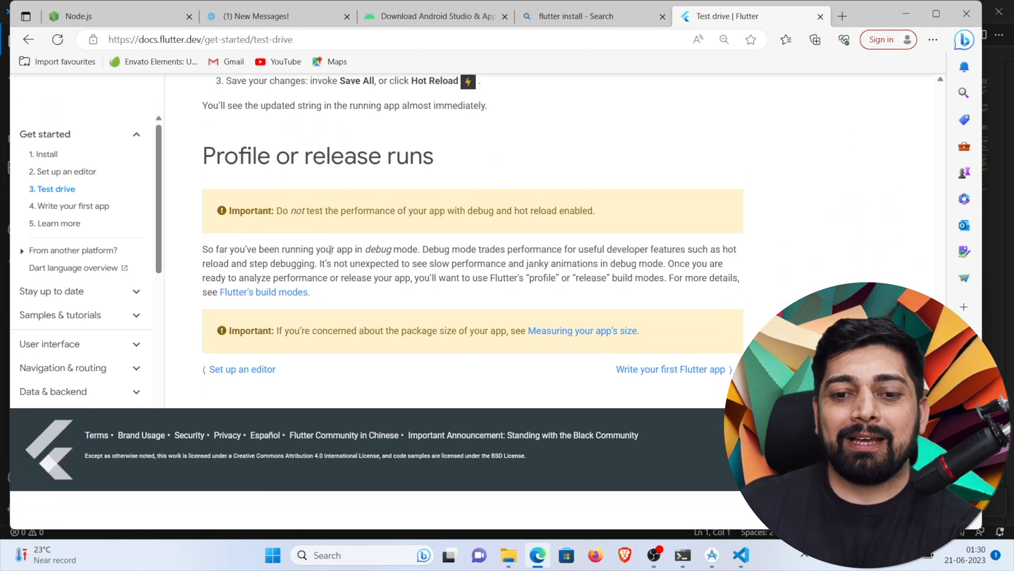
left_click(740, 553)
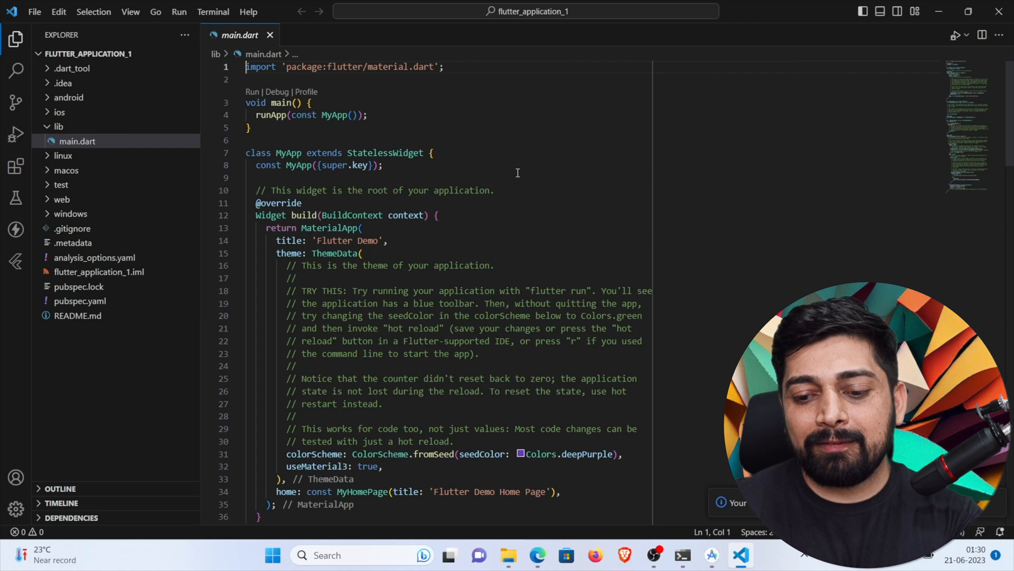
Start debugging lib\main.dart on Windows and bring Android Studio's Welcome screen forward
left_click(15, 136)
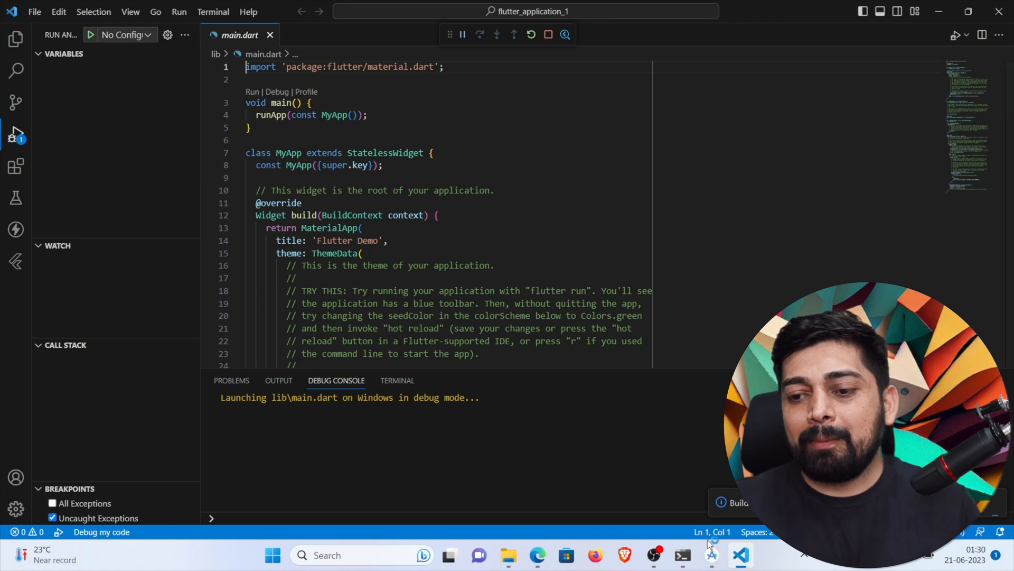
left_click(706, 556)
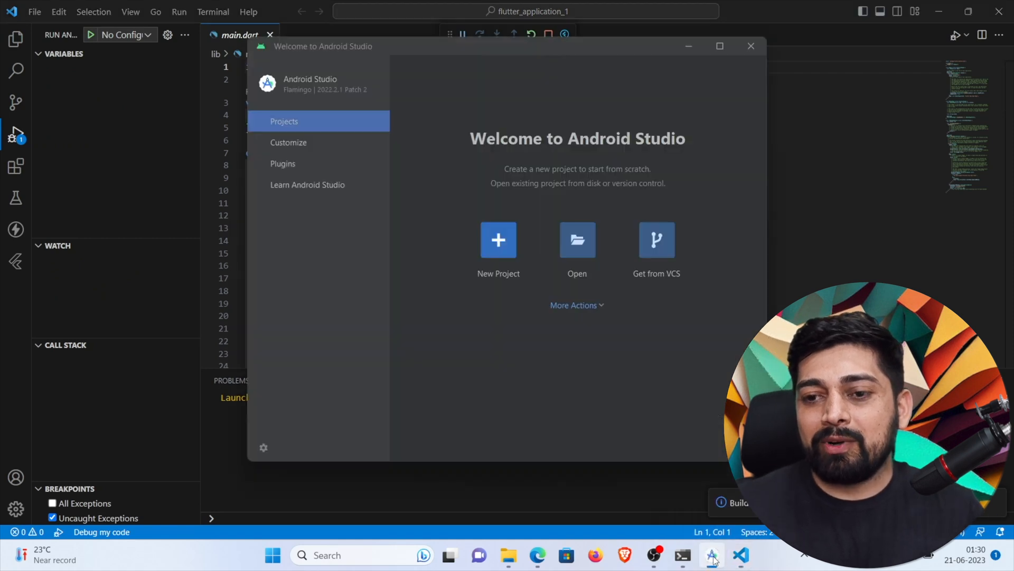
Boot the Pixel 6 API 34 emulator from the Virtual Device Manager and return to VS Code
left_click(573, 304)
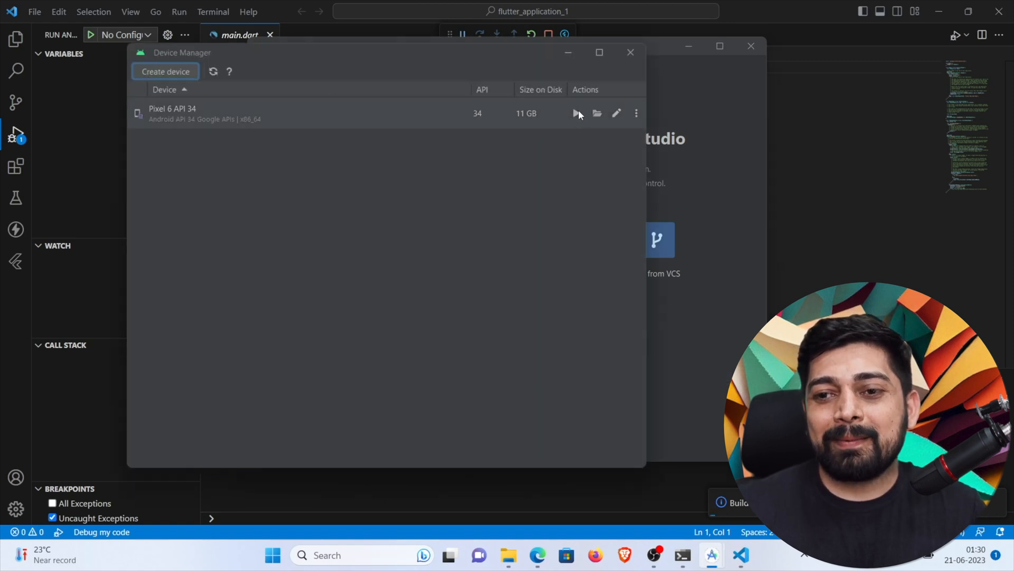
left_click(575, 113)
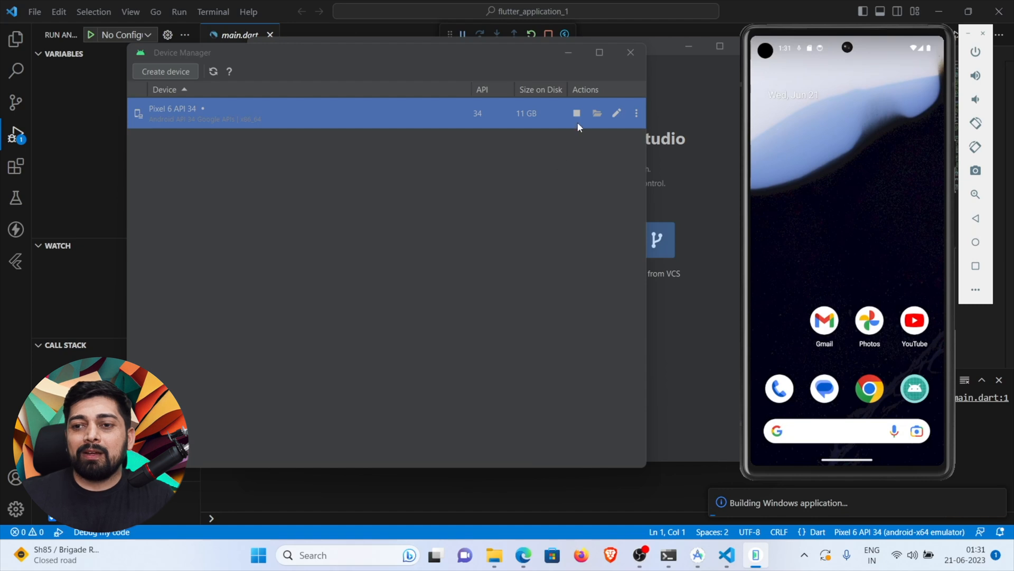
left_click(629, 52)
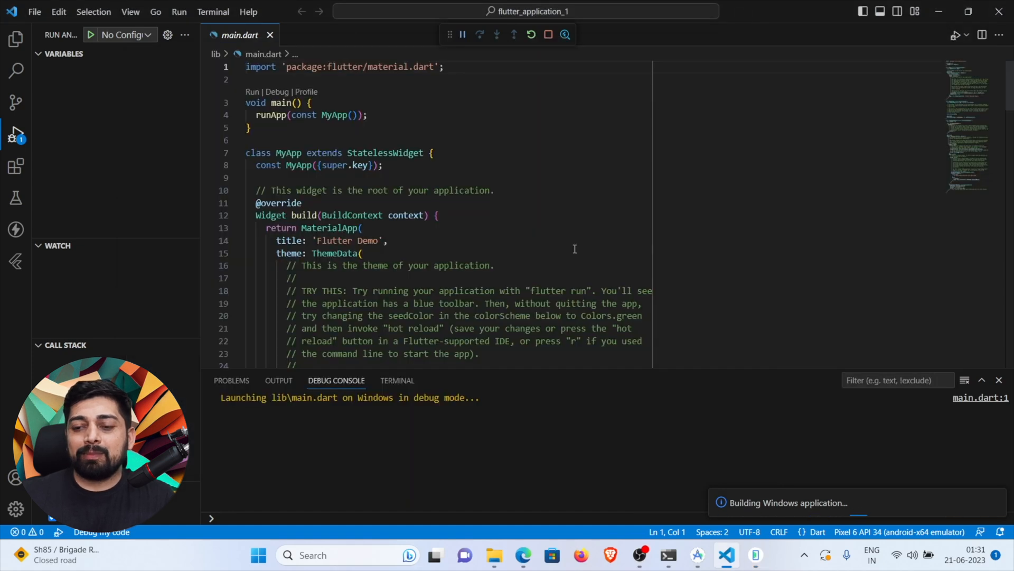
mouse_move(755, 556)
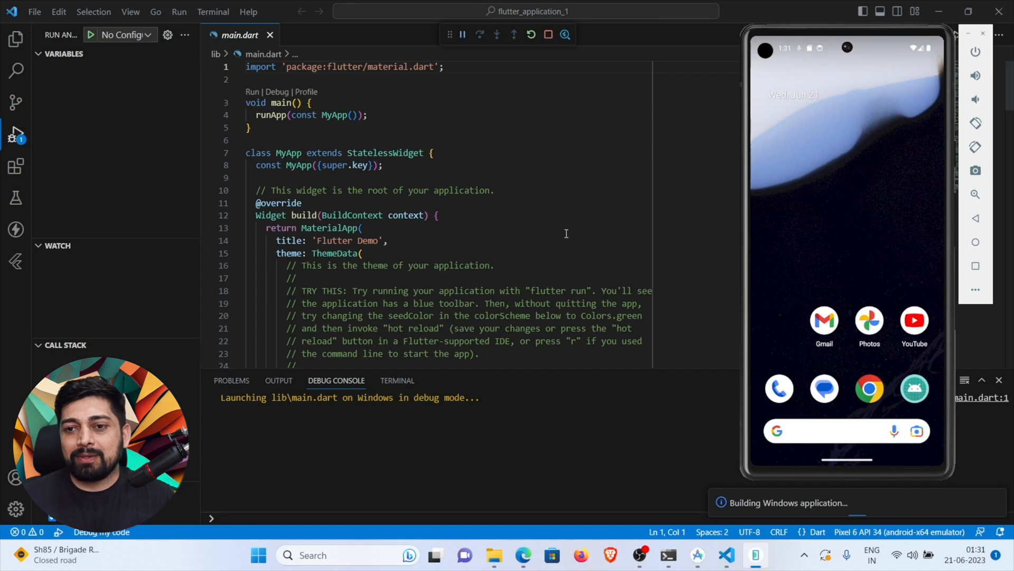
Stop the failed Windows debug session so the console reports Exited (1)
left_click(548, 34)
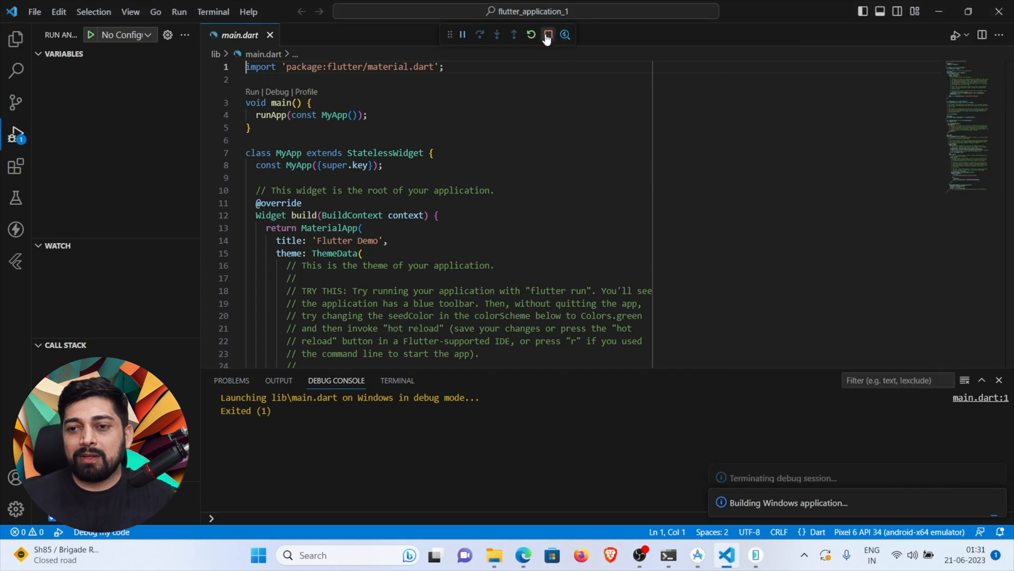
left_click(548, 33)
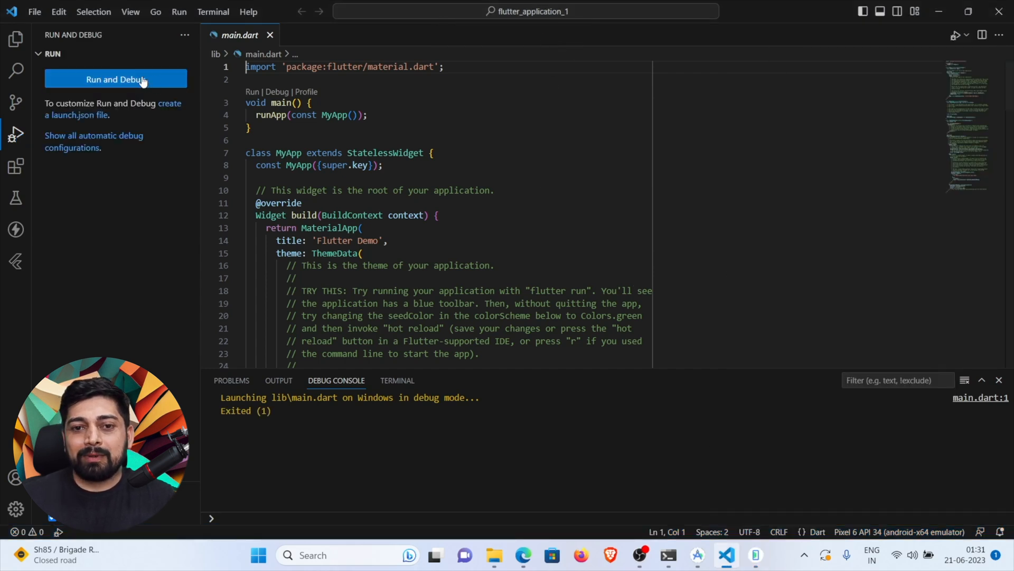
Run the counter app on the Pixel 6 API 34 emulator and increment its counter to 3
left_click(116, 78)
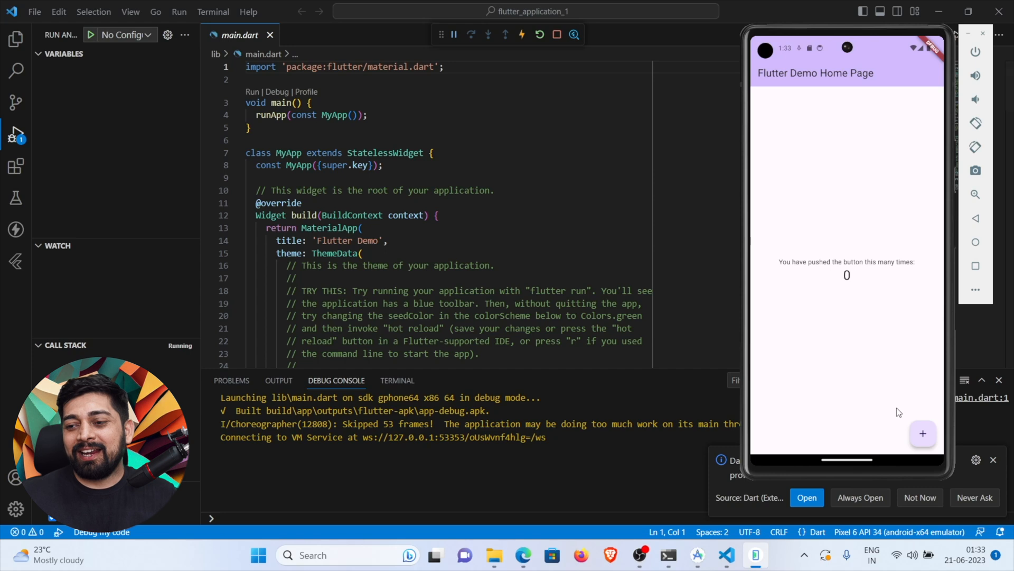
left_click(923, 434)
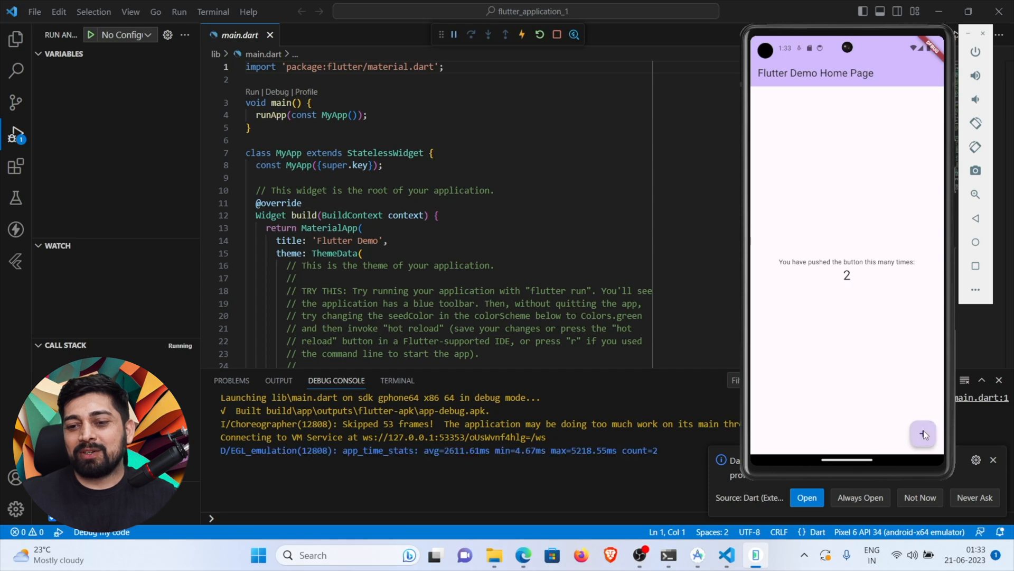
left_click(924, 433)
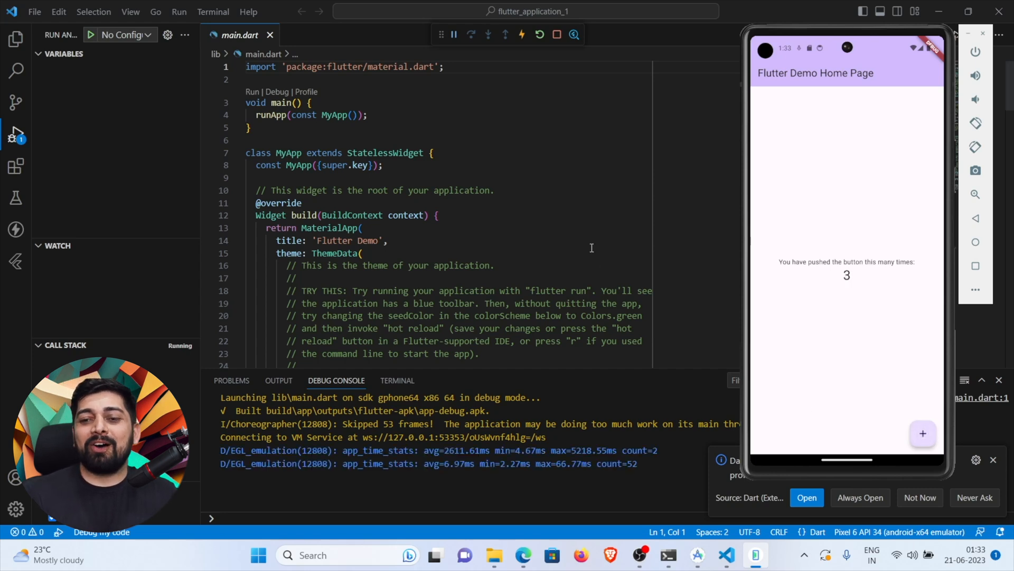